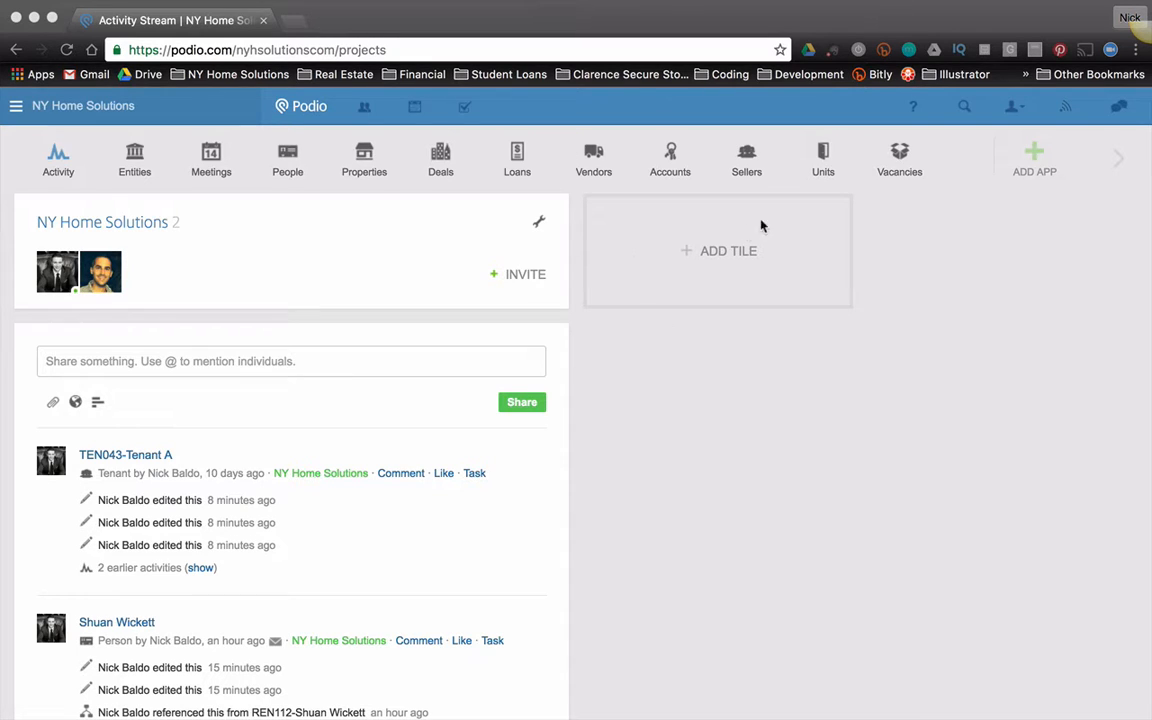
mouse_move(808, 204)
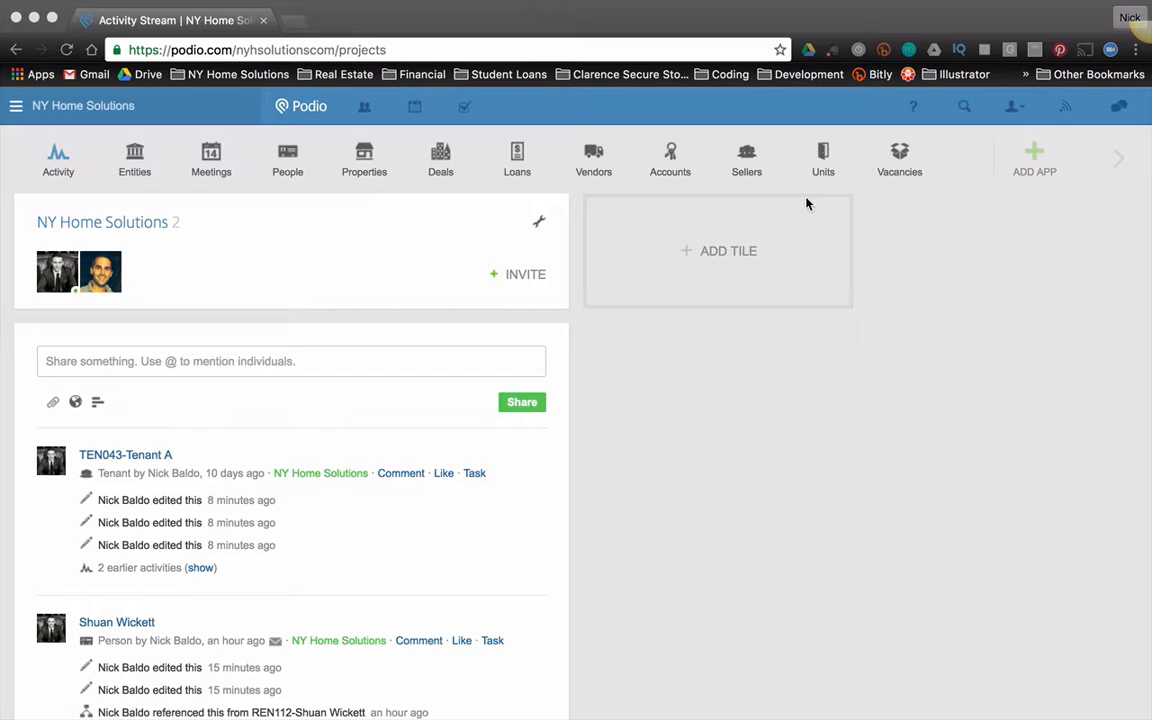
mouse_move(756, 318)
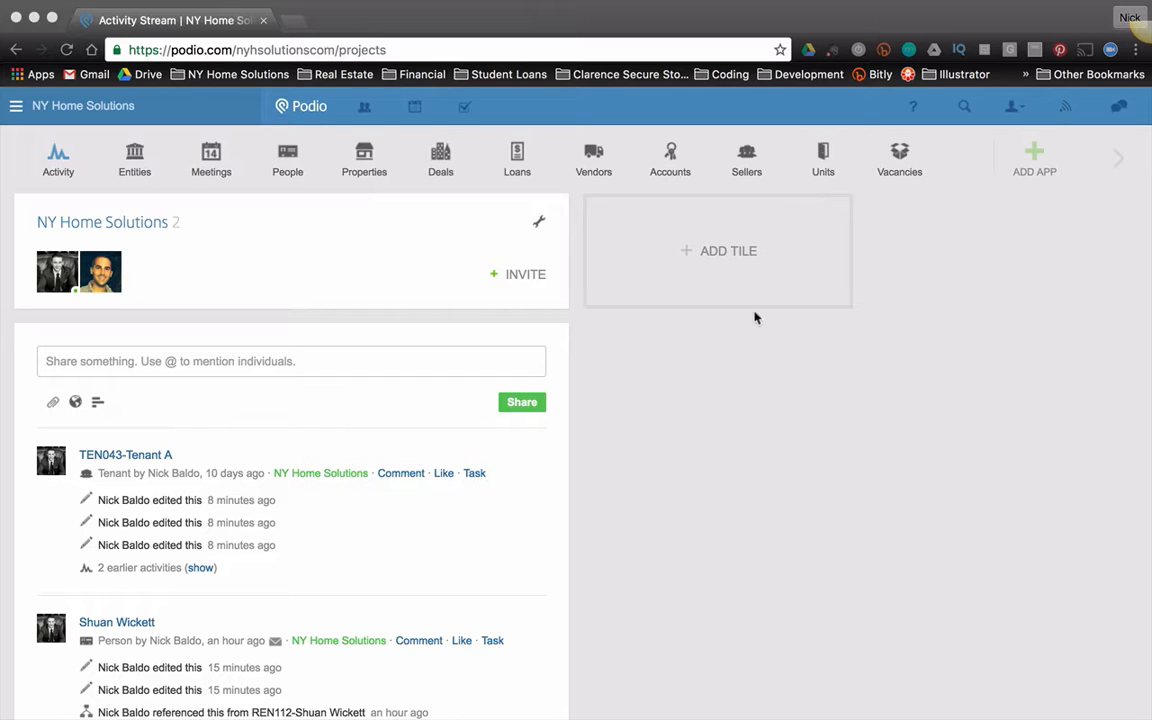
mouse_move(1080, 476)
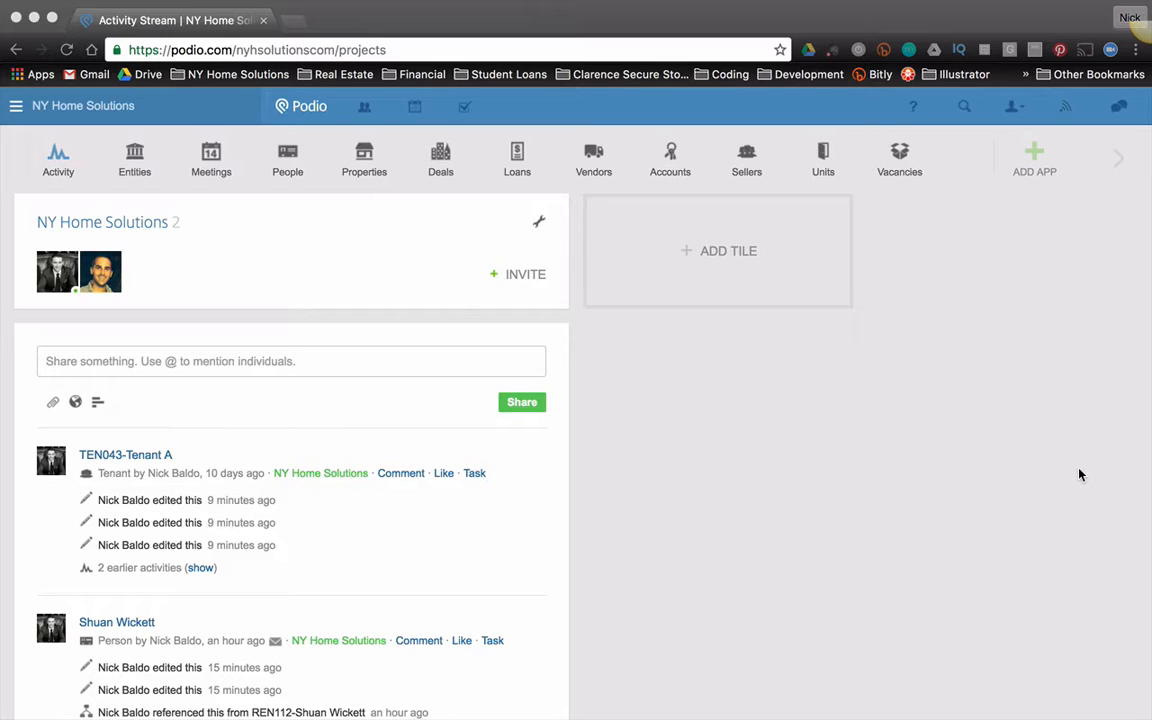
mouse_move(912, 276)
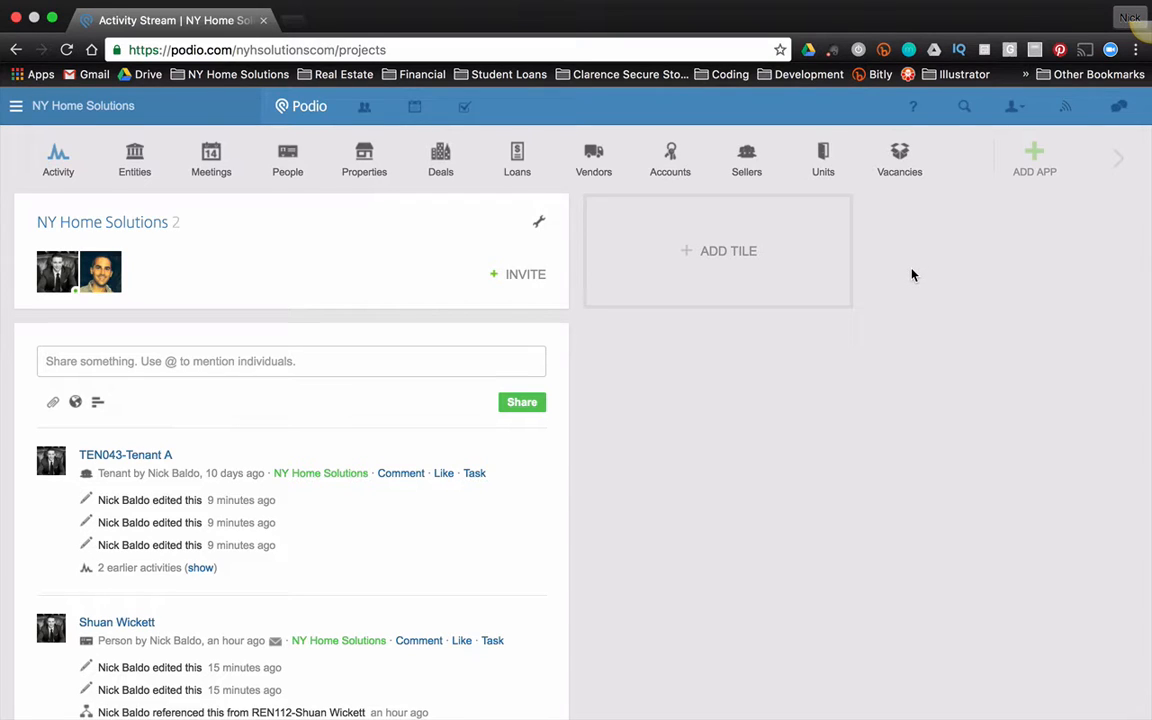
mouse_move(736, 380)
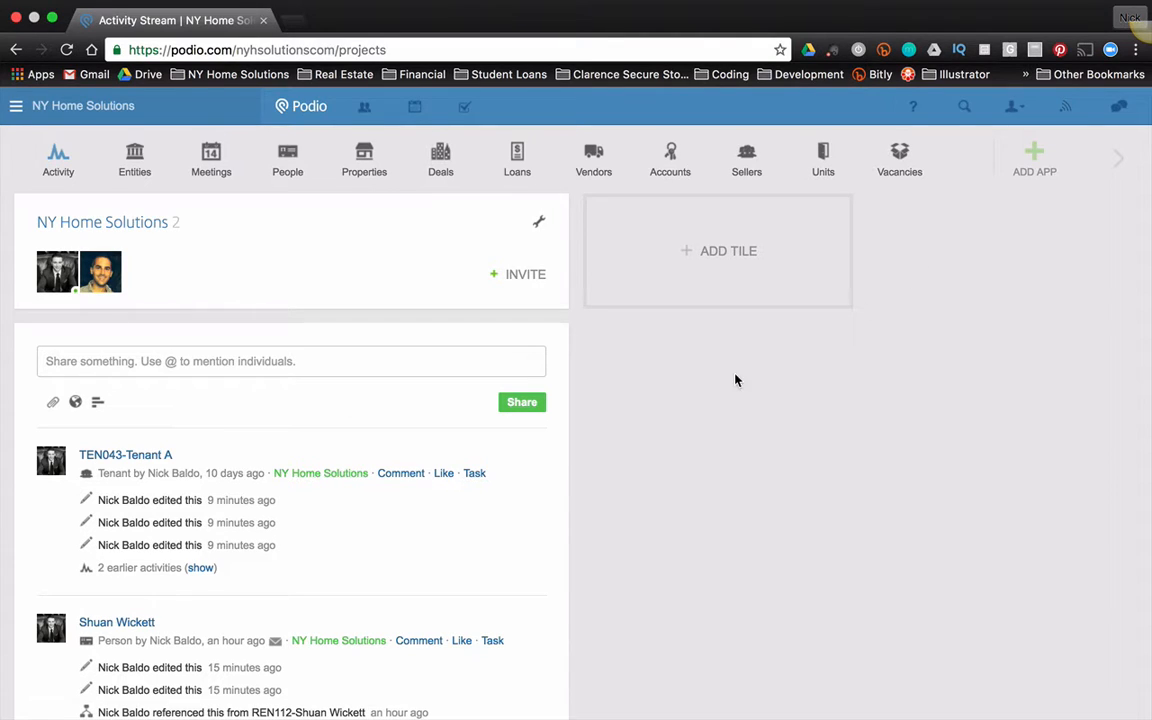
Add a new Image tile from the Overviews tile types to the homepage
click(728, 250)
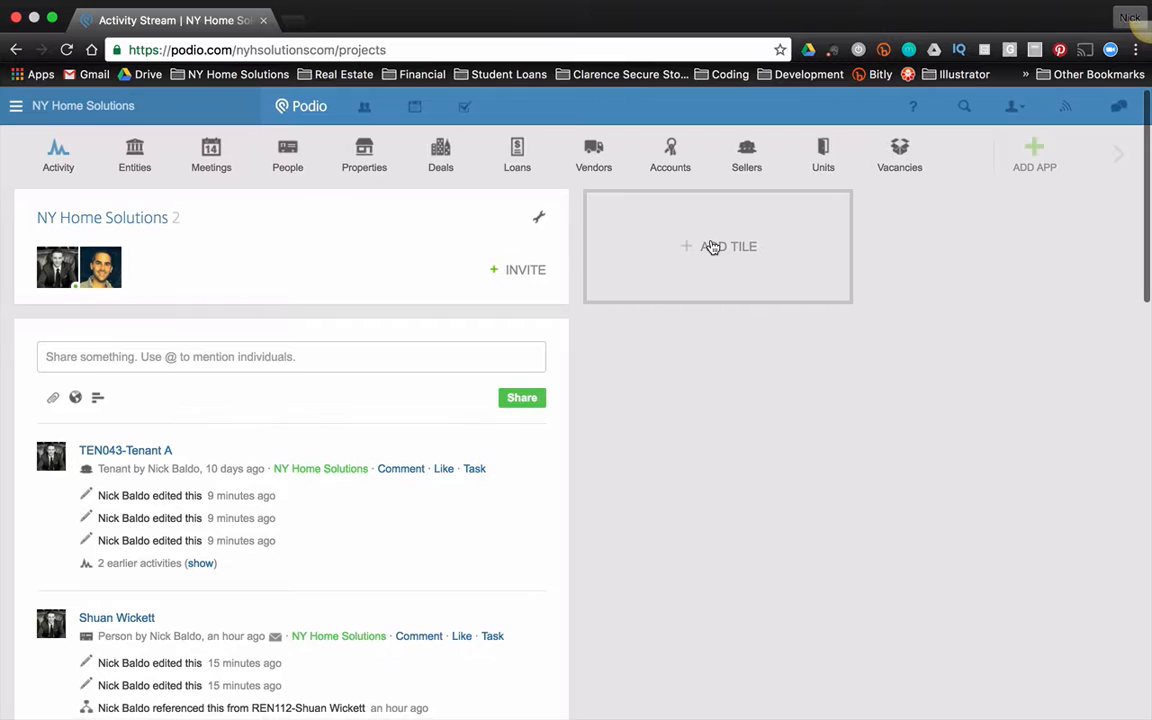
click(728, 246)
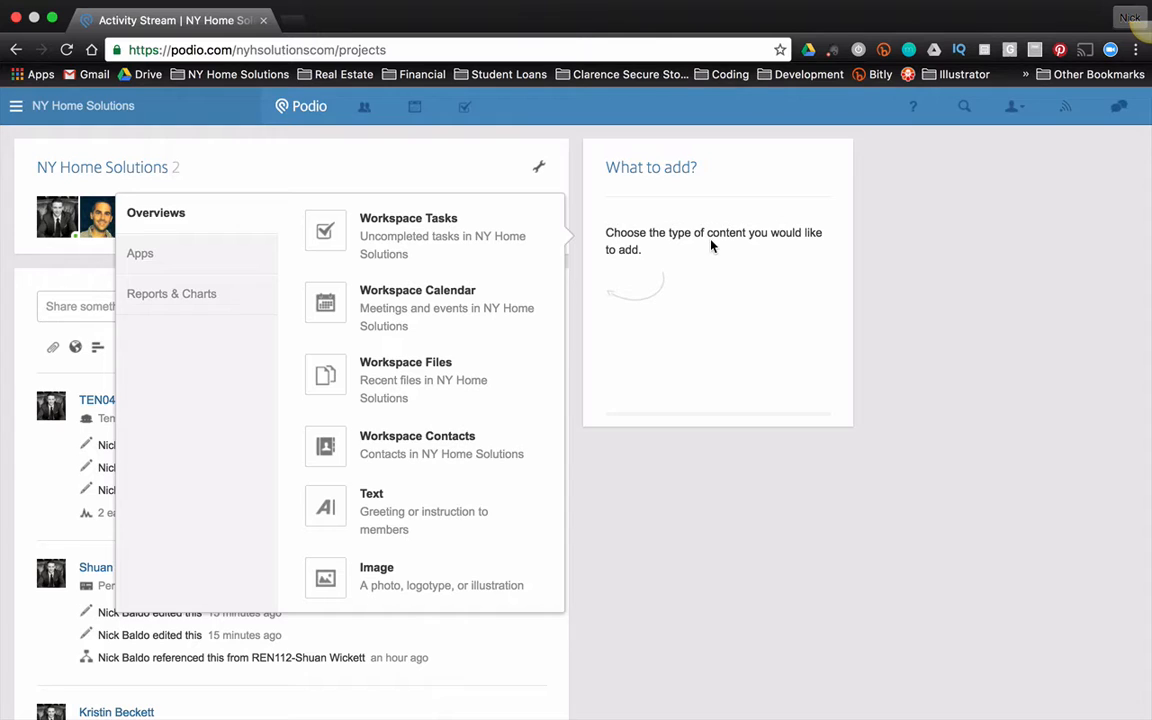
mouse_move(244, 352)
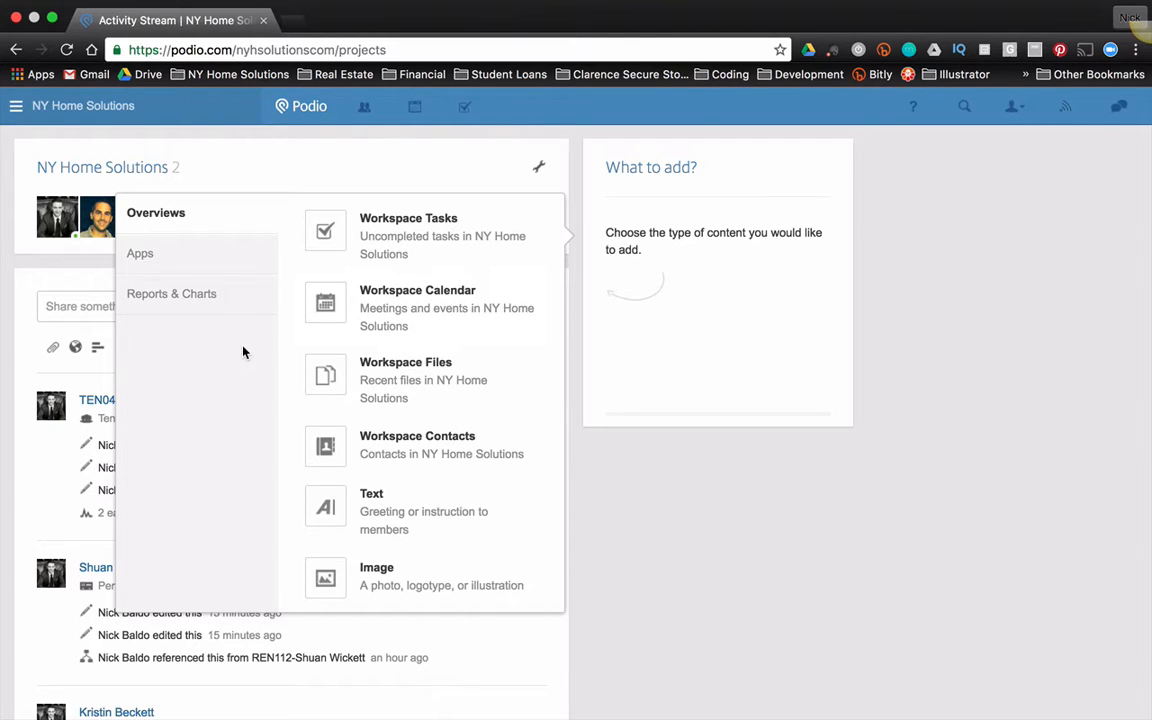
mouse_move(624, 360)
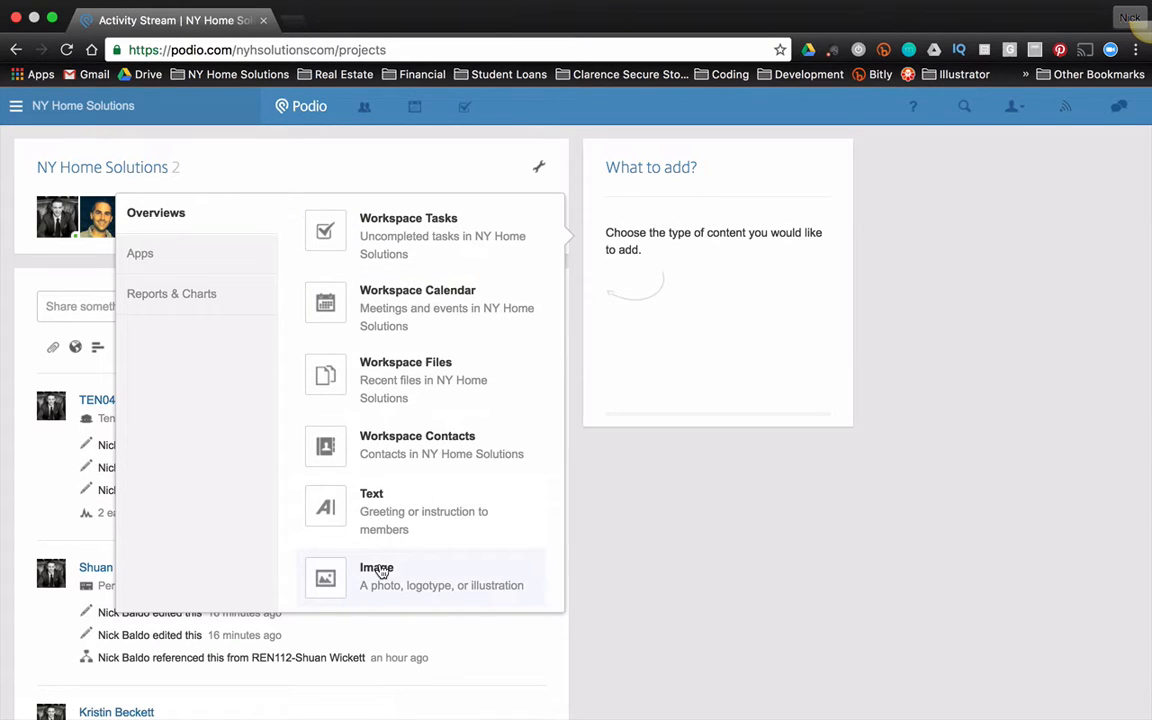
click(376, 576)
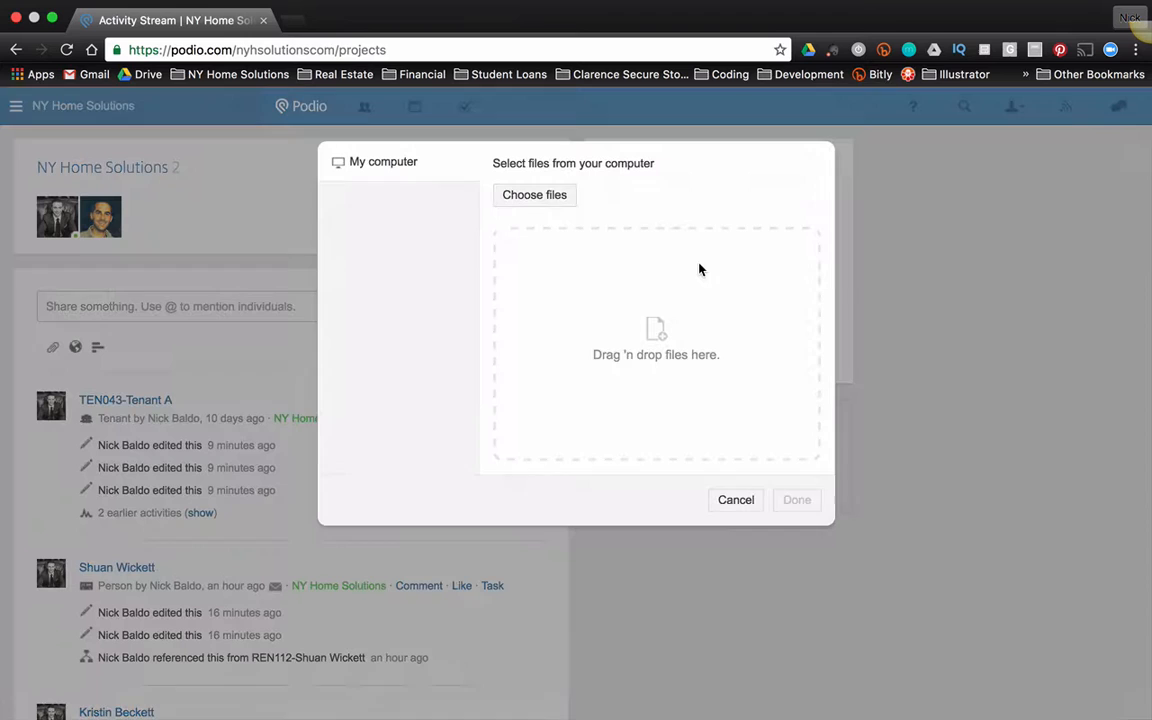
Choose the logo PNG from the Logos folder as the tile's image
click(534, 194)
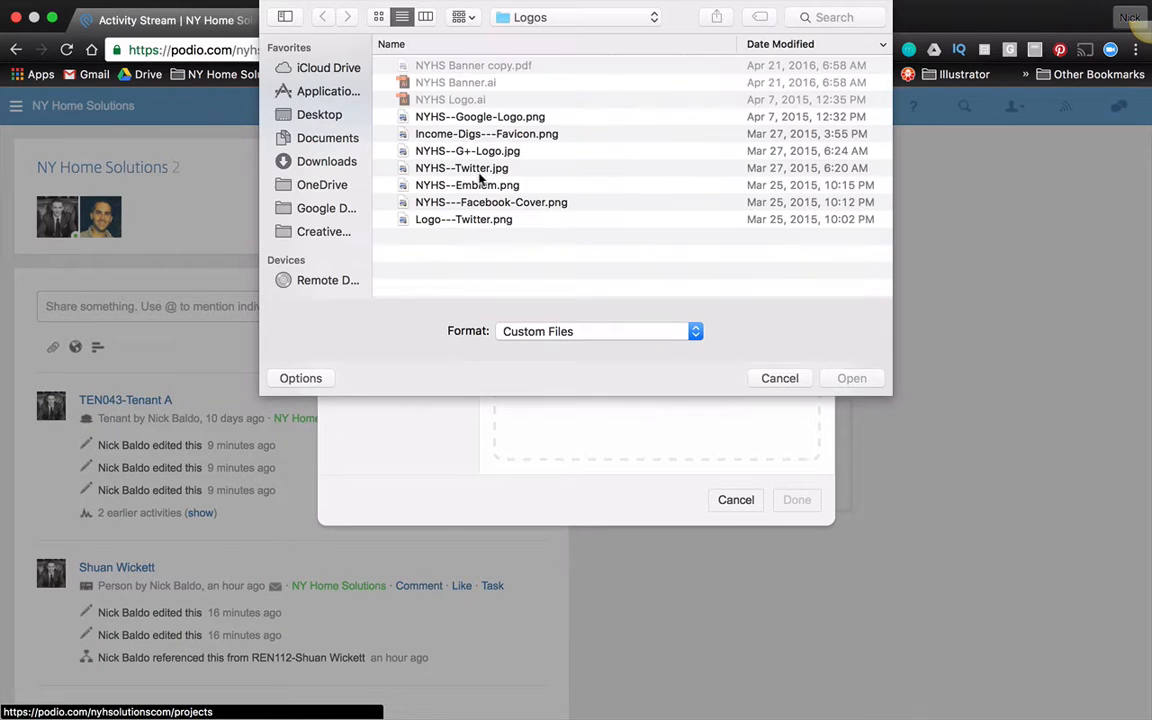
click(492, 202)
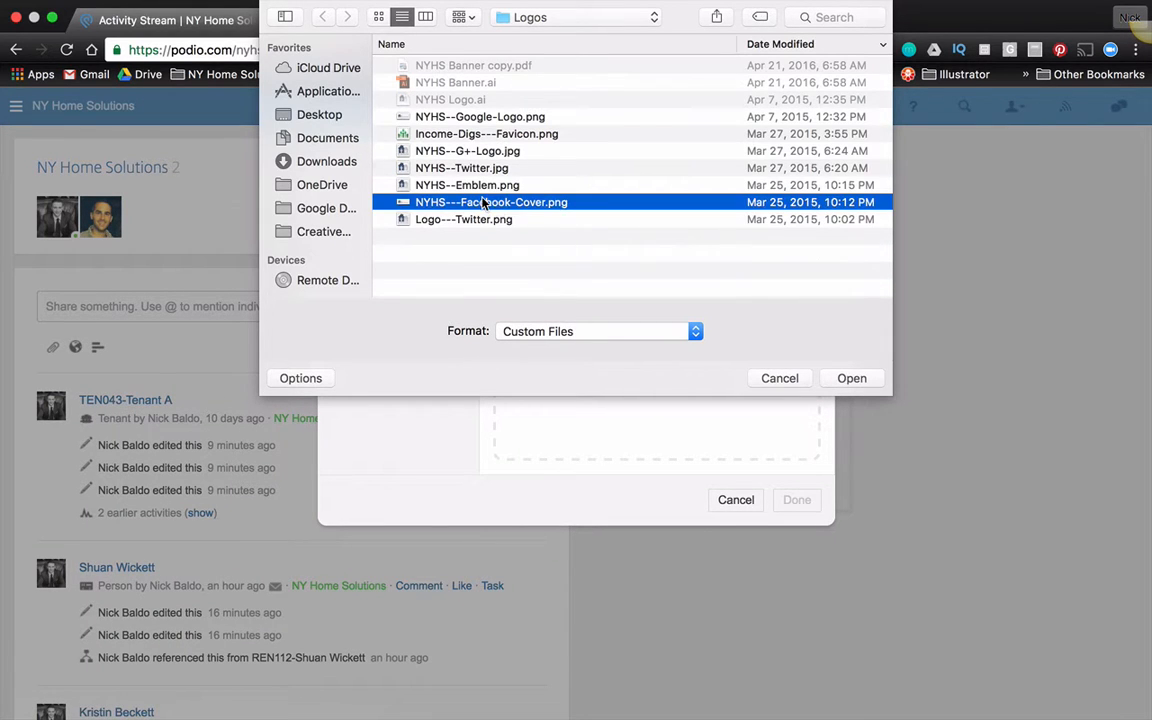
click(852, 378)
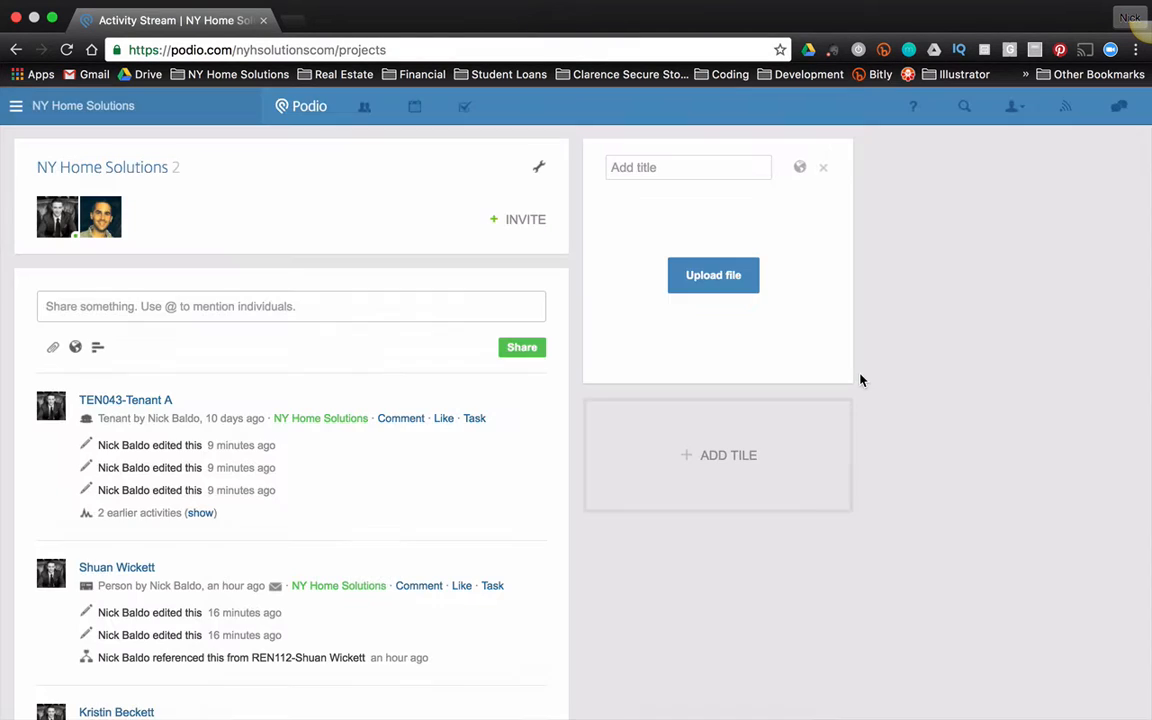
Let the NY Home Solutions logo finish uploading into the image tile
click(712, 276)
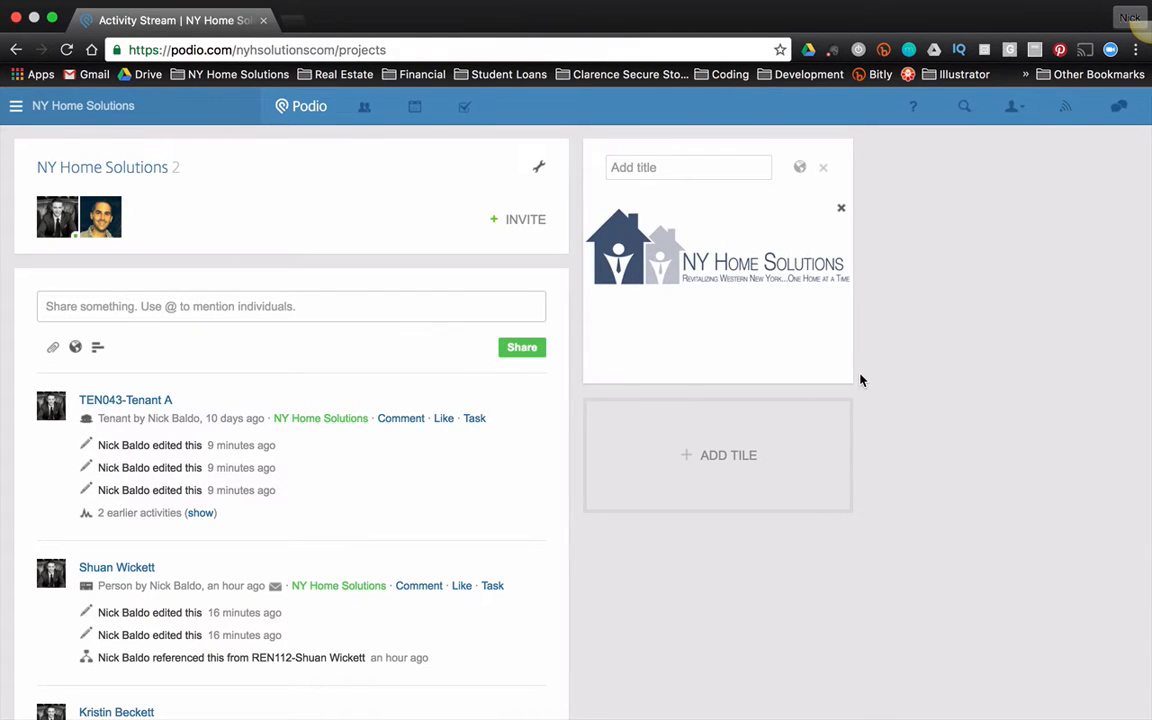
drag(852, 384, 920, 382)
text(ny)
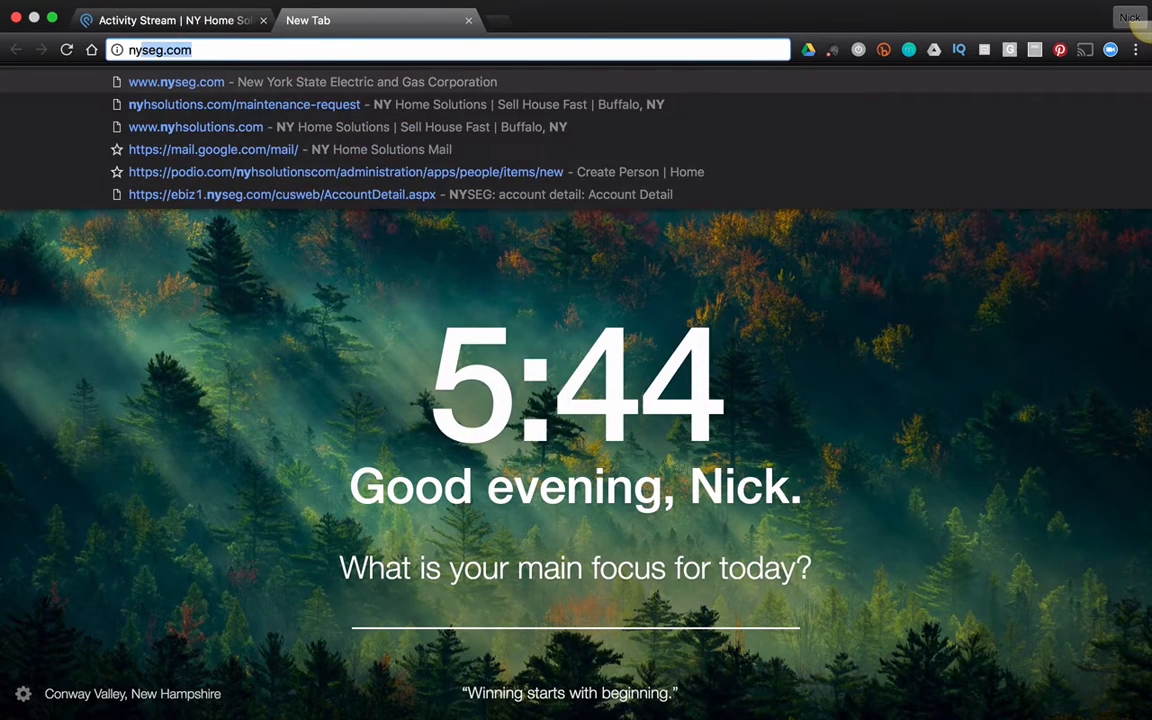
click(242, 104)
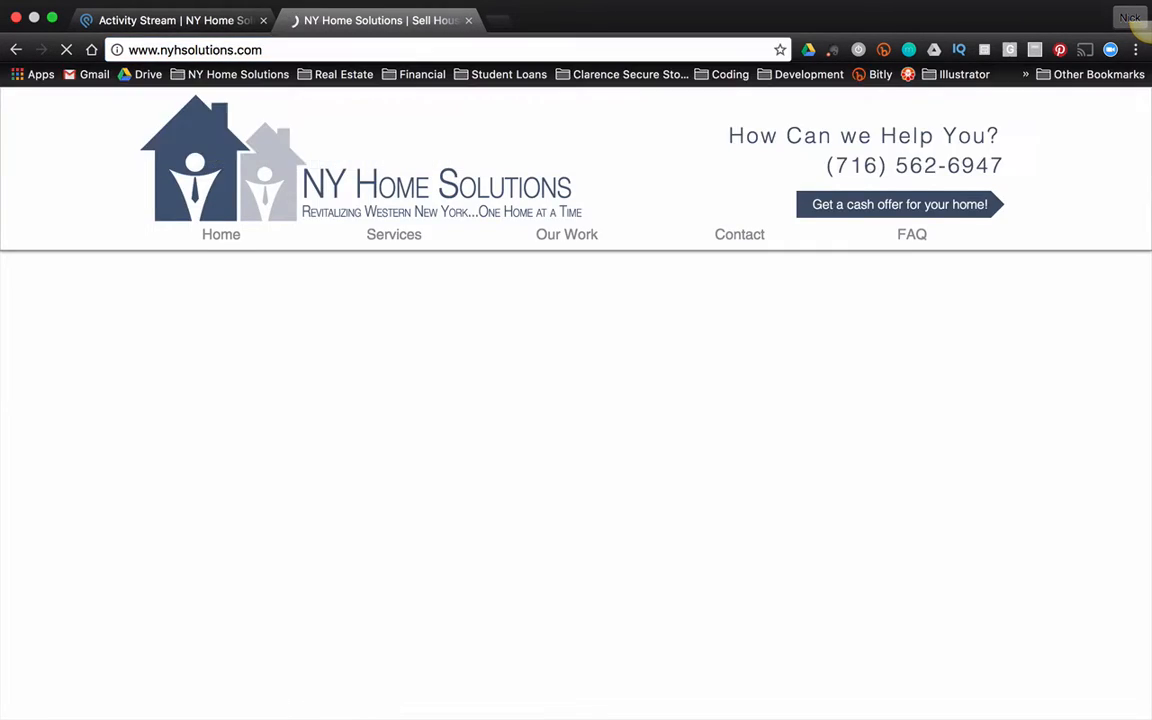
click(170, 20)
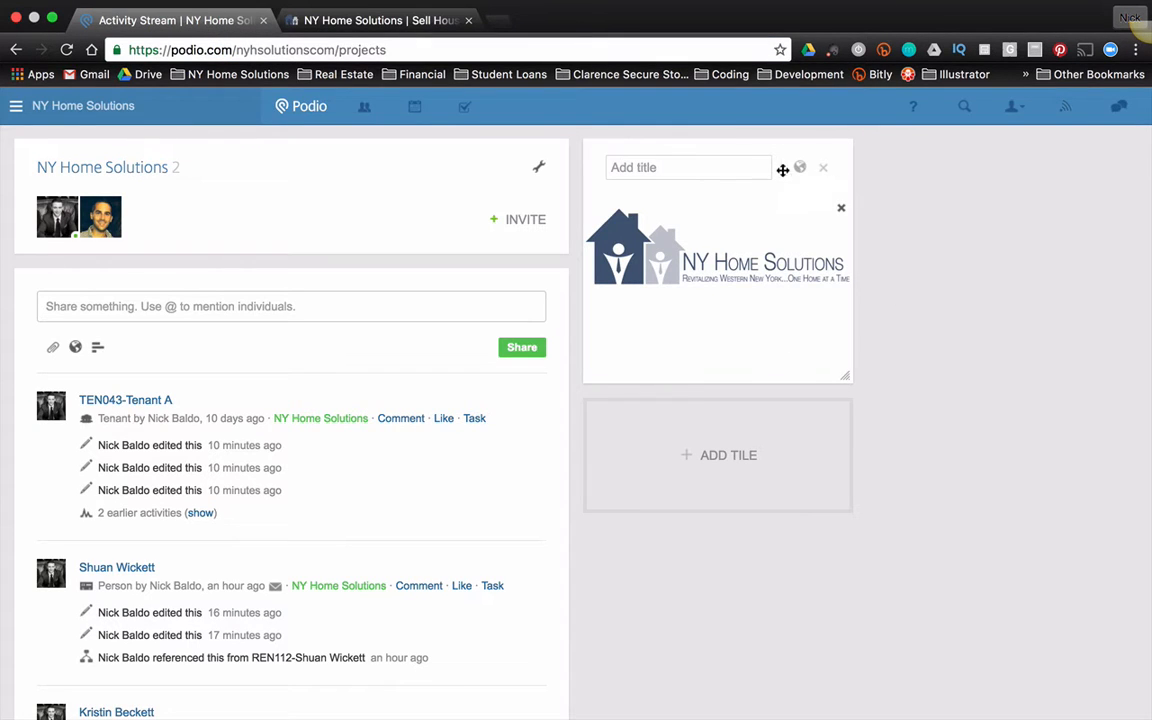
click(800, 168)
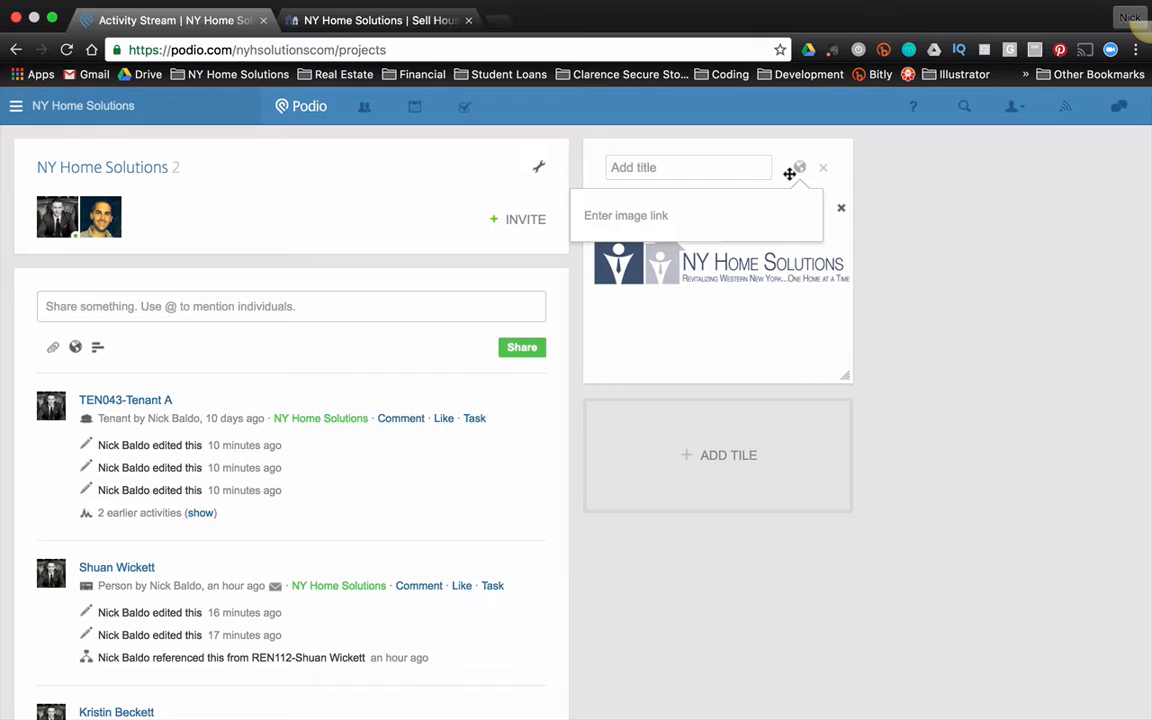
text(http://www.nyhsolutions.com/)
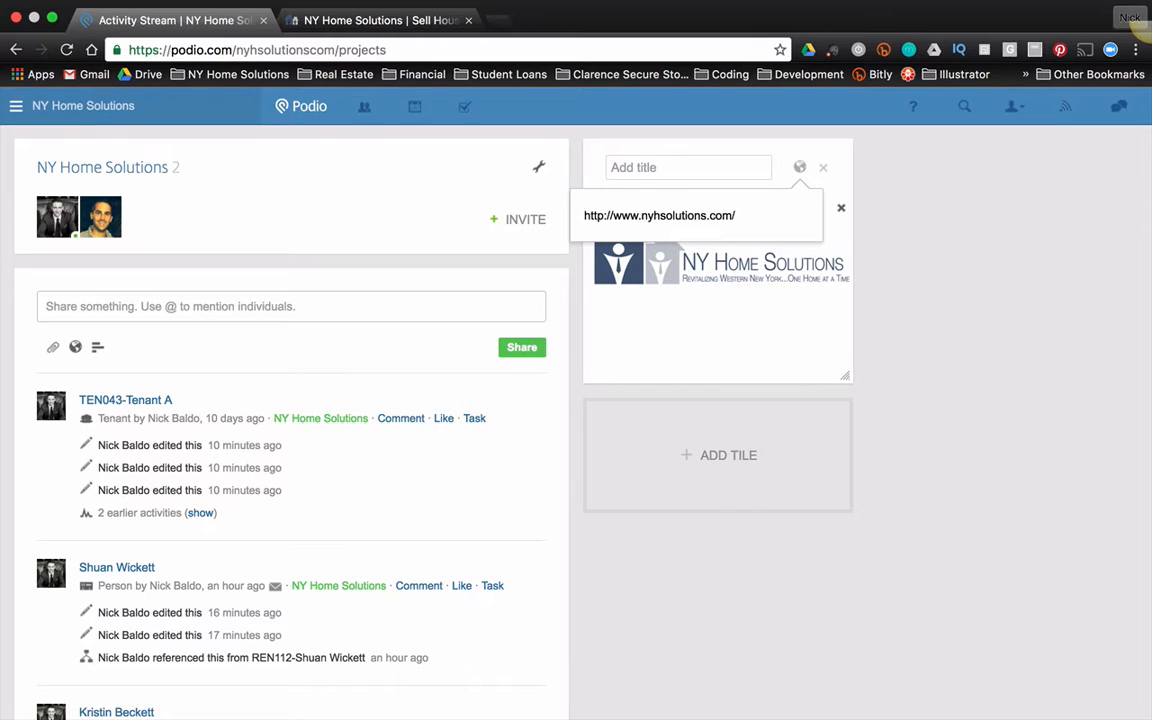
mouse_move(800, 168)
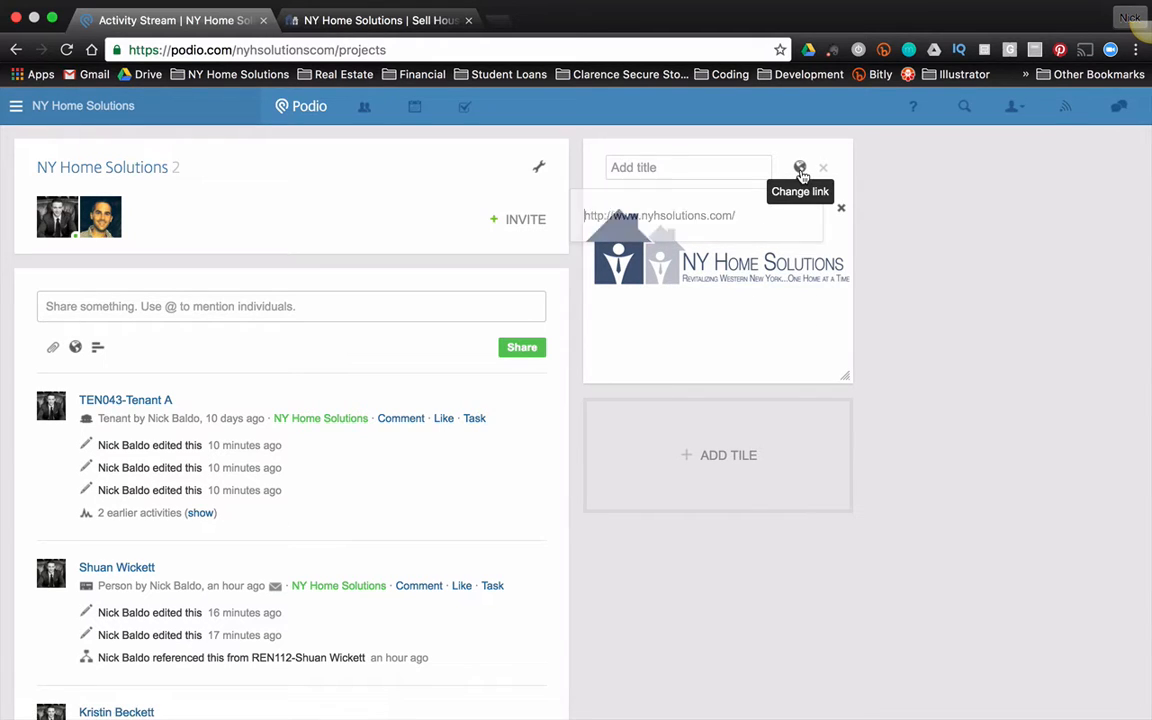
text(N)
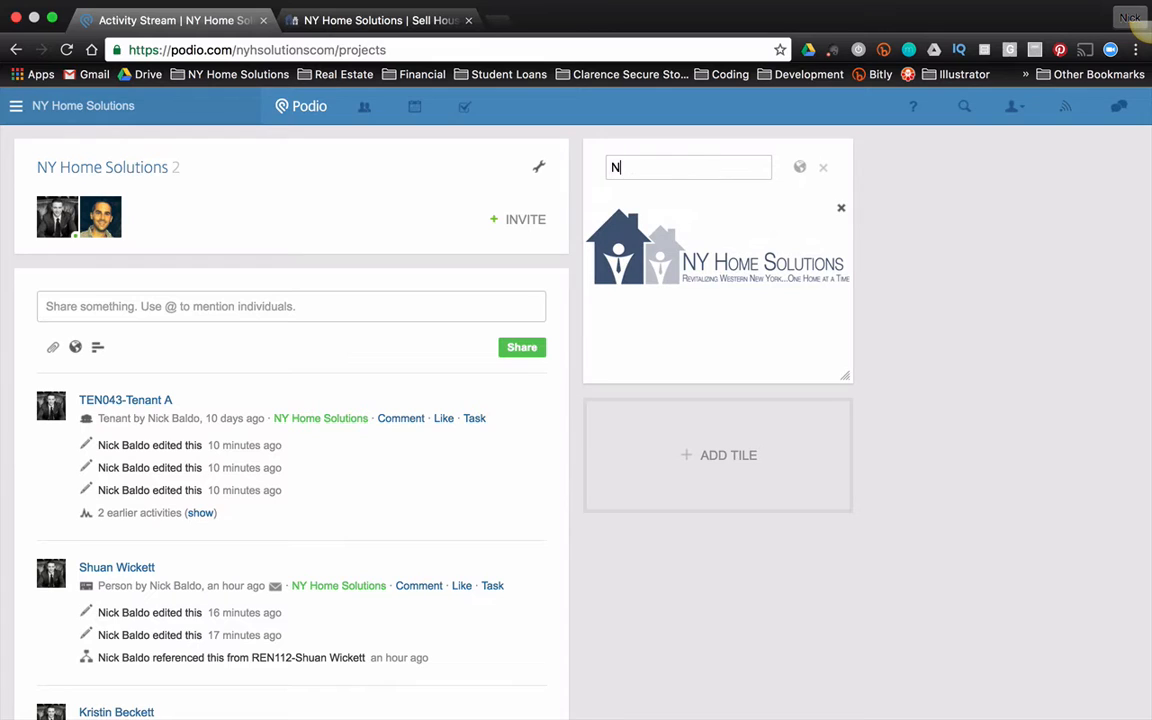
text(Y Home Soluit)
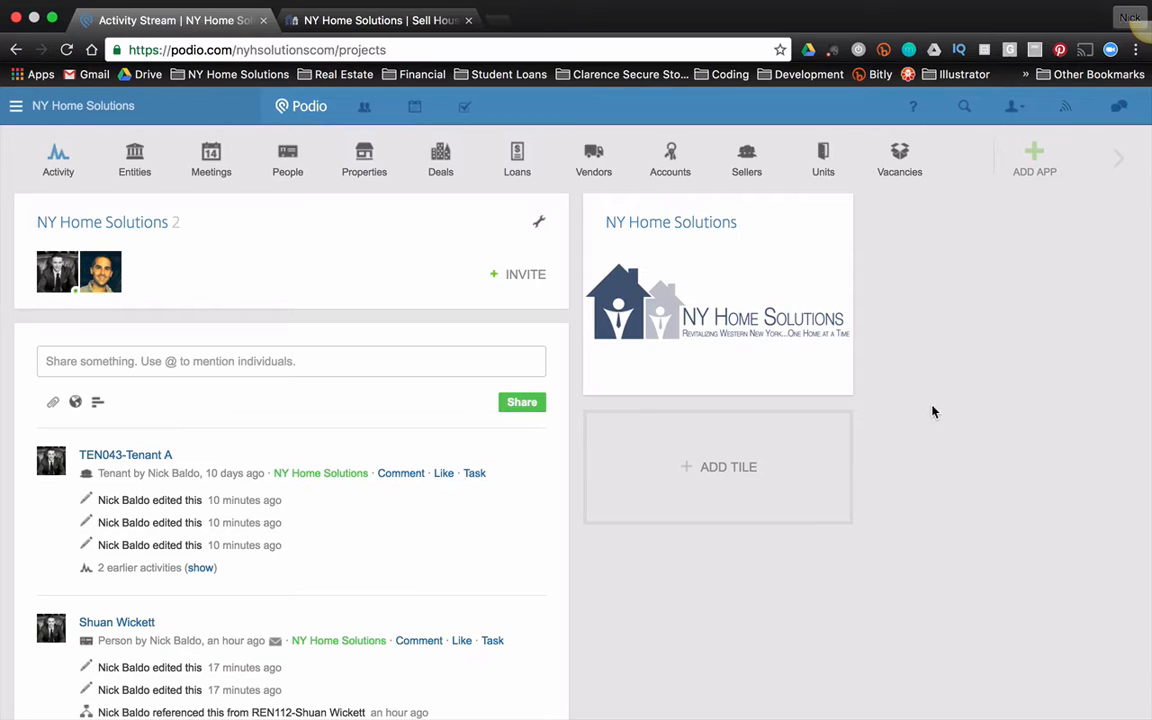
mouse_move(922, 408)
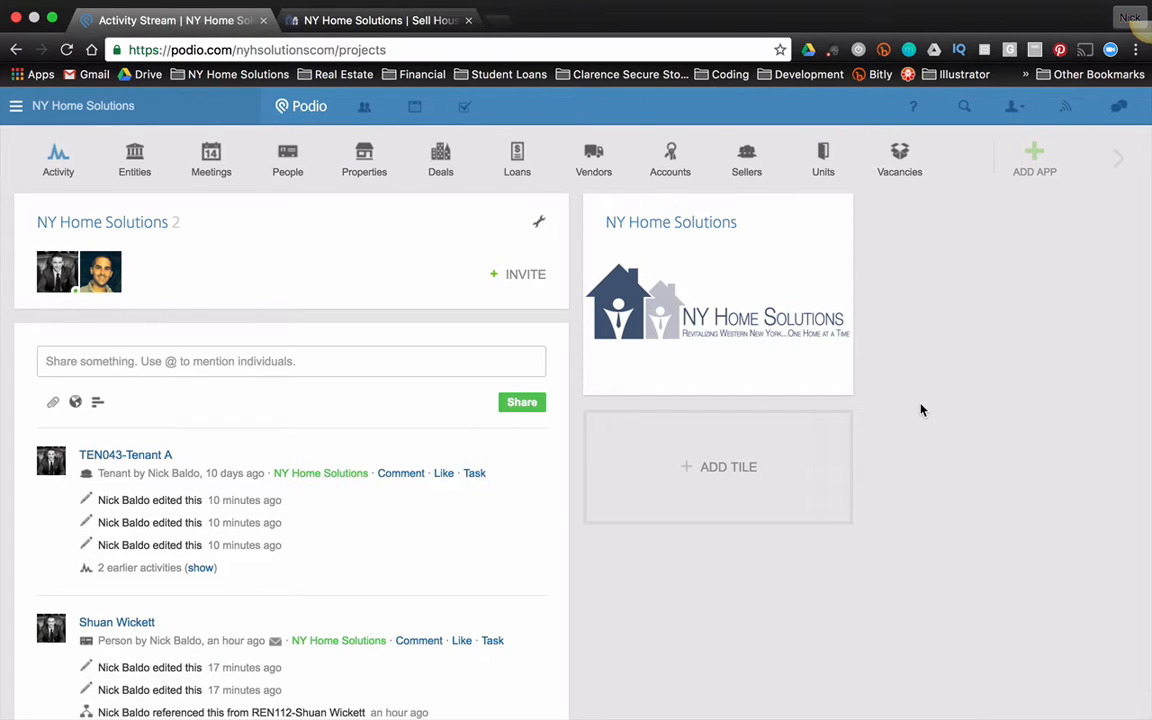
mouse_move(792, 468)
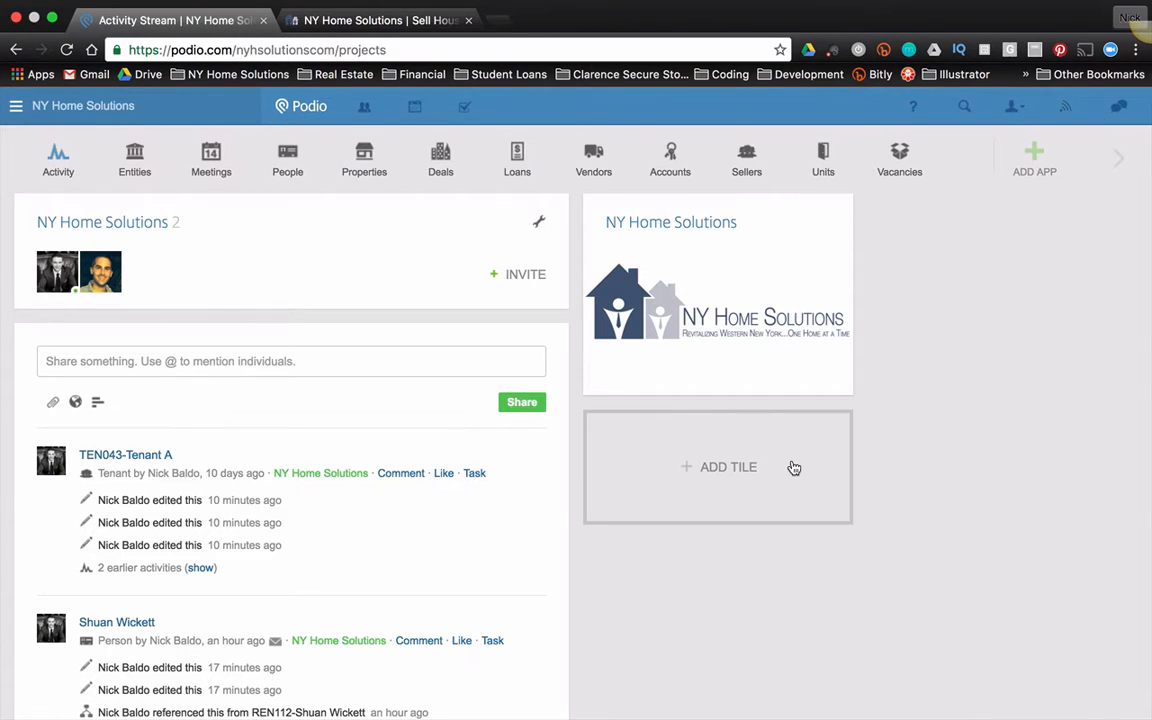
Add an empty Links tile from the Overviews list below the logo tile
click(728, 468)
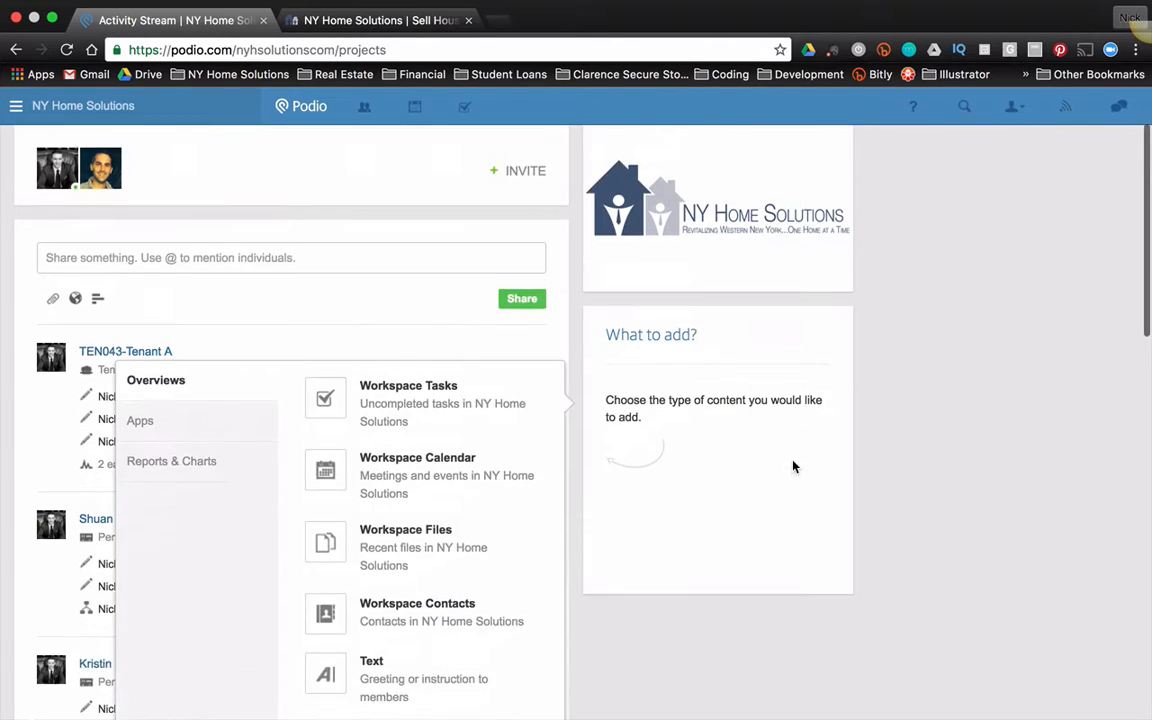
scroll(down, 3)
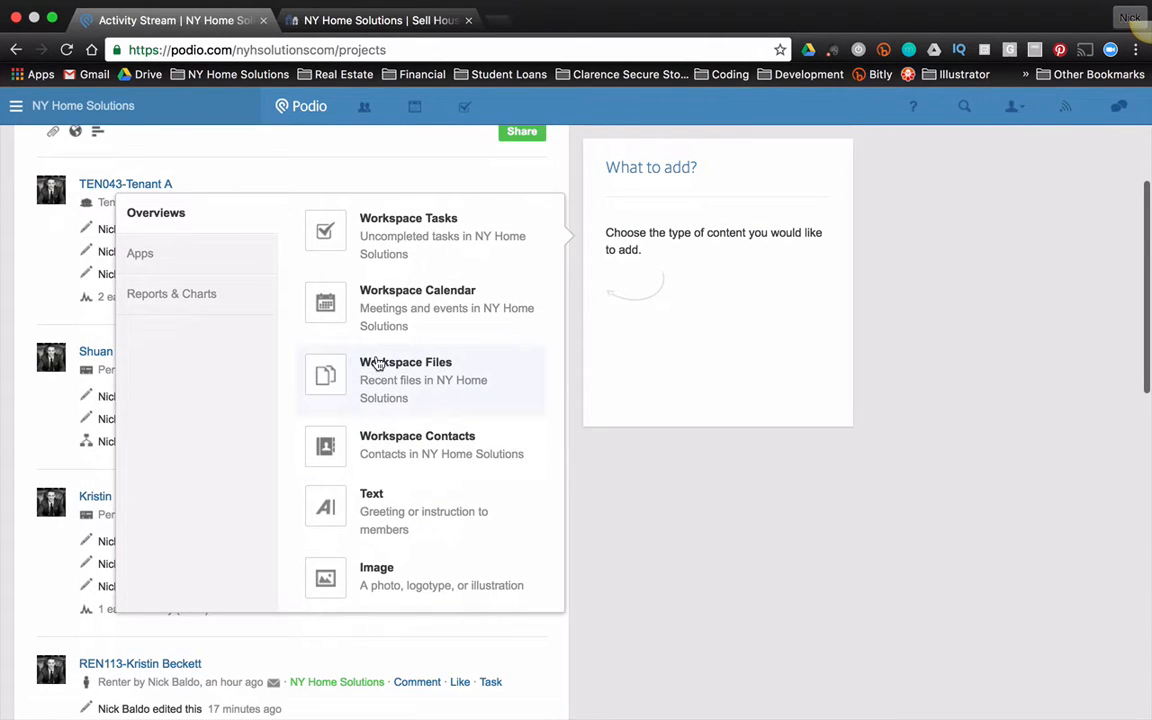
scroll(down, 3)
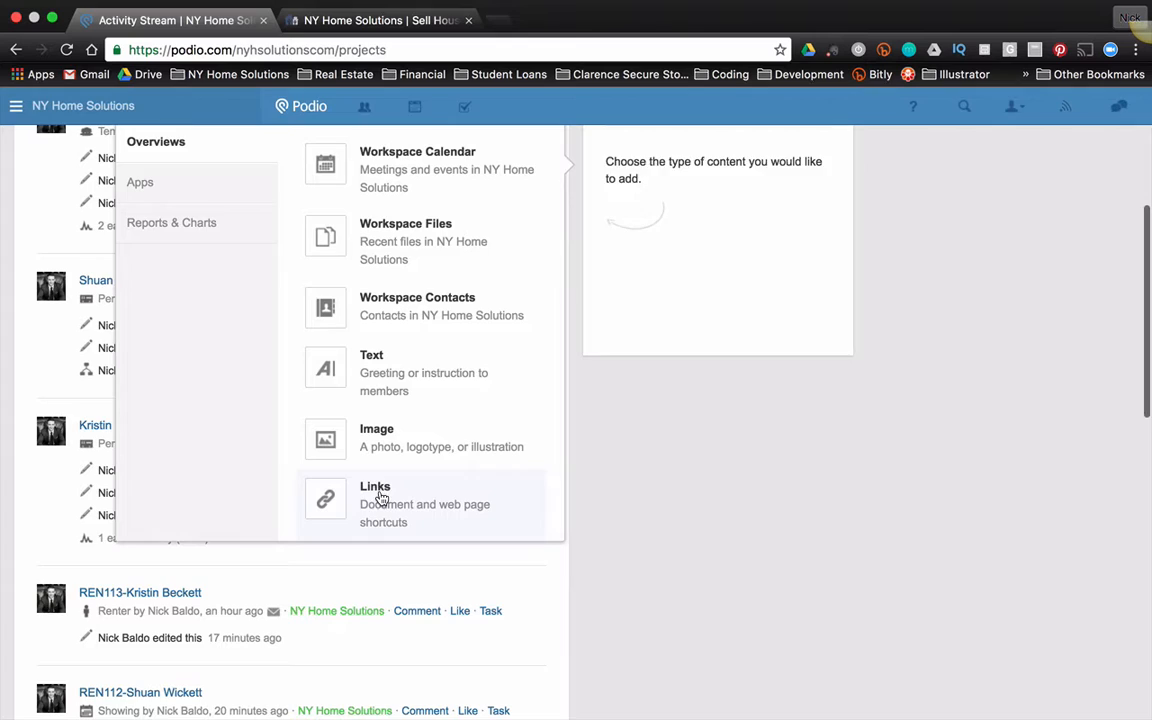
click(376, 496)
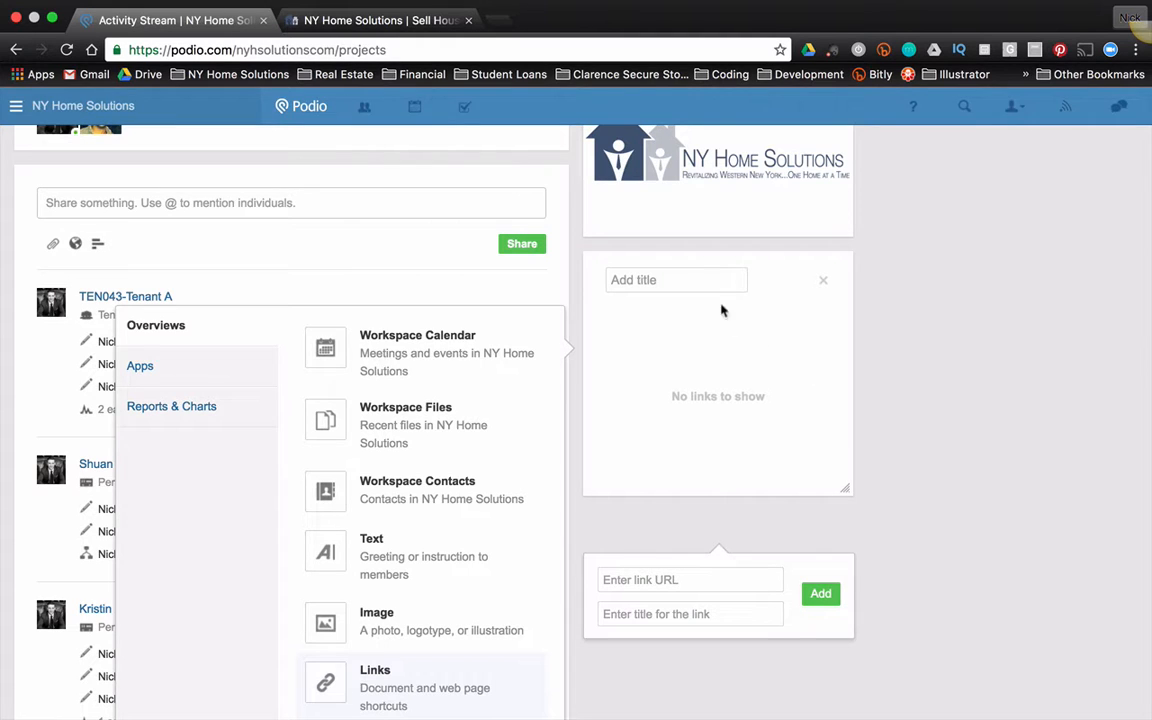
Title the tile Important Links and add zillow.com as a link titled Zillow
text(Important Links)
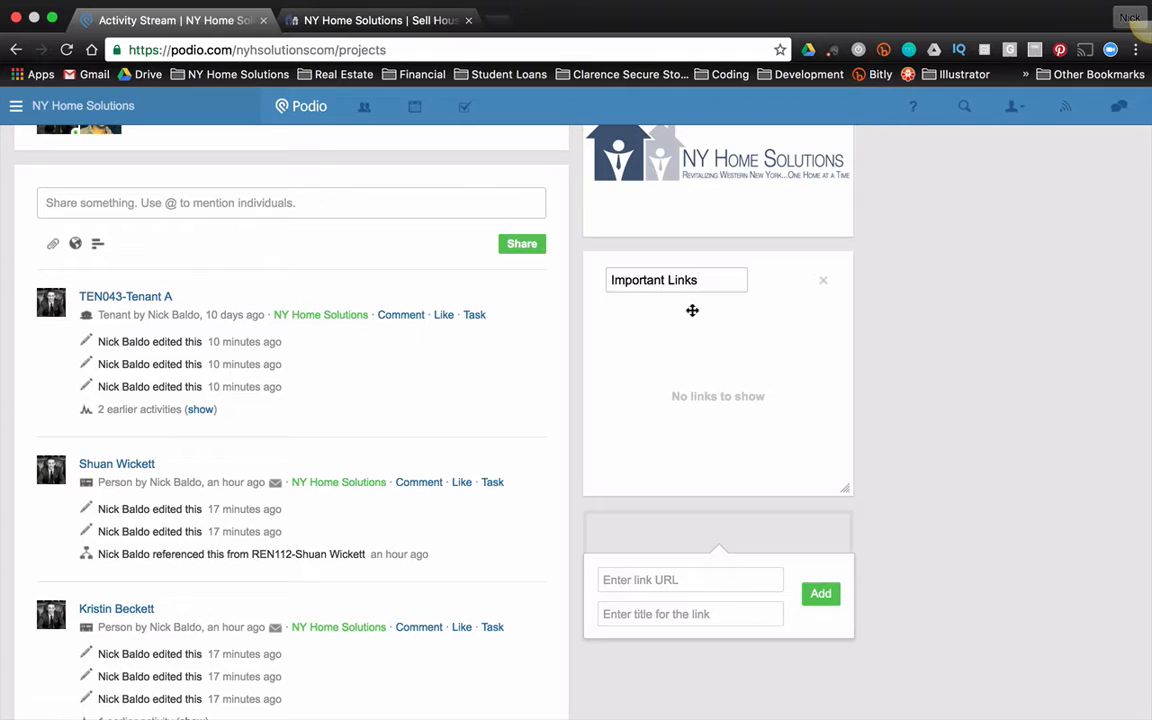
text(zillow.com)
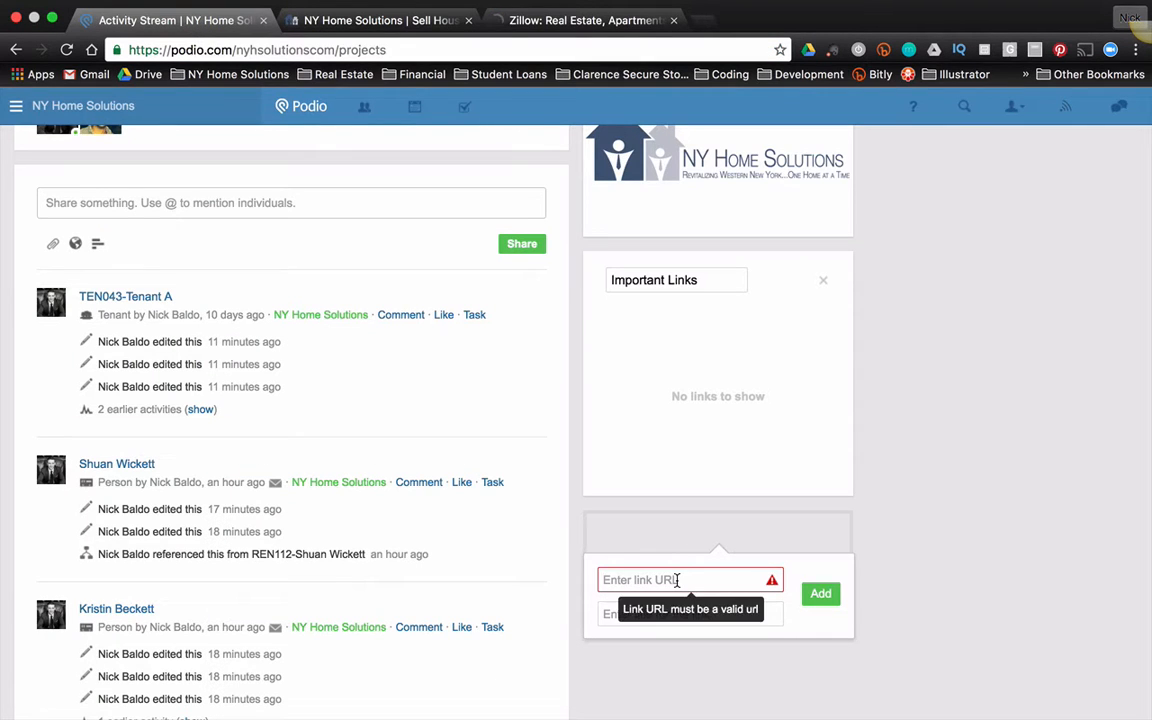
text(Zillow)
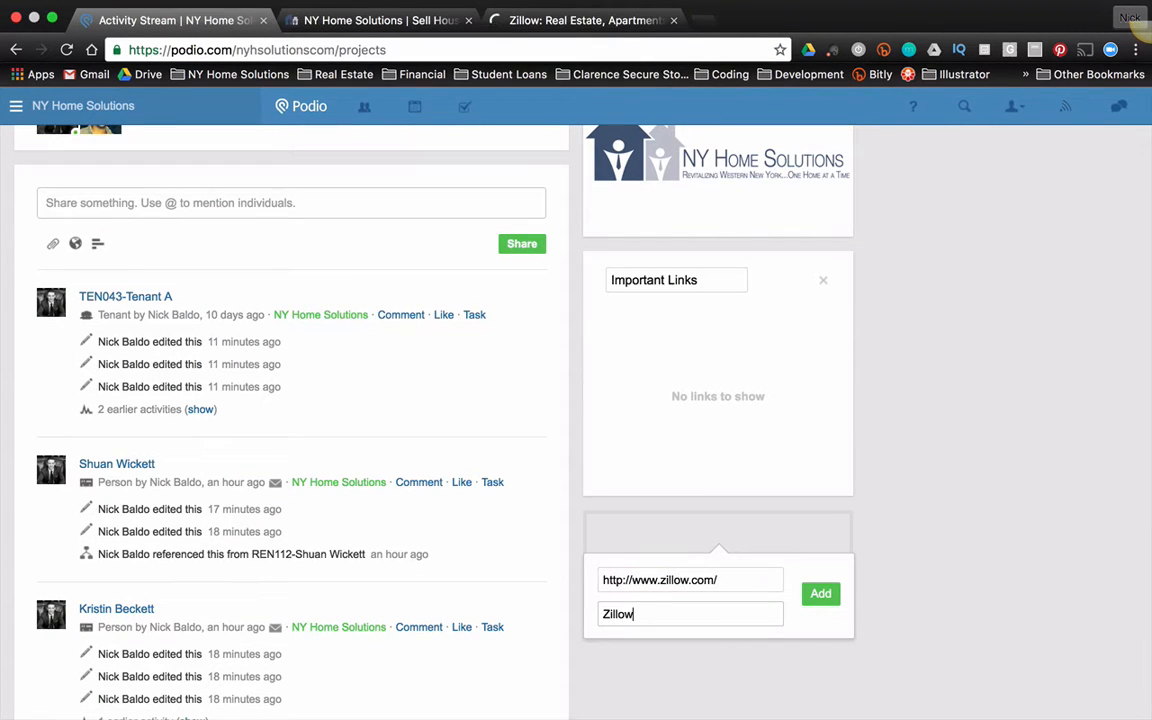
click(820, 592)
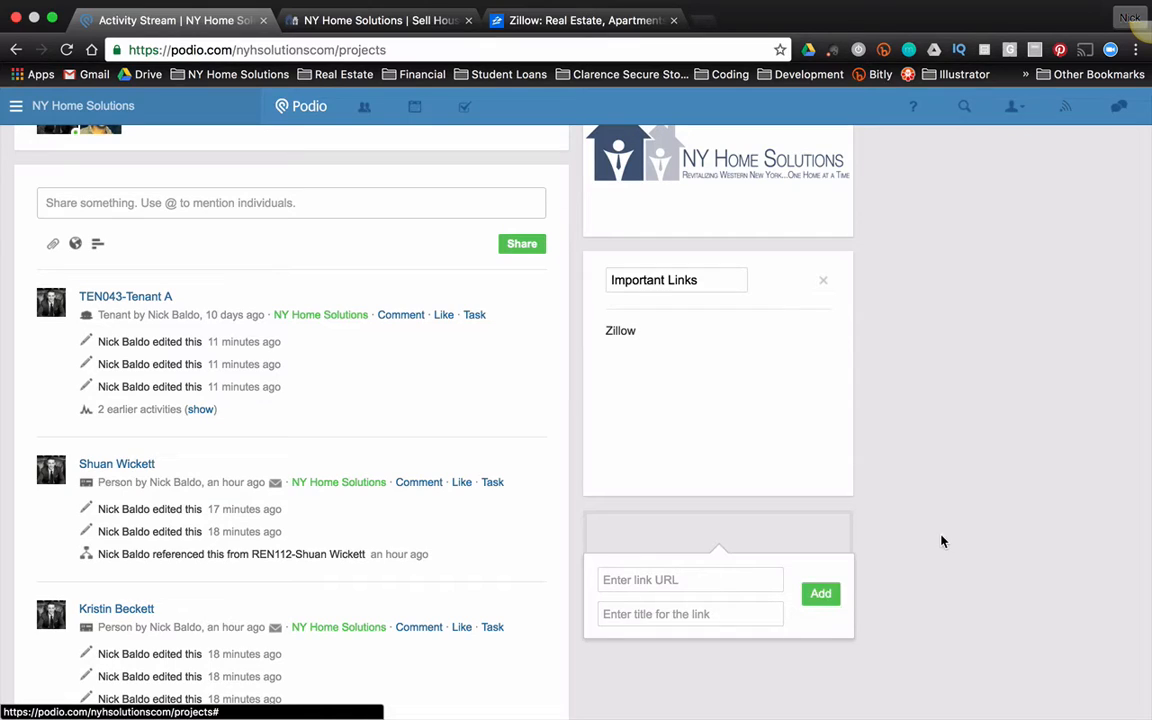
Enter lowes.com as the second link, checking the Lowe's site before returning to Podio
text(lowes.com)
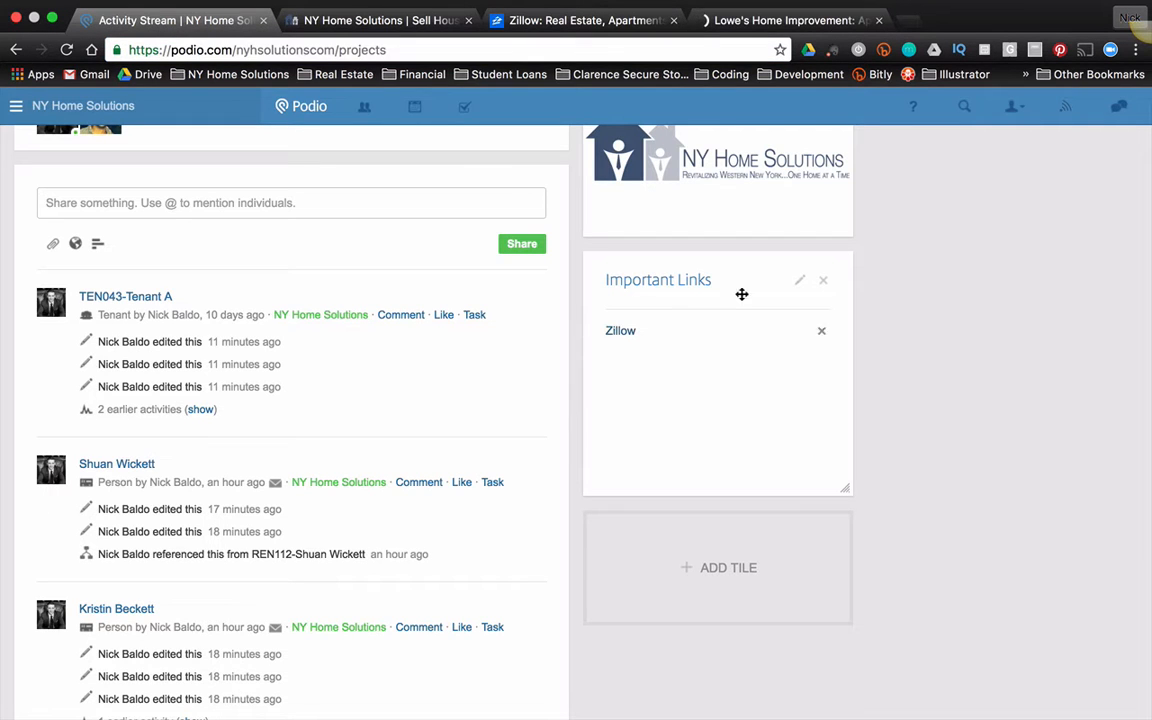
mouse_move(784, 360)
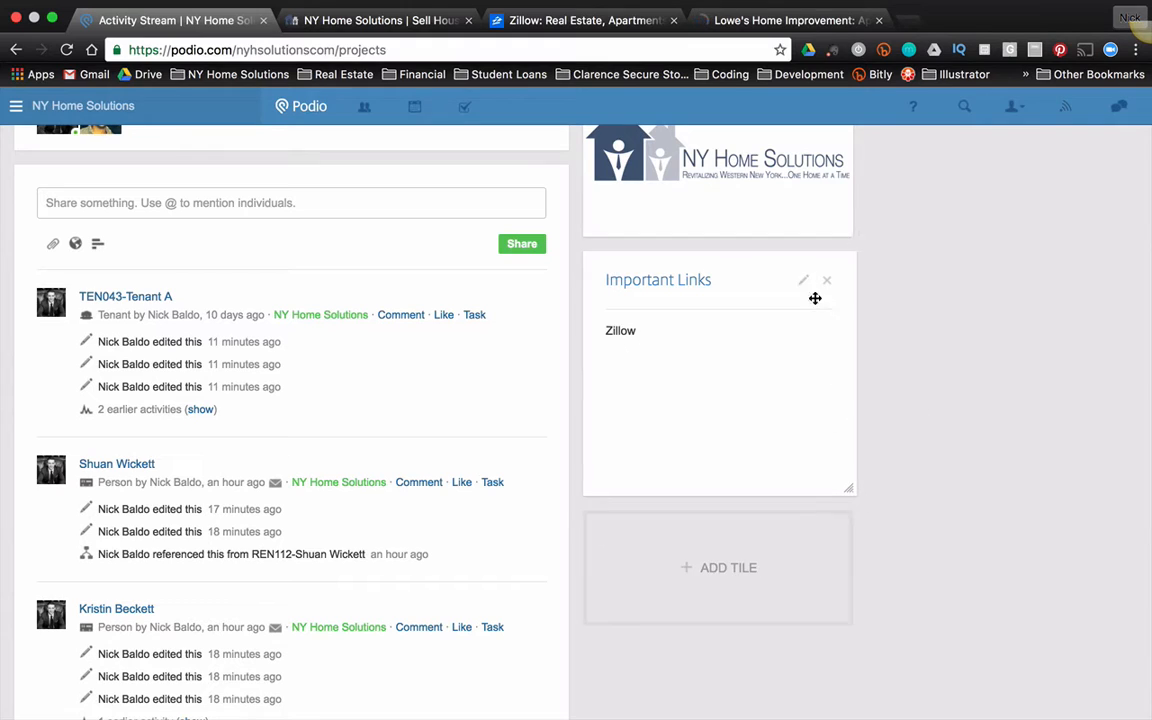
mouse_move(804, 280)
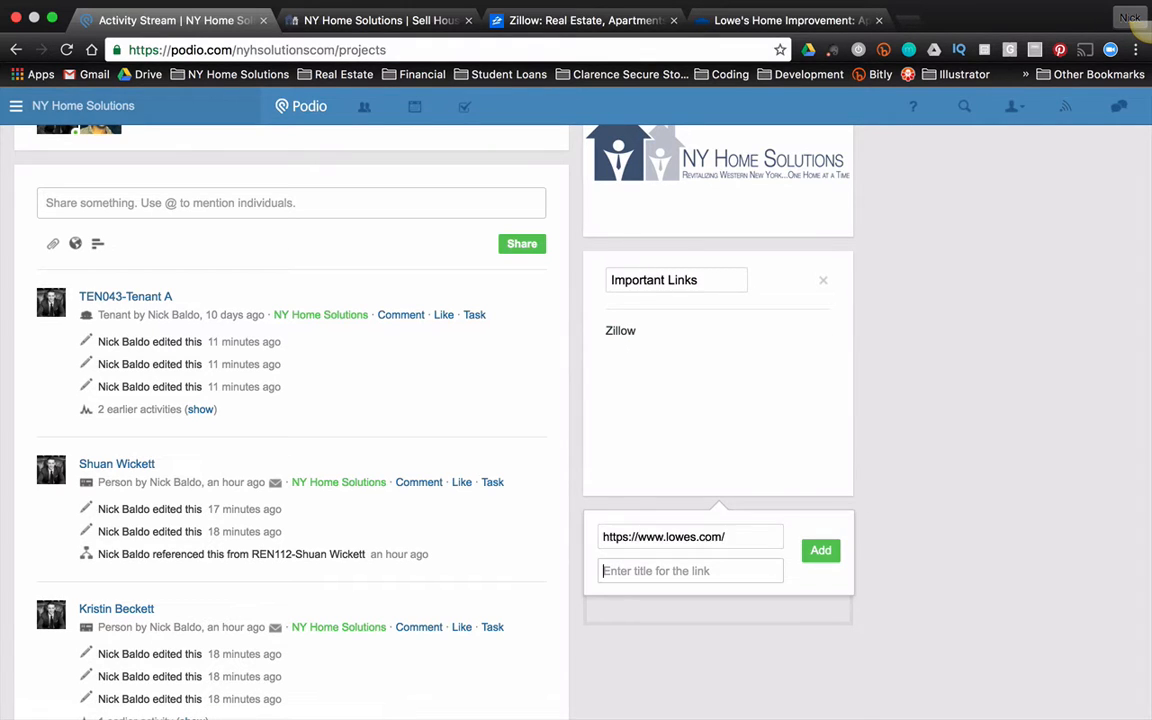
click(820, 550)
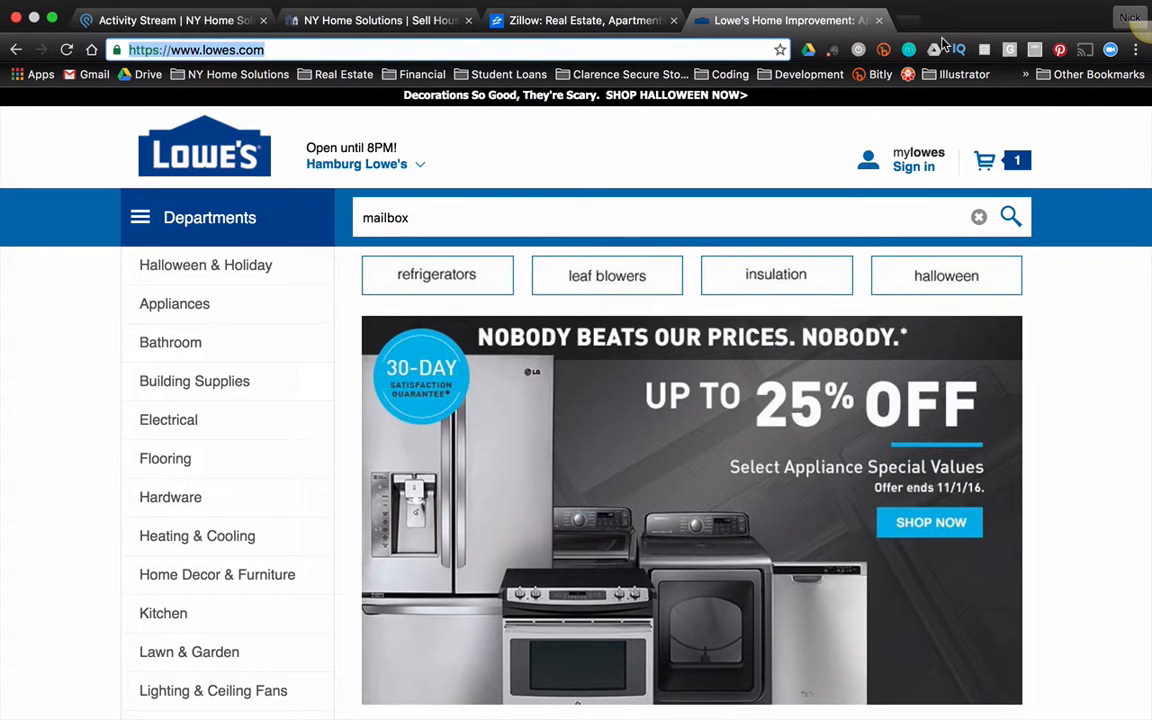
click(176, 20)
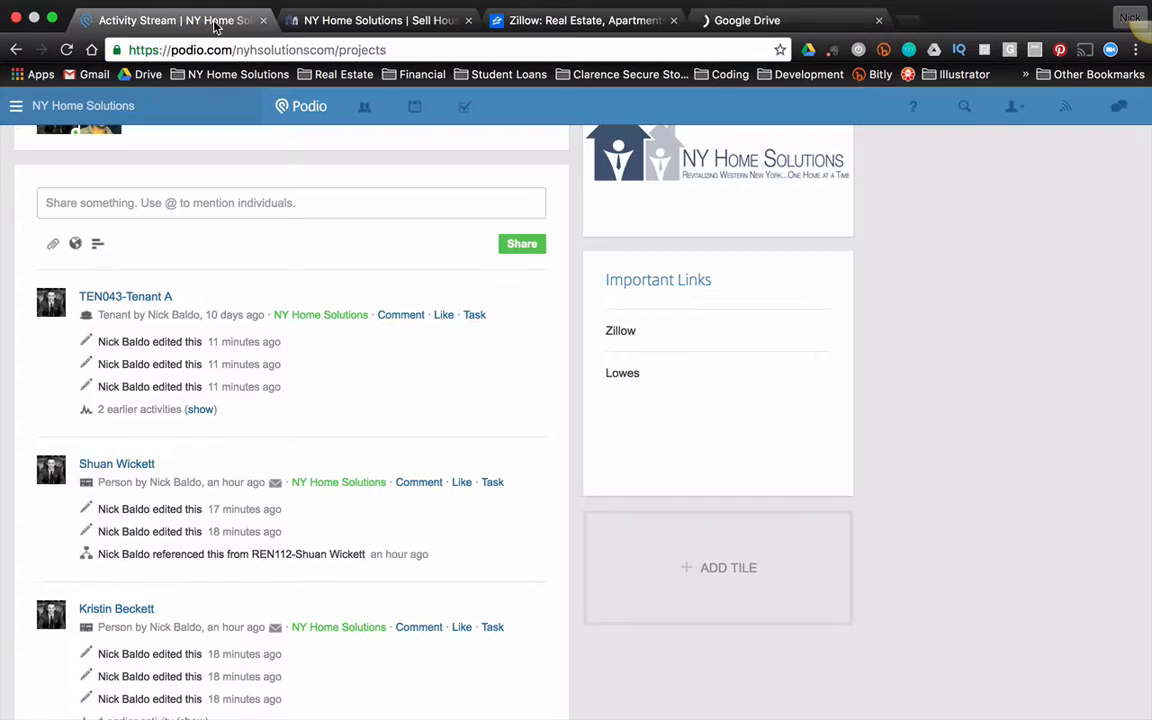
Add Google Drive as a third link in the Important Links tile
click(716, 568)
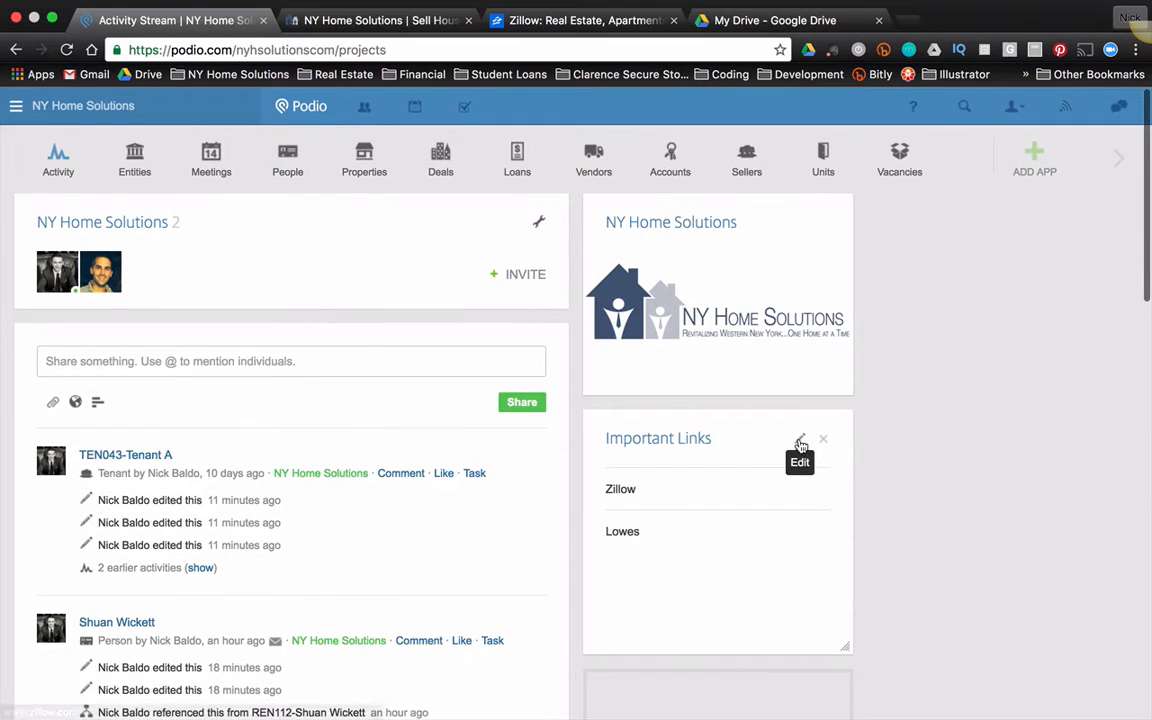
click(800, 440)
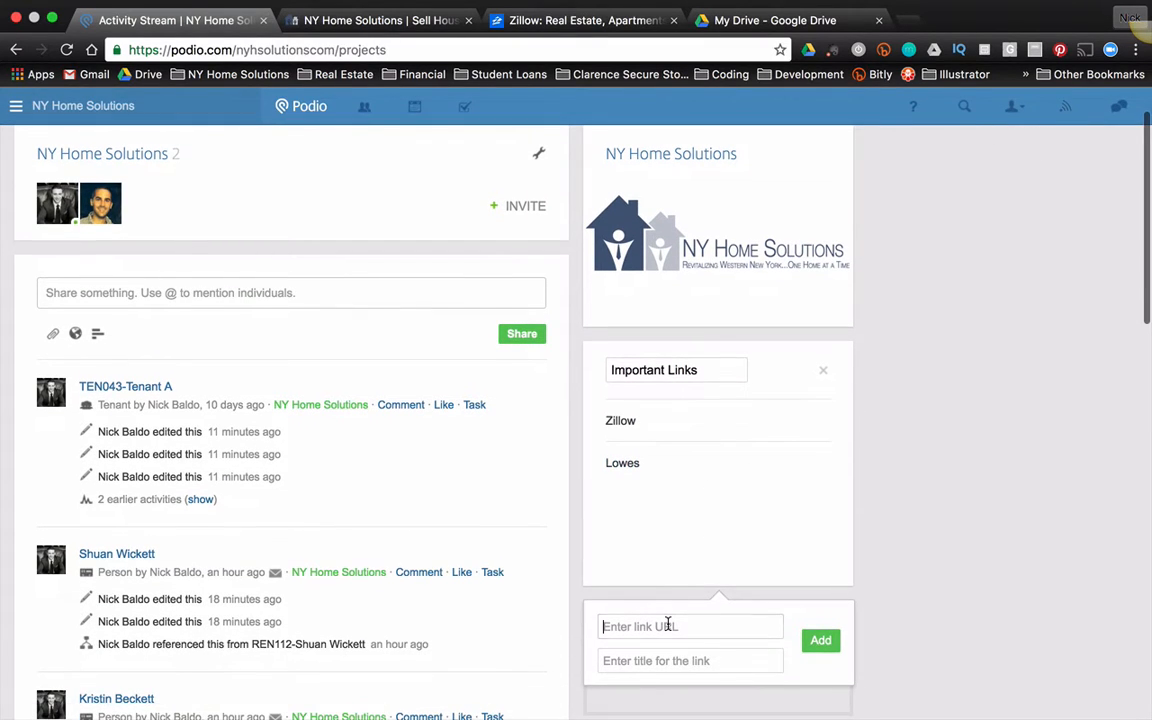
text(Google Drive)
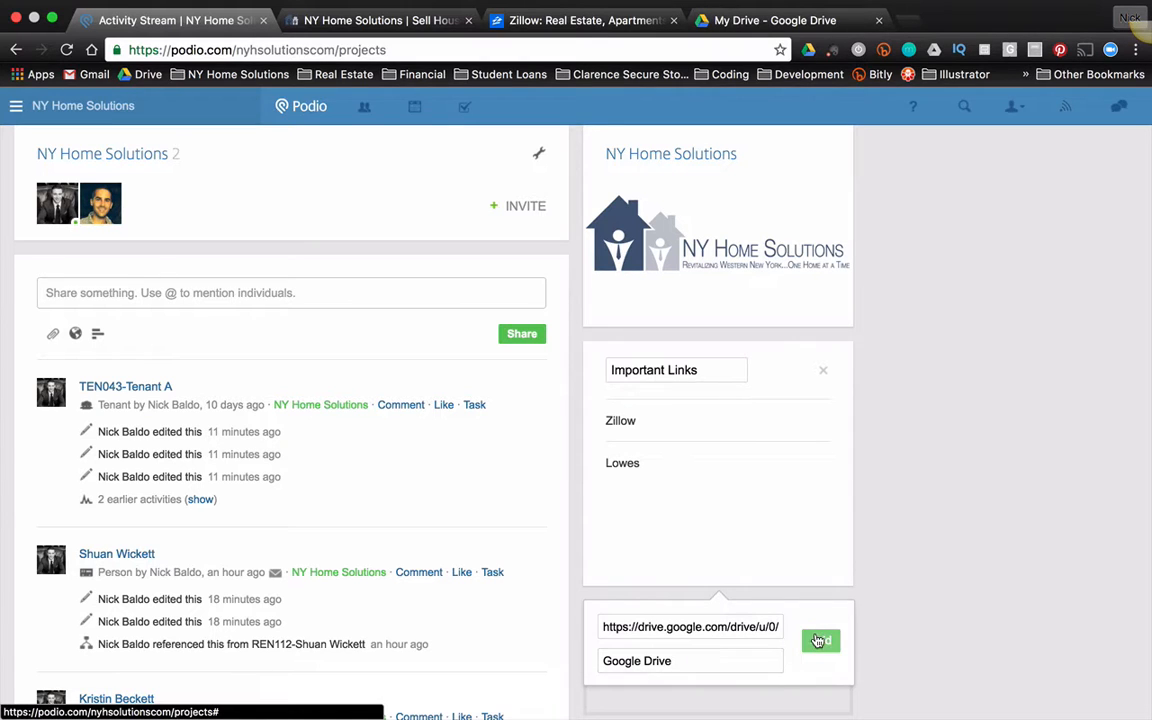
click(820, 640)
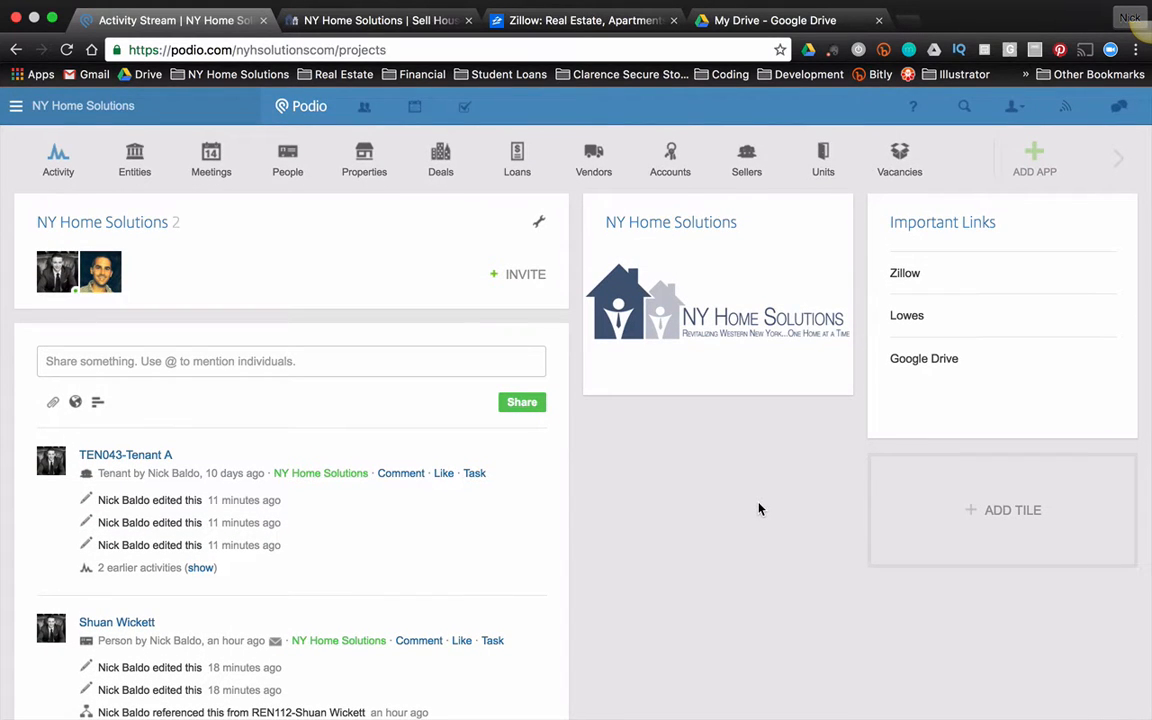
mouse_move(830, 408)
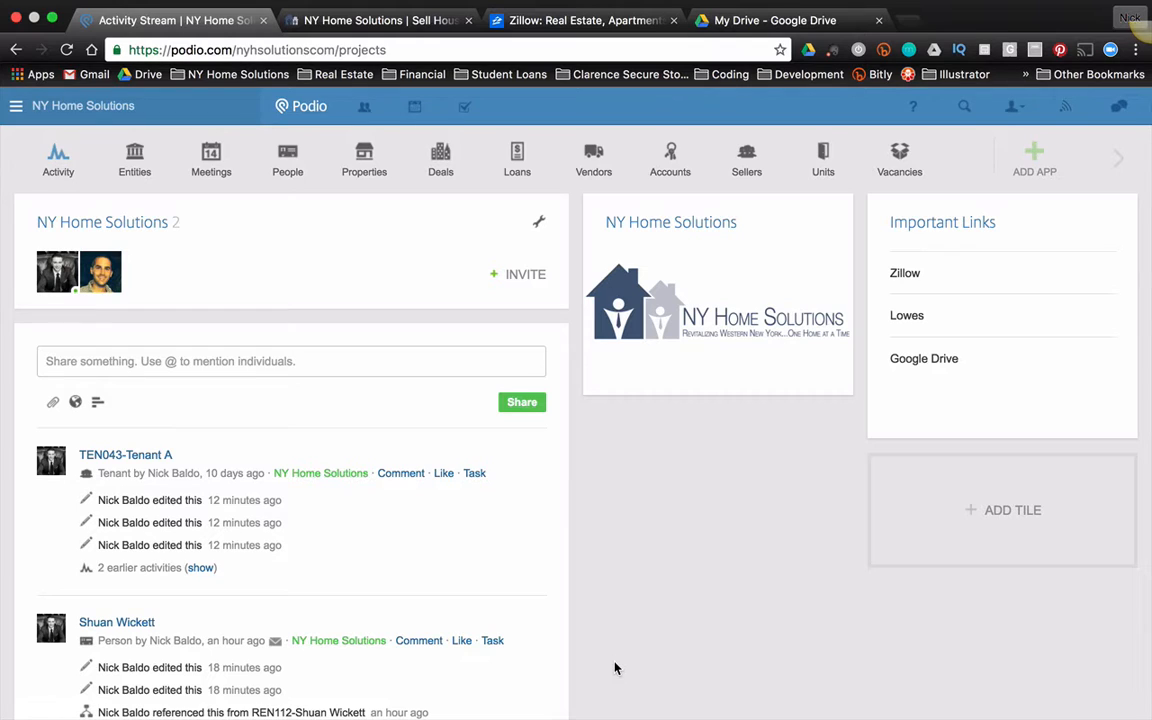
mouse_move(1044, 510)
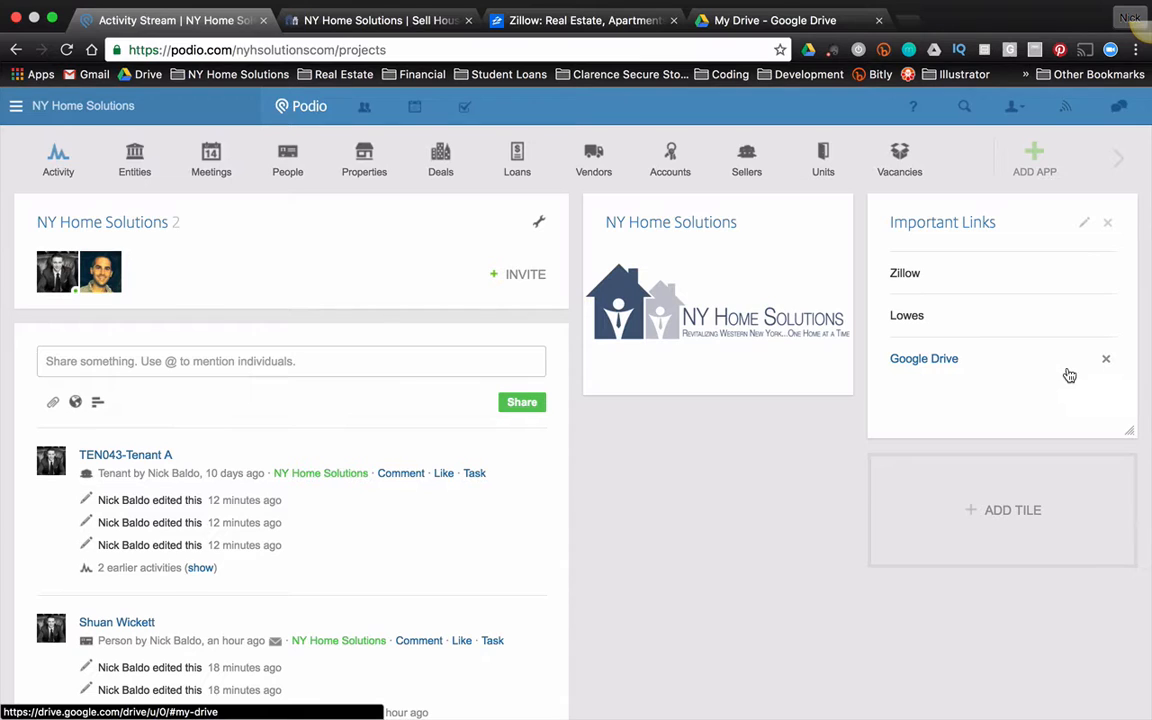
mouse_move(1056, 290)
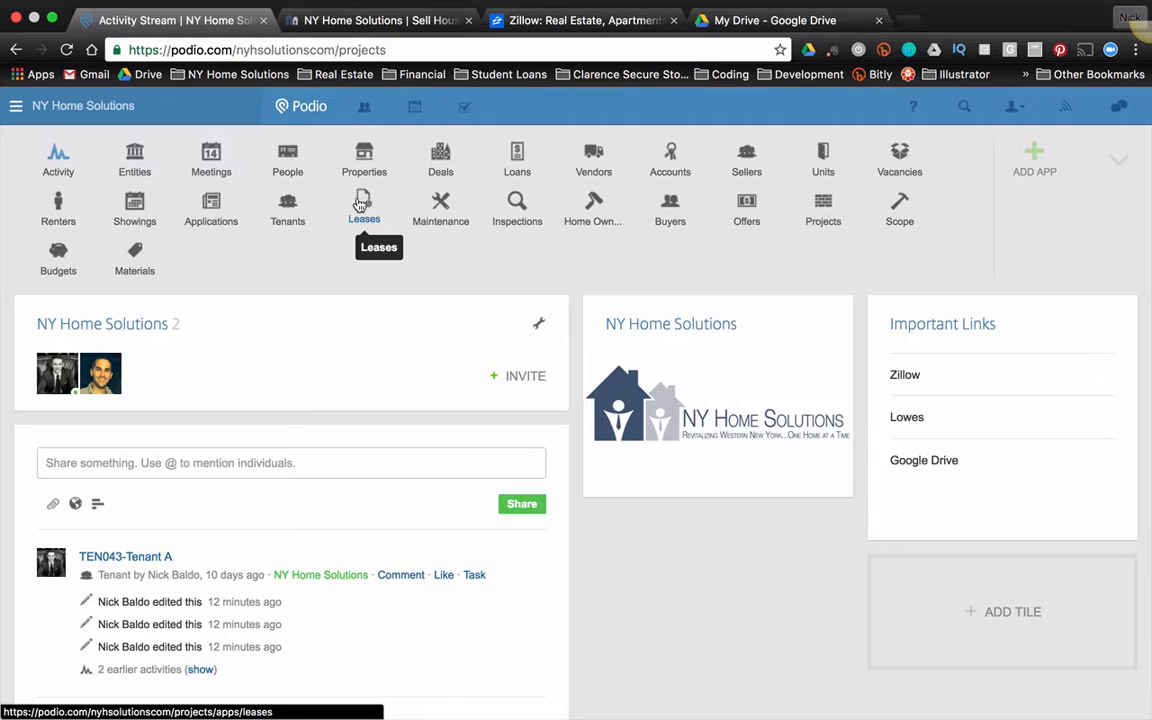
mouse_move(900, 156)
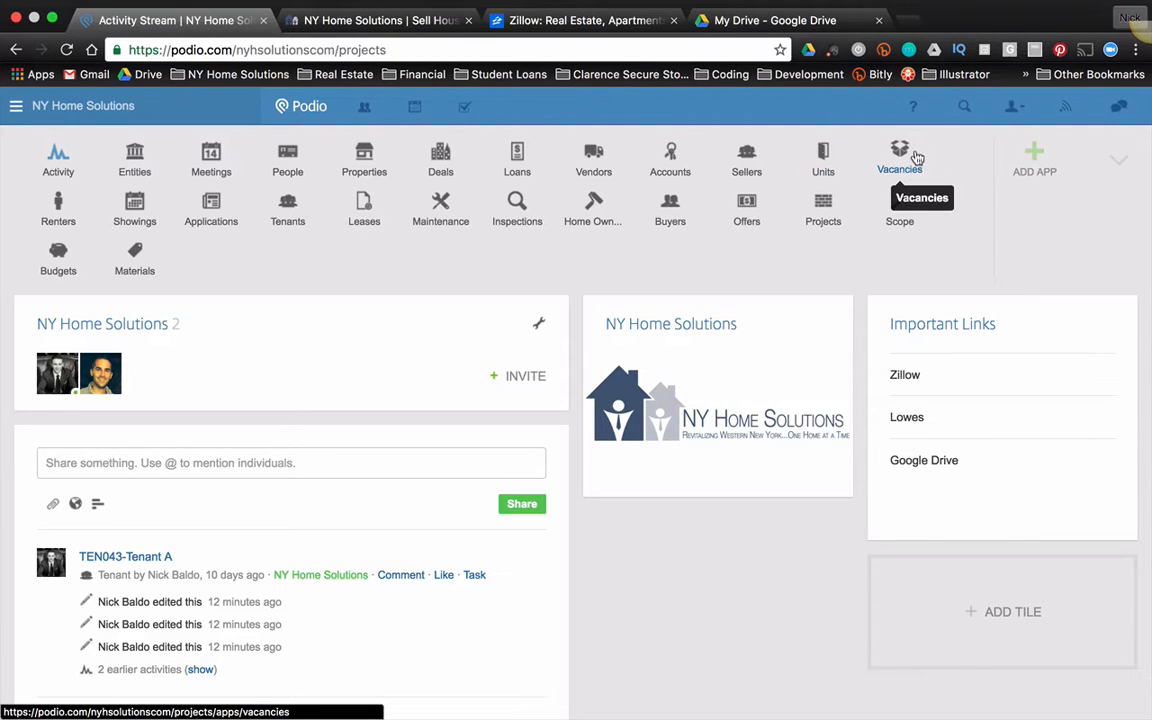
mouse_move(948, 192)
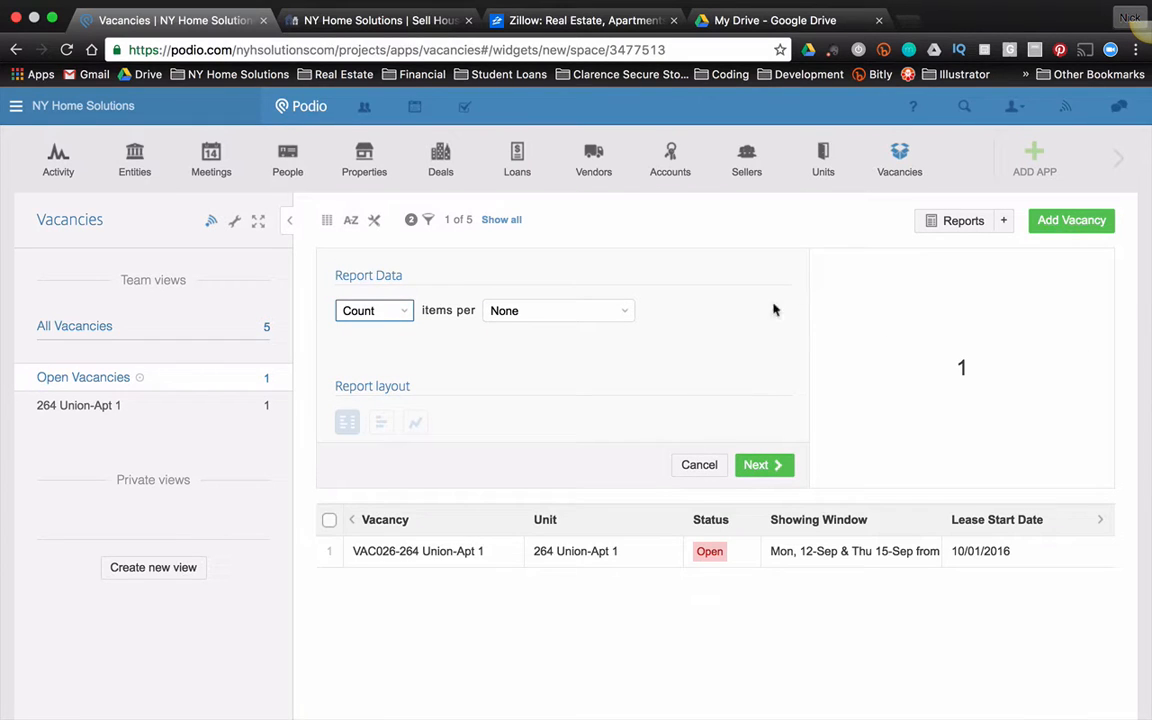
mouse_move(90, 384)
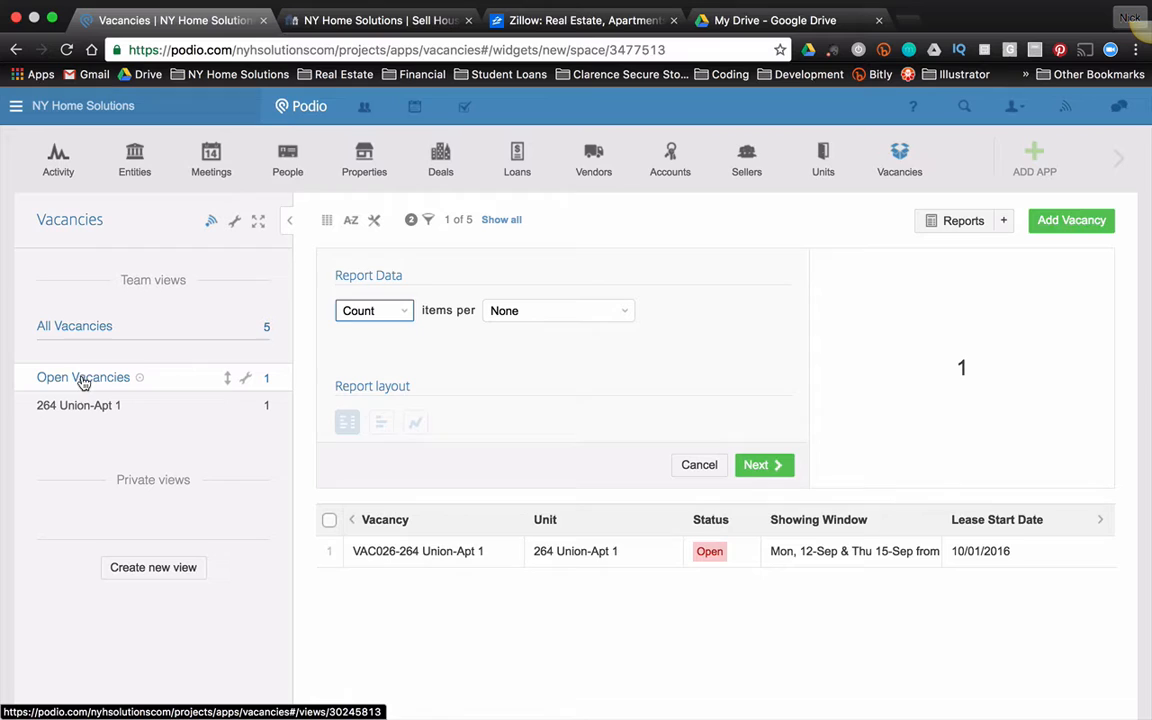
mouse_move(102, 390)
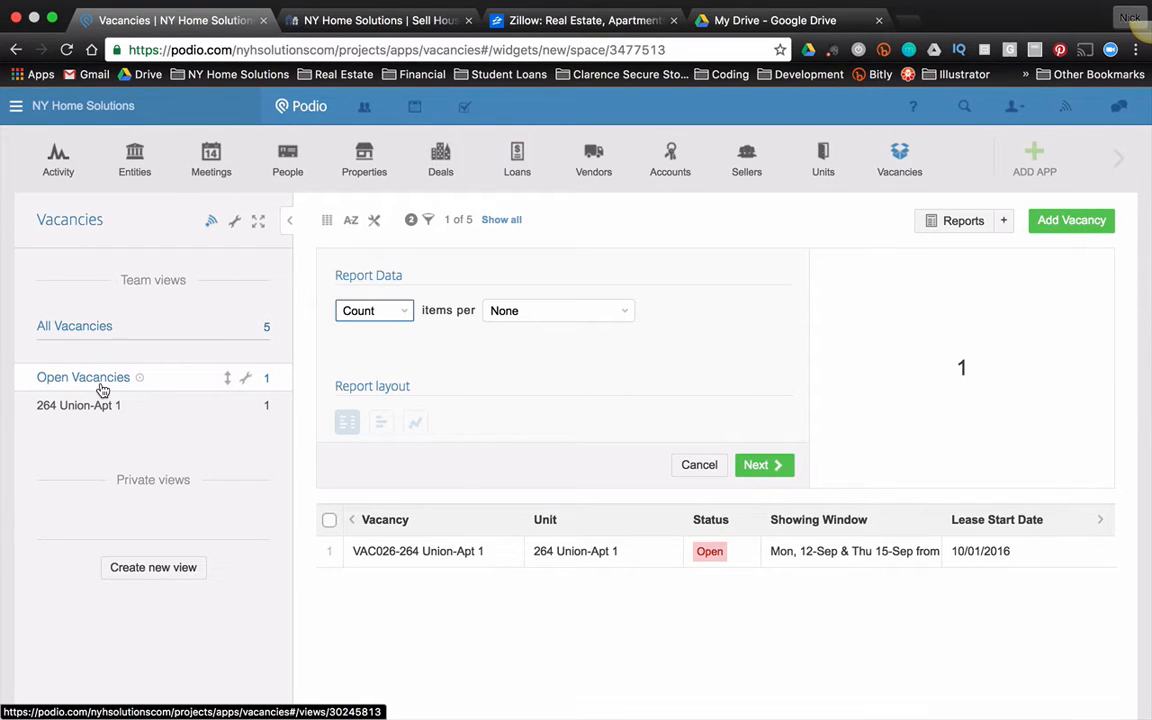
Filter the Vacancies view to only items with Status Open, clearing other filters
click(84, 376)
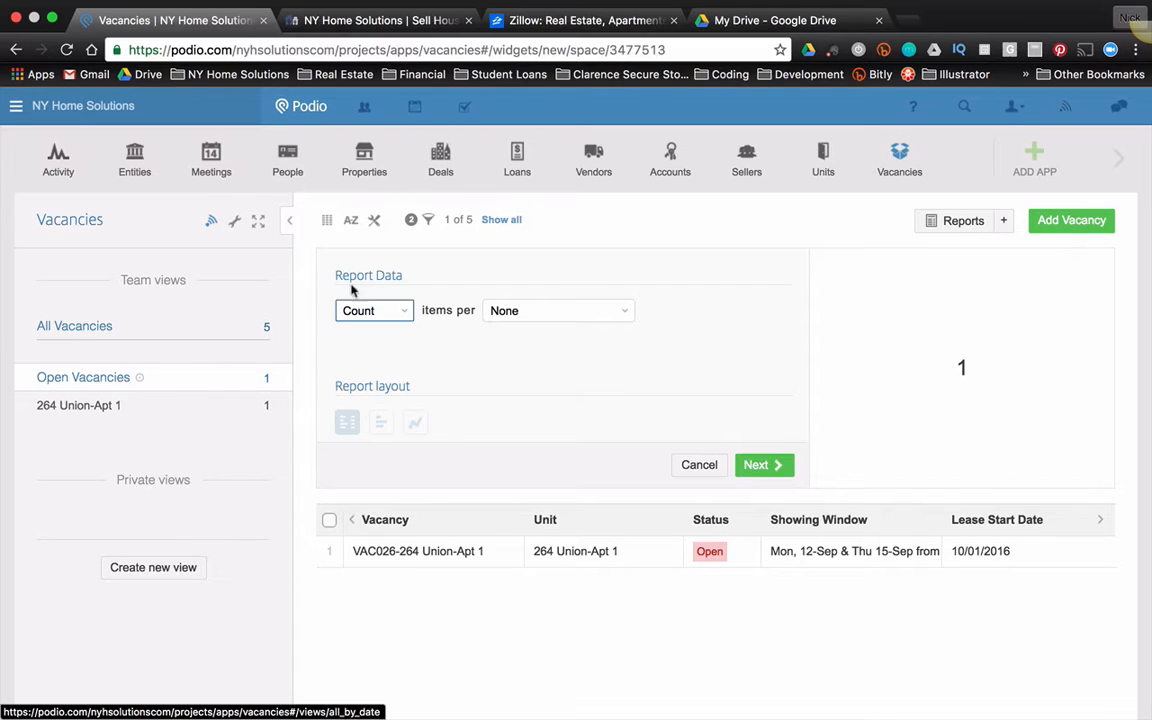
click(428, 218)
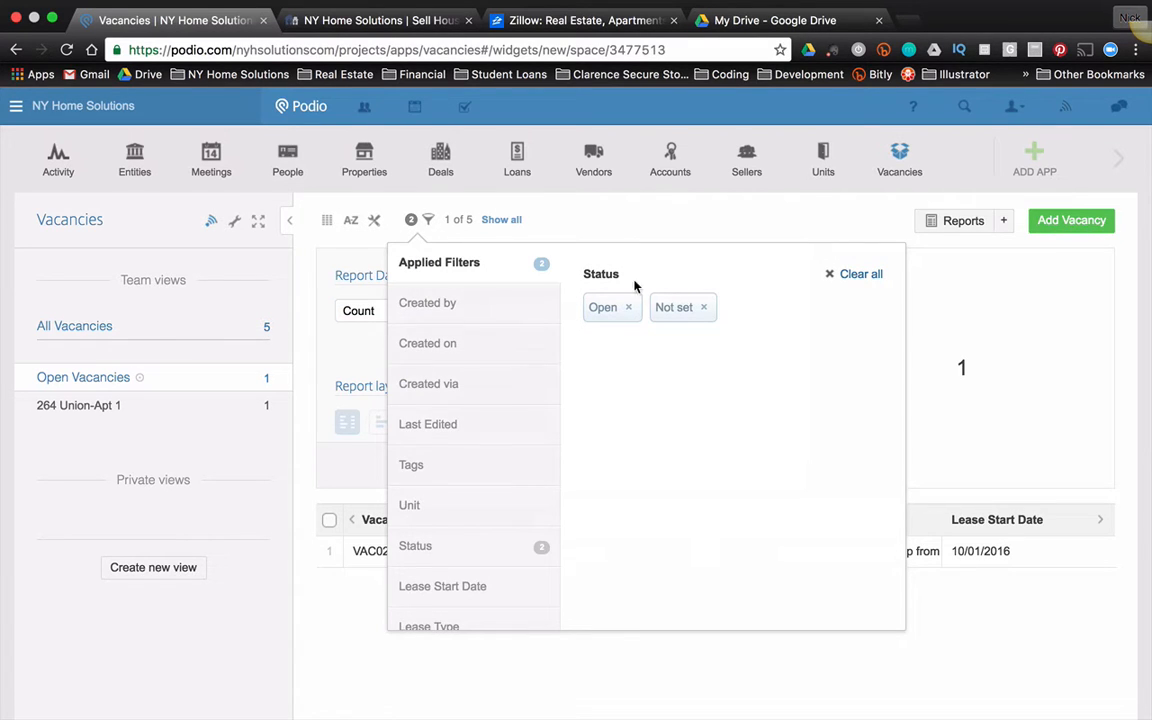
click(860, 272)
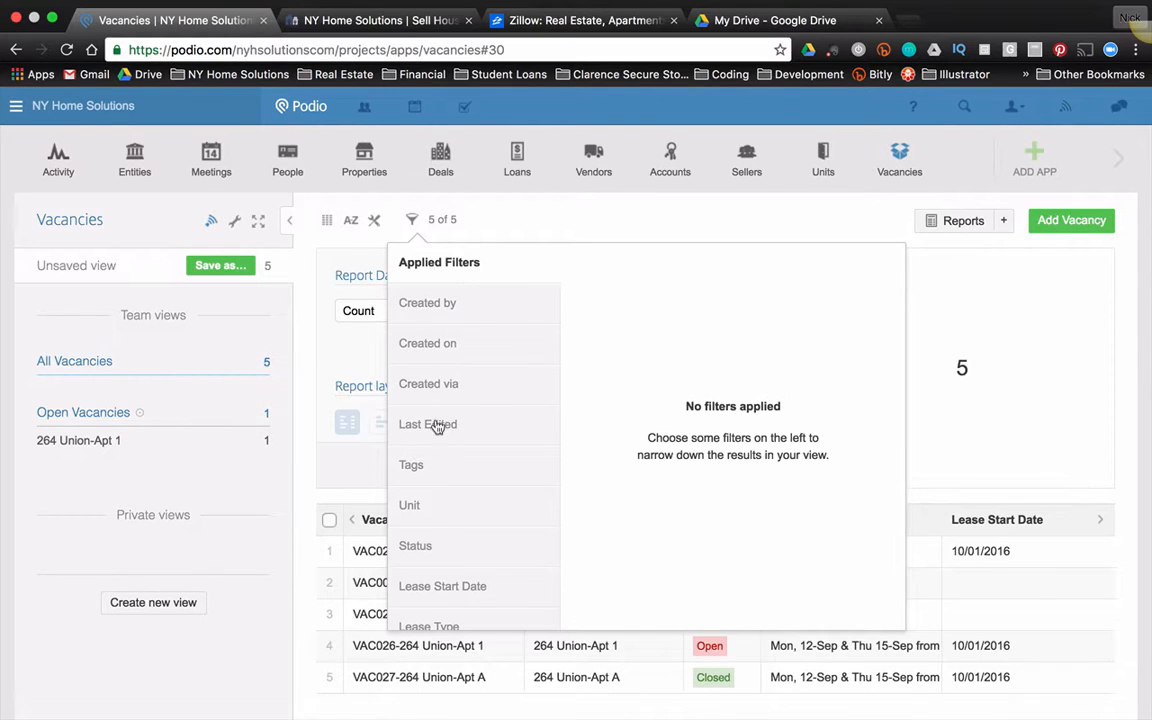
scroll(down, 3)
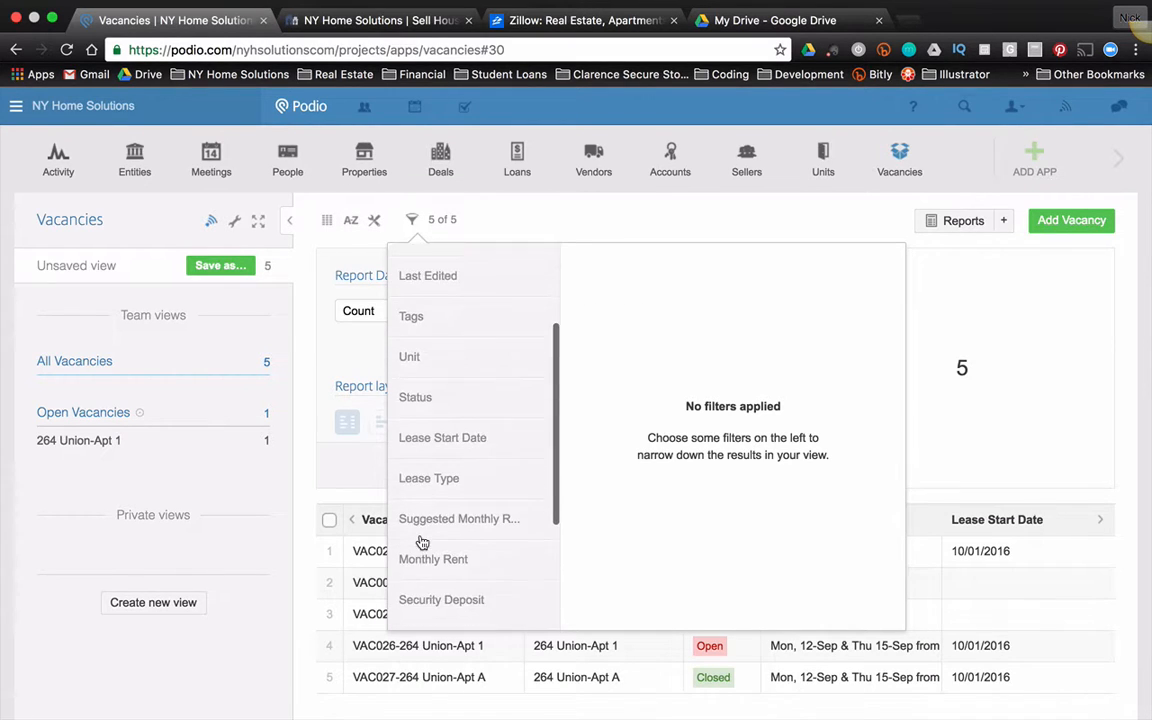
click(416, 292)
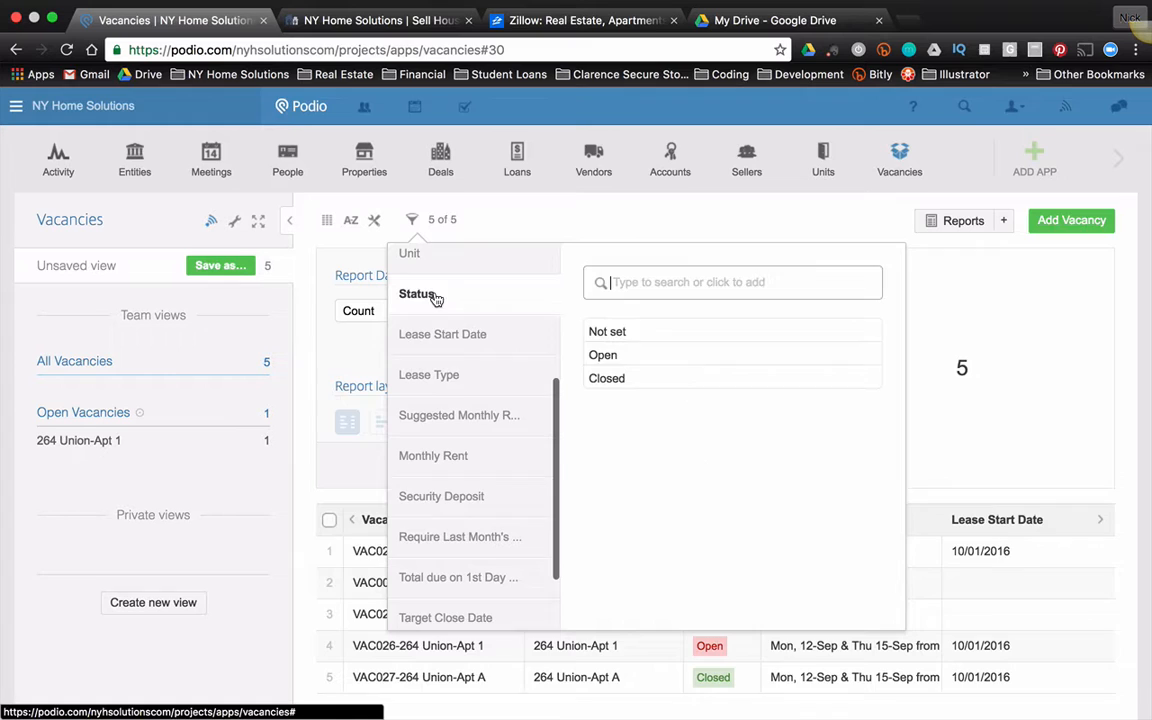
click(604, 354)
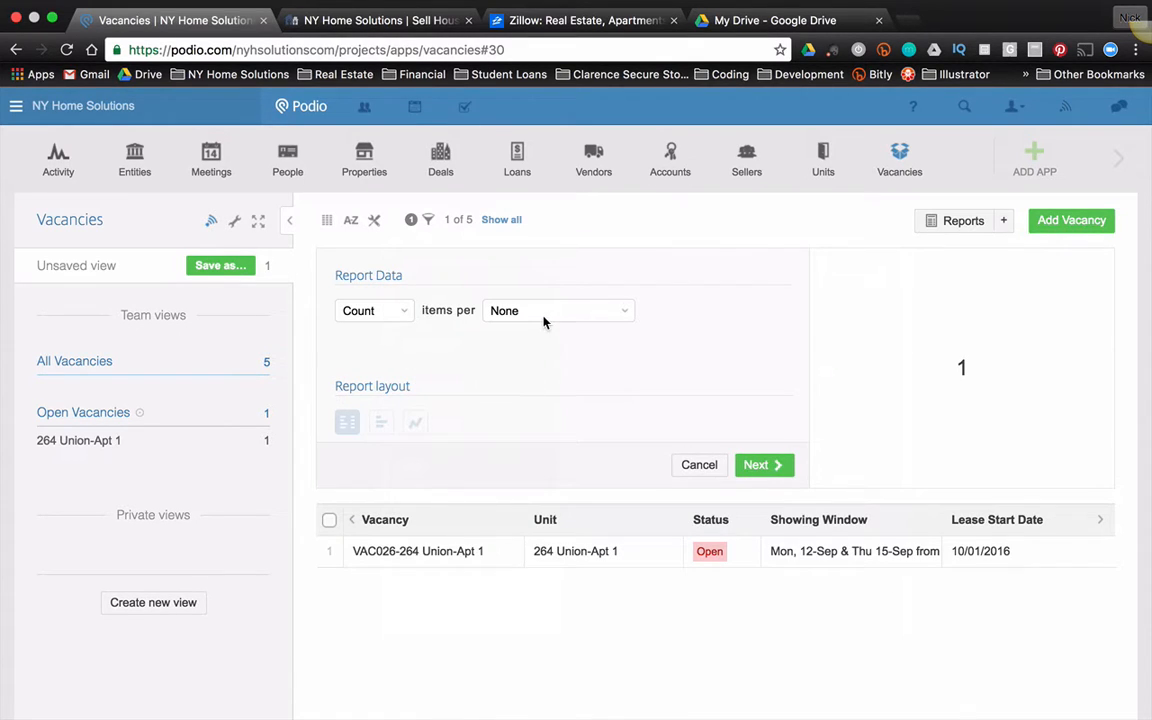
mouse_move(568, 316)
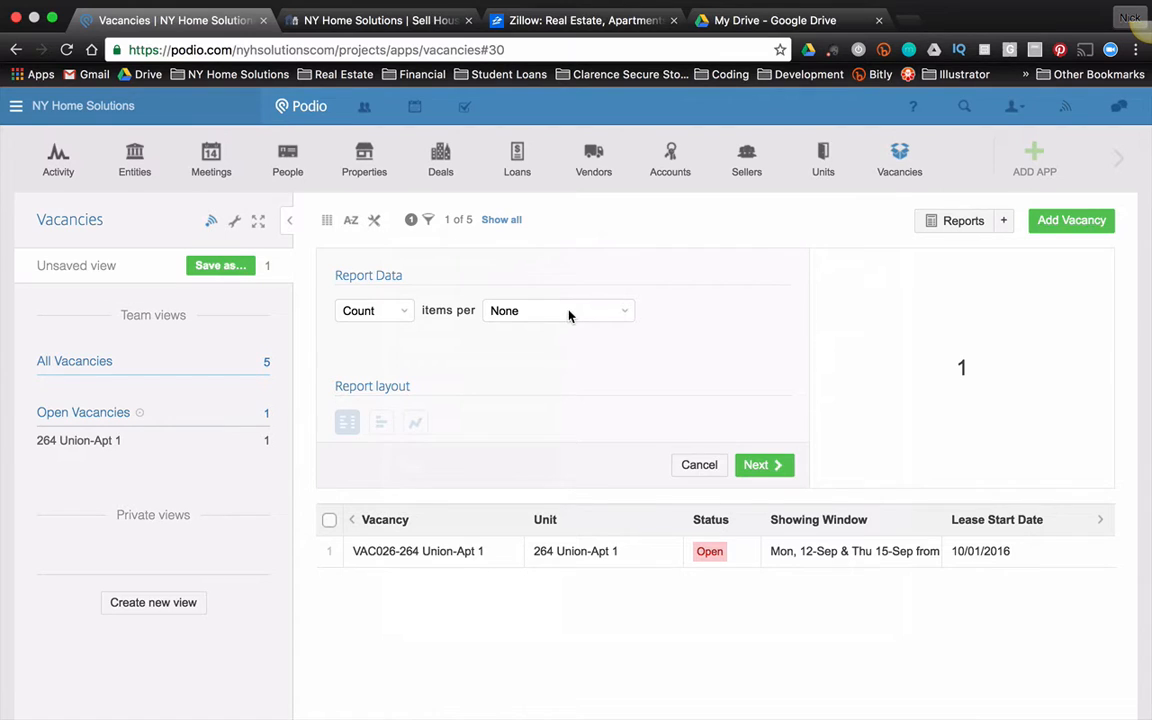
Set the report to a plain count with Items per None instead of Unit
click(556, 310)
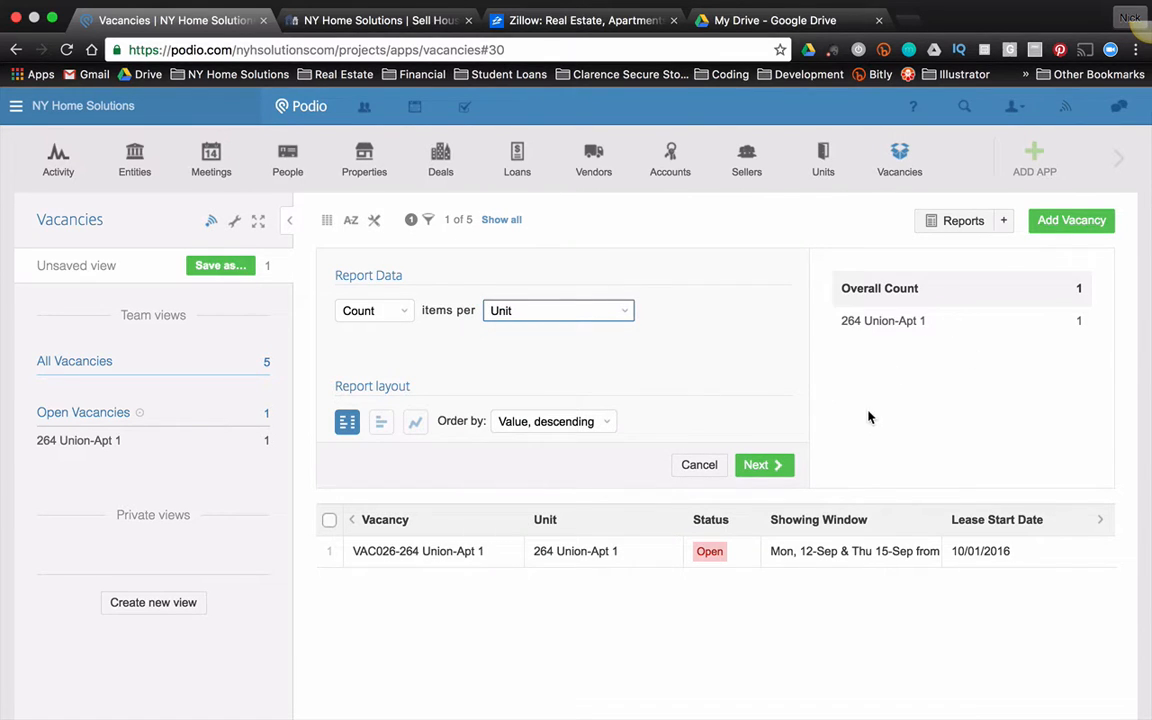
click(556, 310)
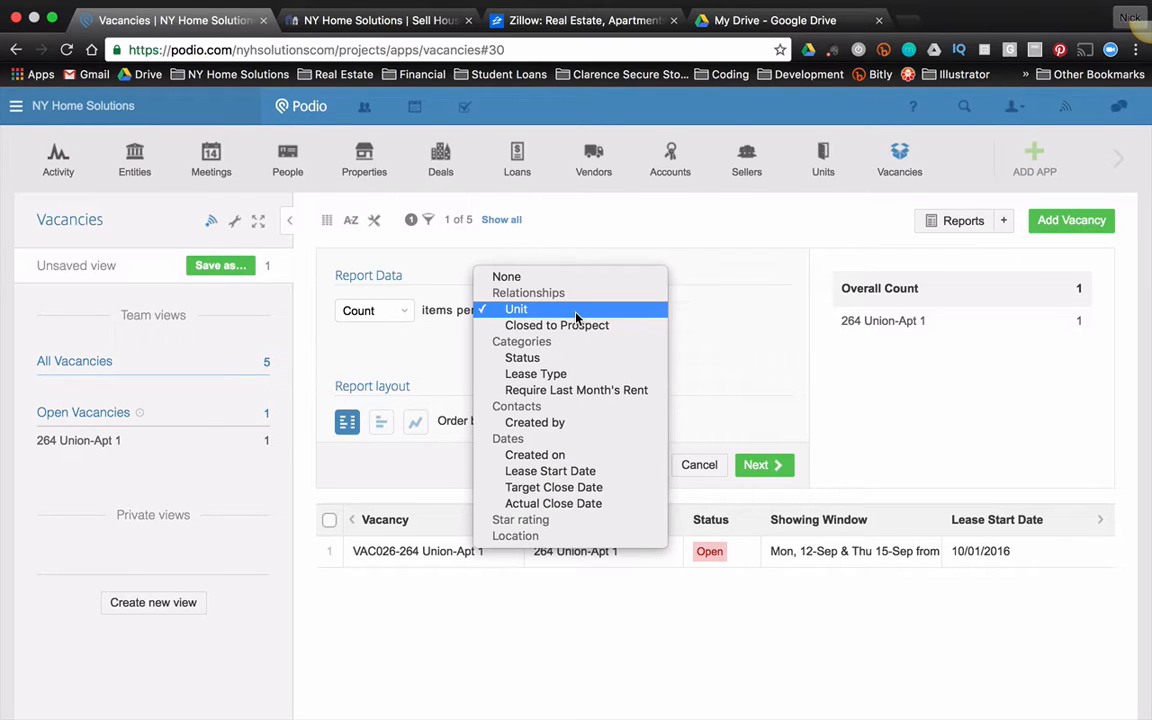
mouse_move(576, 340)
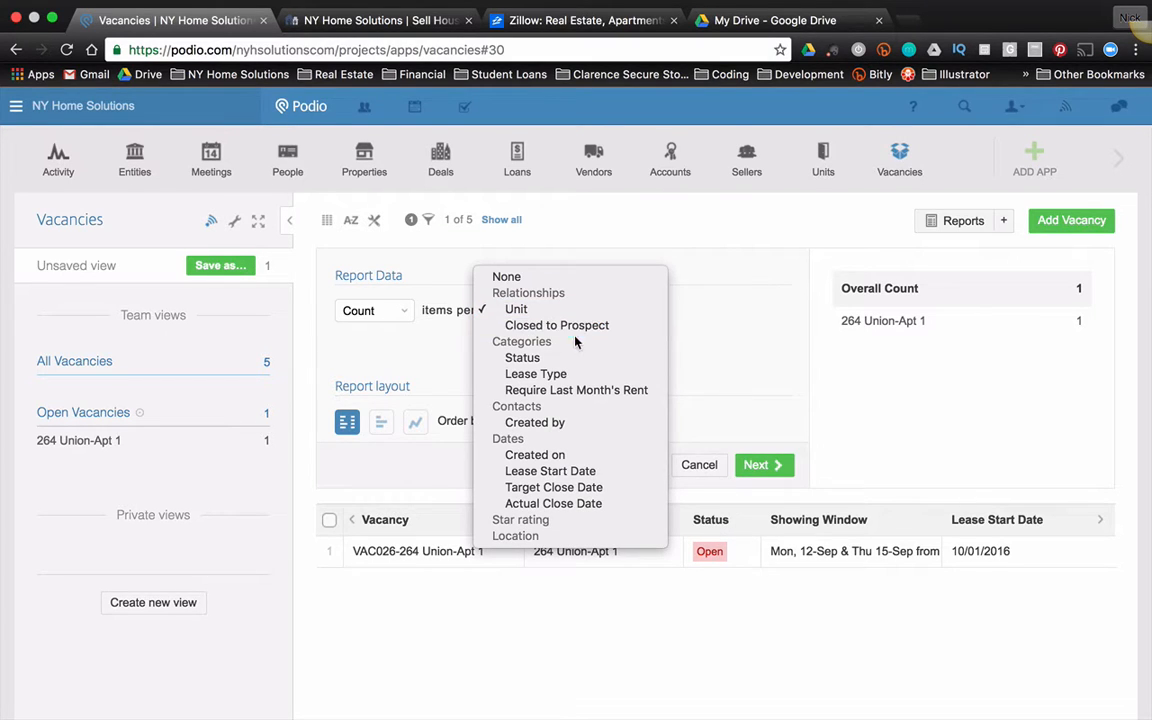
click(516, 308)
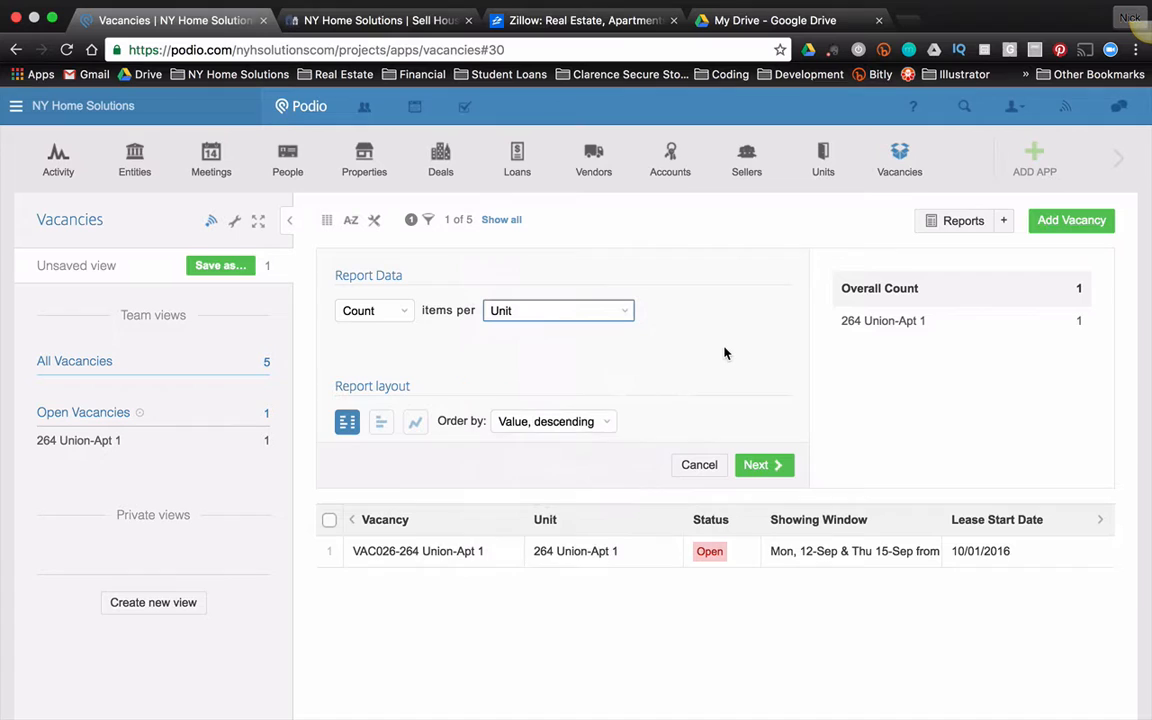
click(558, 310)
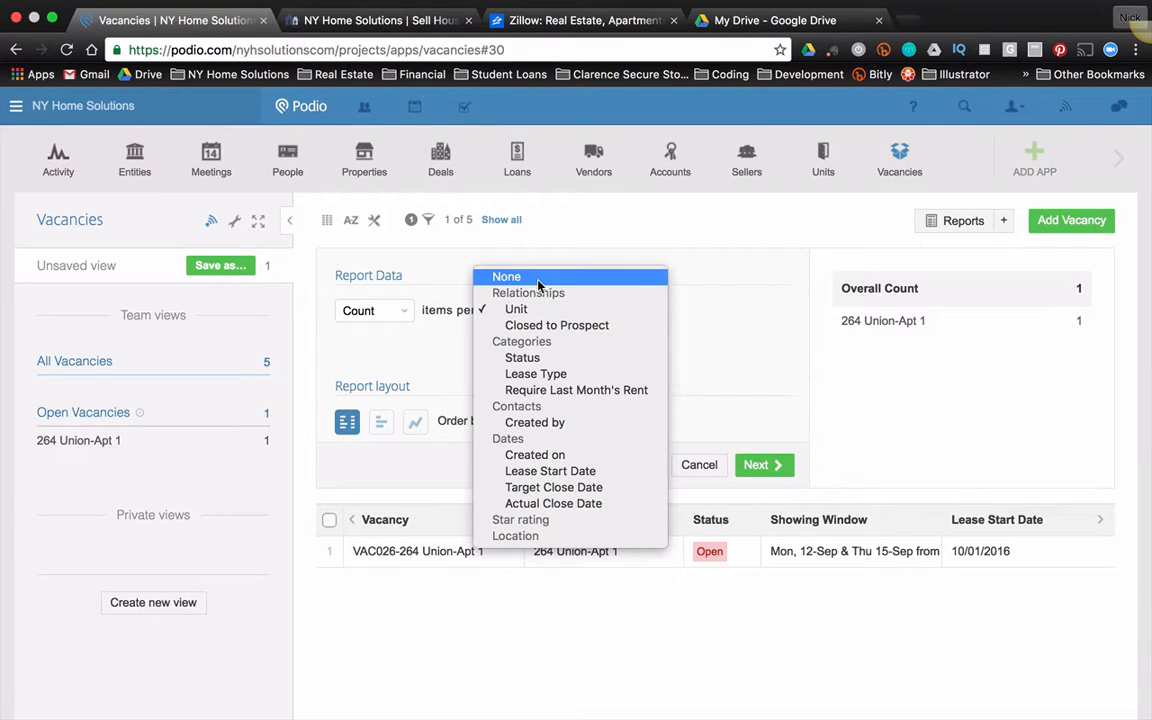
click(506, 276)
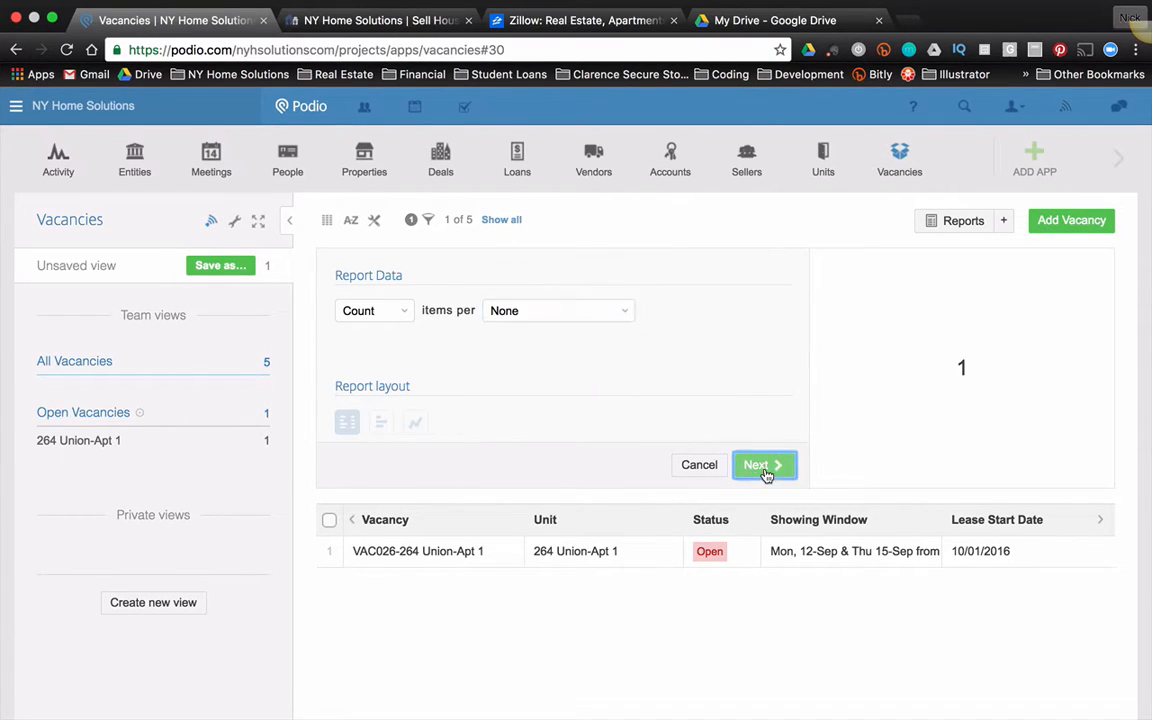
Title the report Open Vacancies with Units as its unit
click(764, 464)
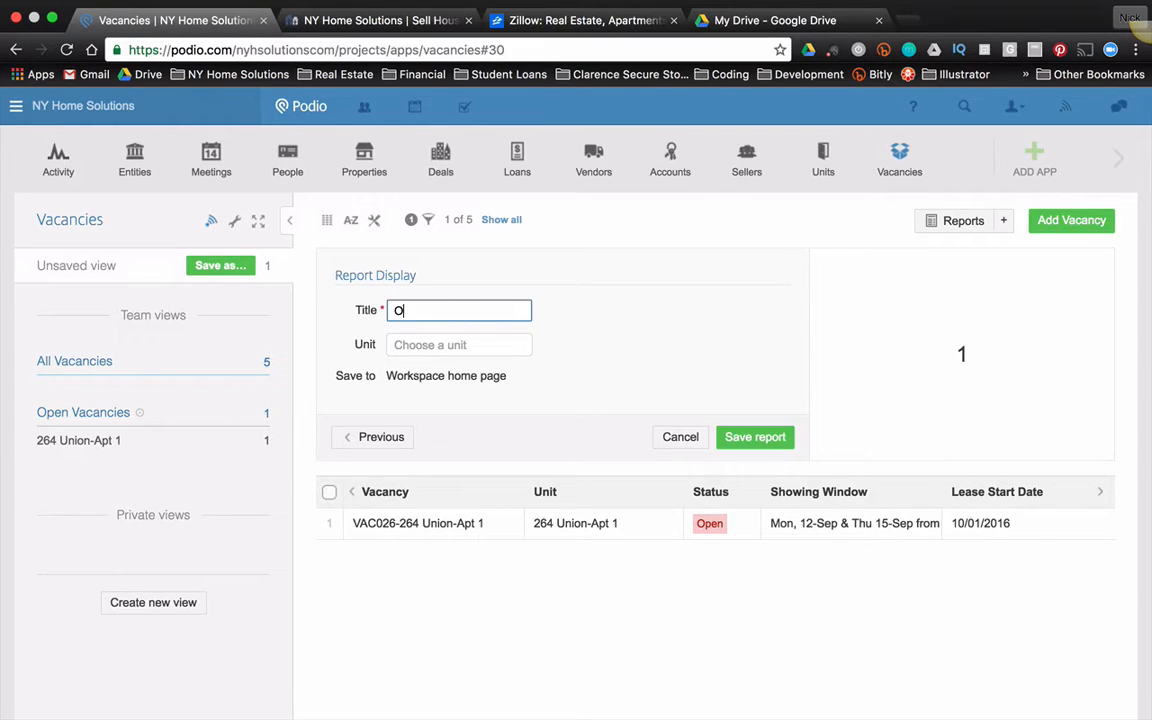
text(pen Vacancies)
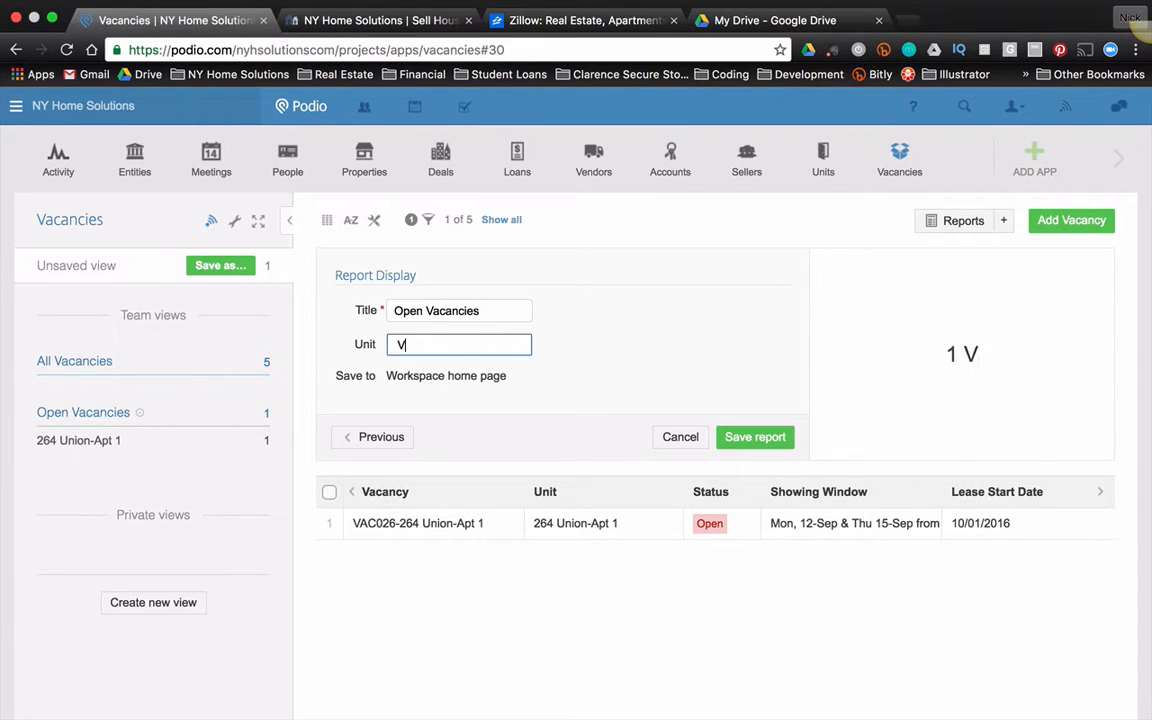
text(Units)
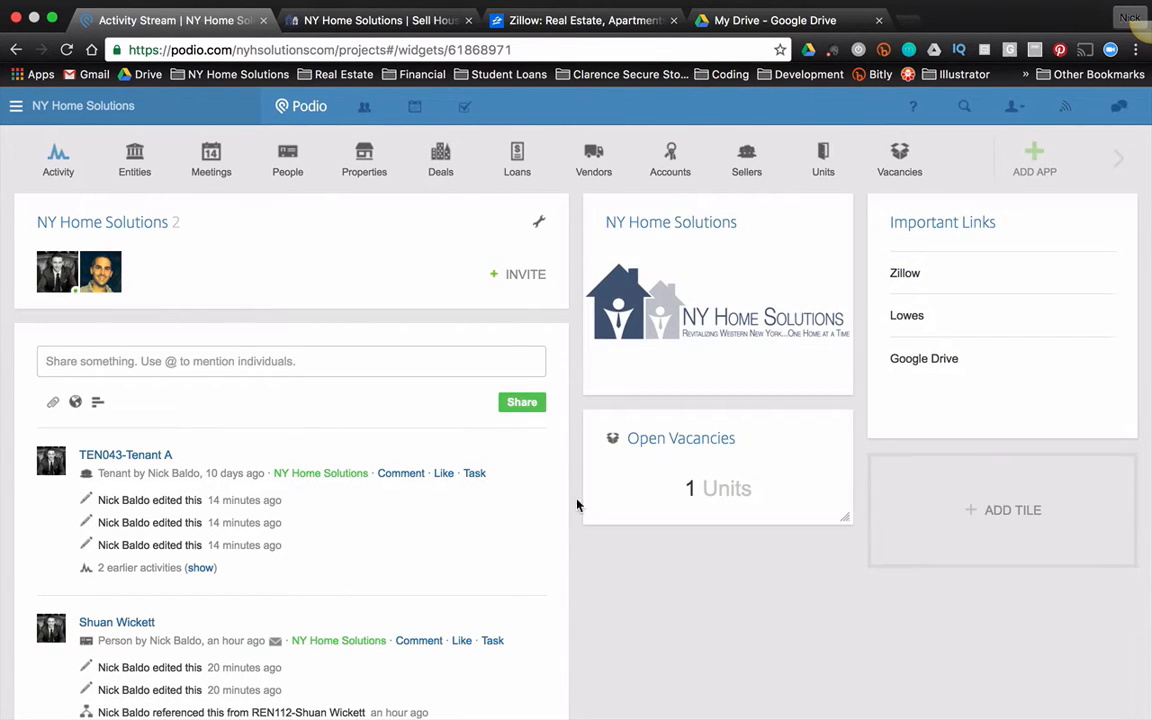
mouse_move(716, 602)
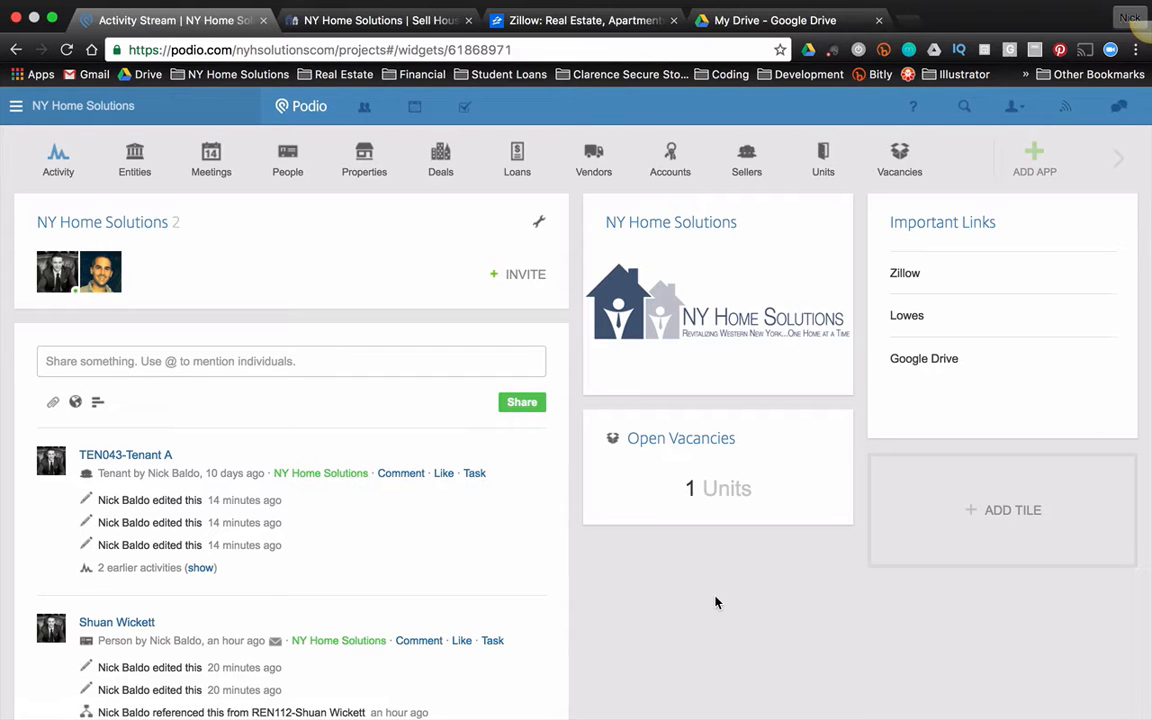
mouse_move(642, 612)
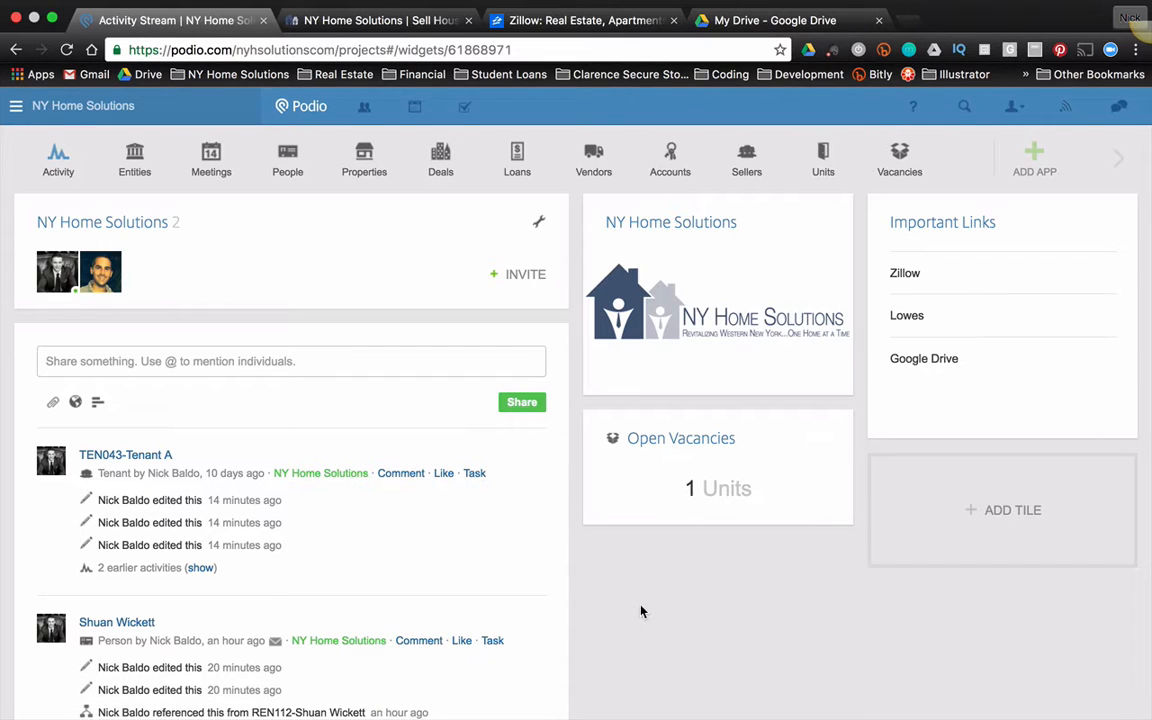
mouse_move(698, 488)
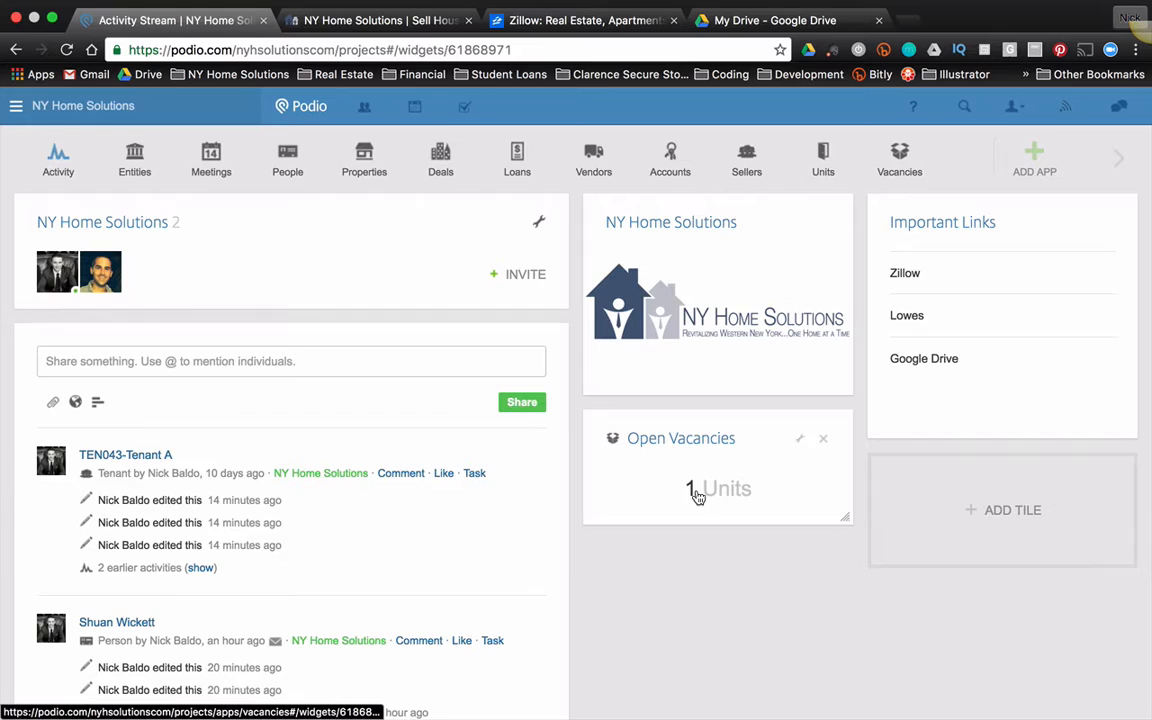
click(680, 438)
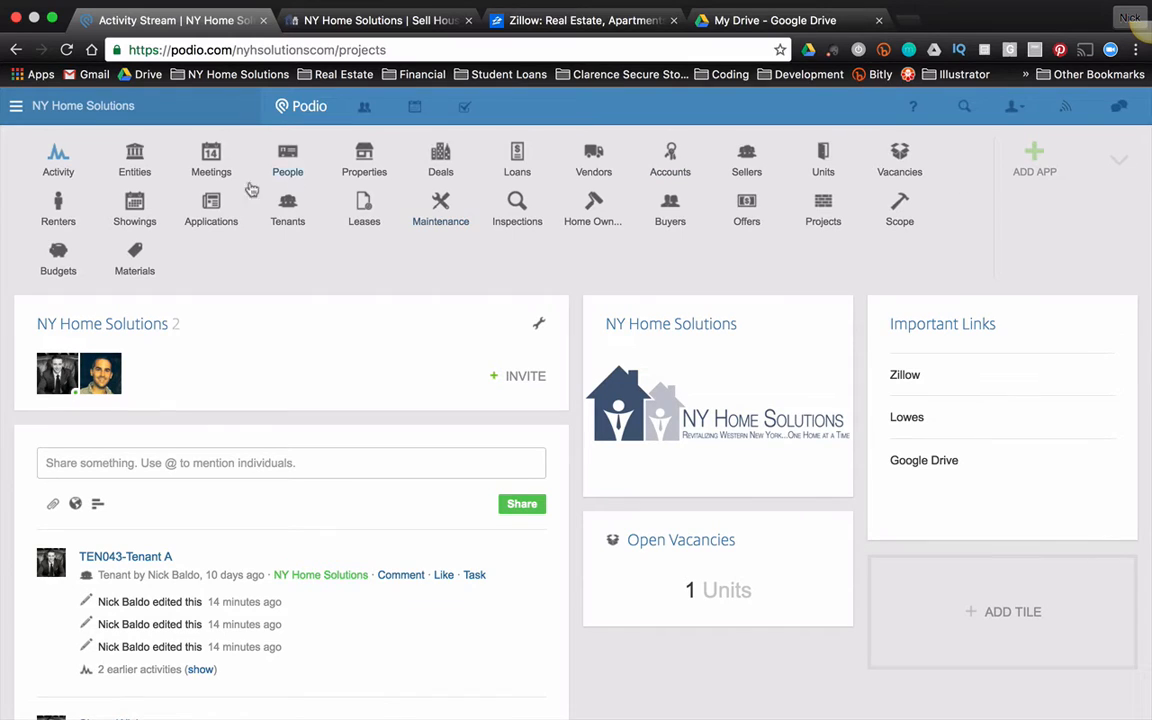
Switch to the Showings app's Calendar view with the showing on the 28th
click(134, 204)
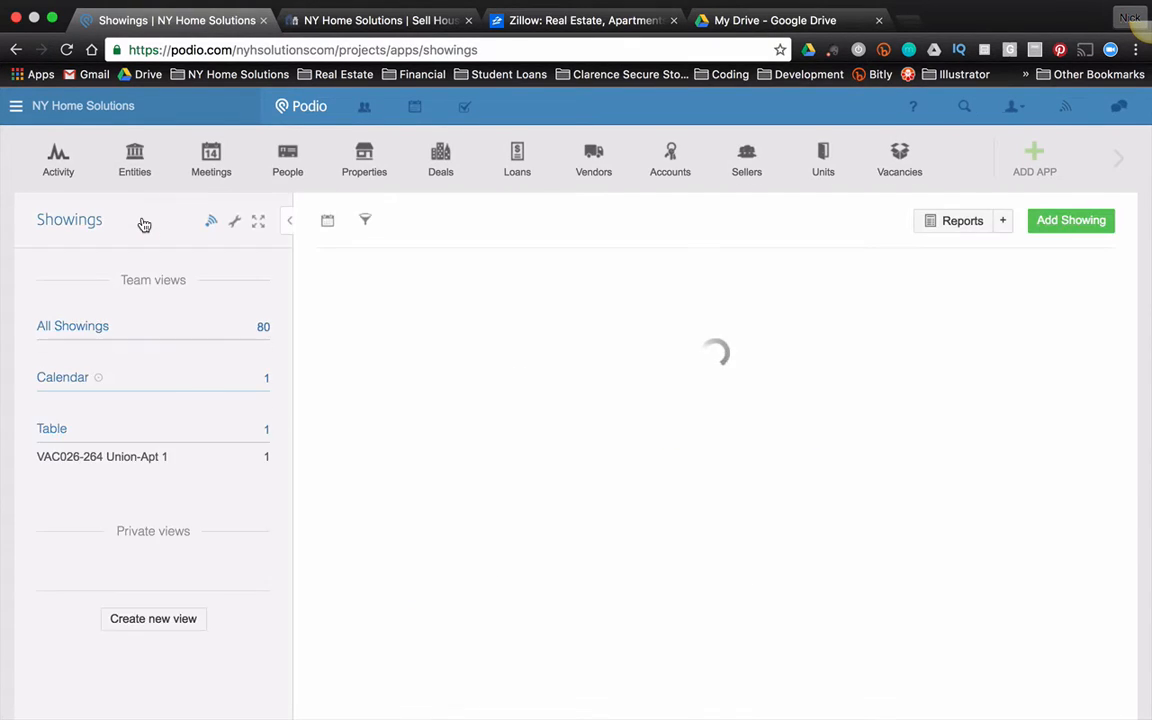
click(62, 376)
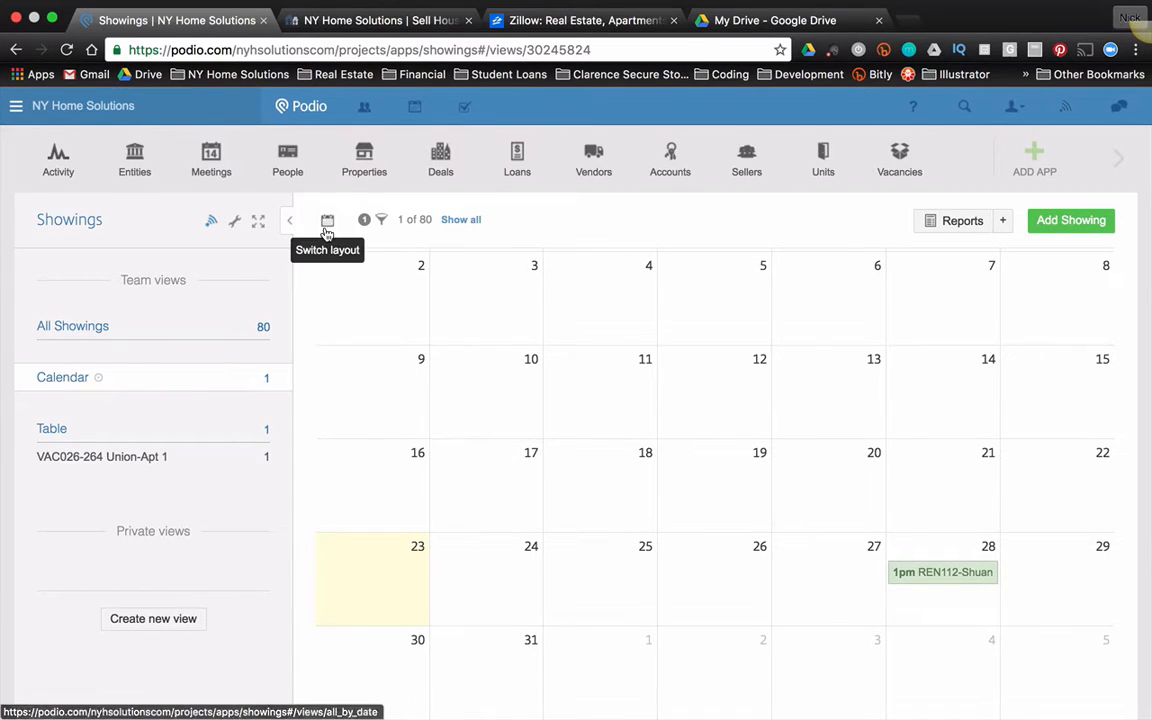
mouse_move(380, 220)
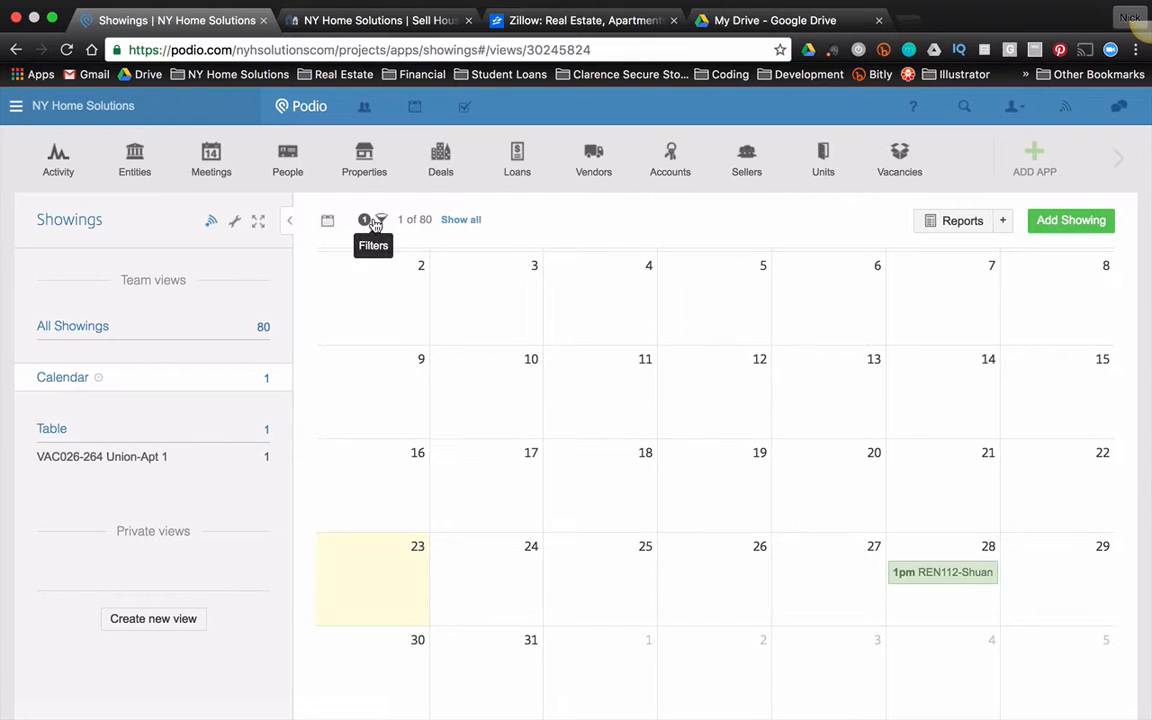
click(380, 220)
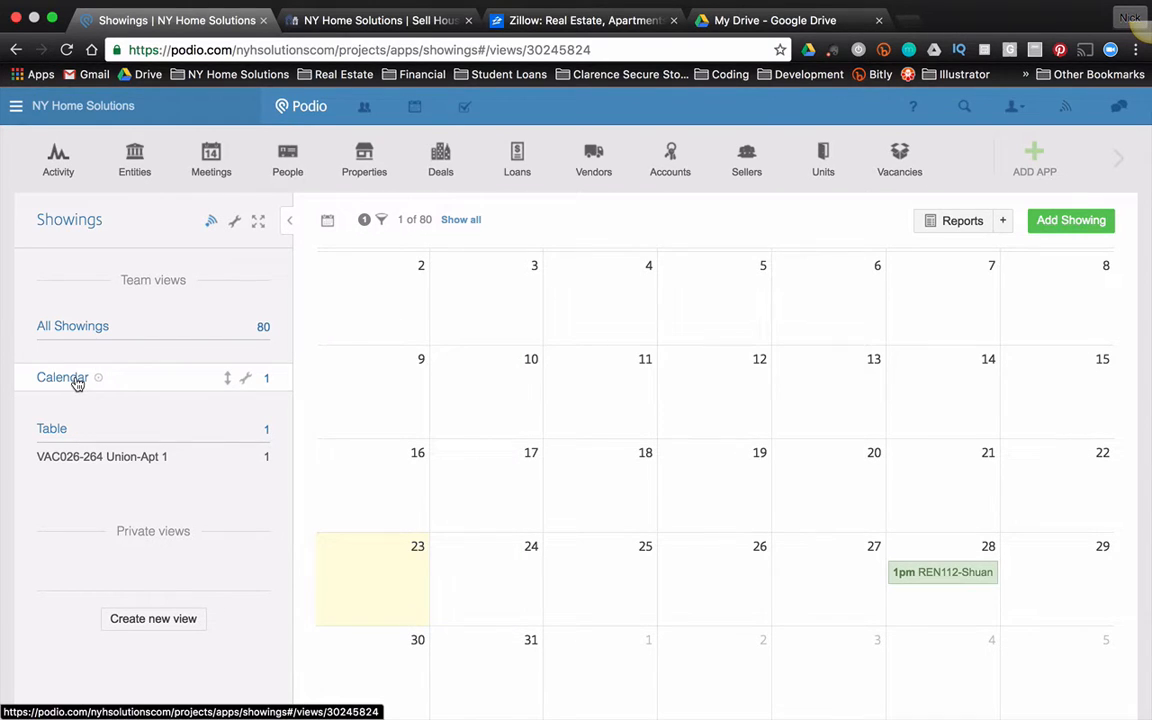
mouse_move(912, 272)
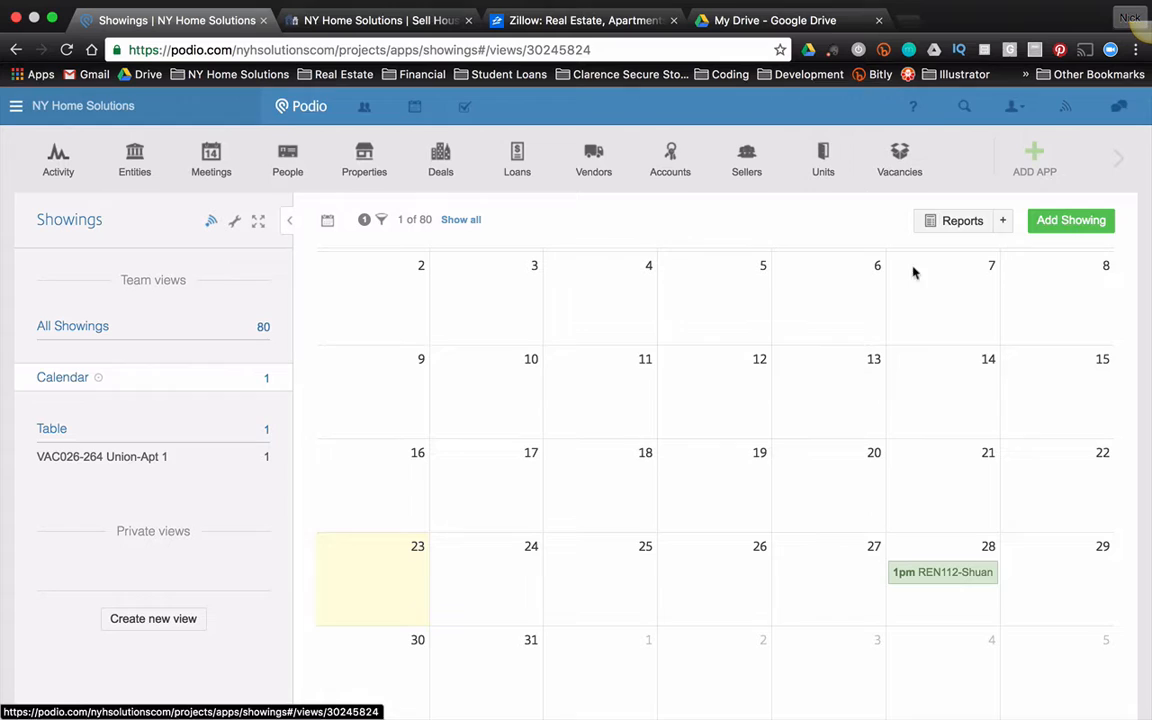
mouse_move(772, 326)
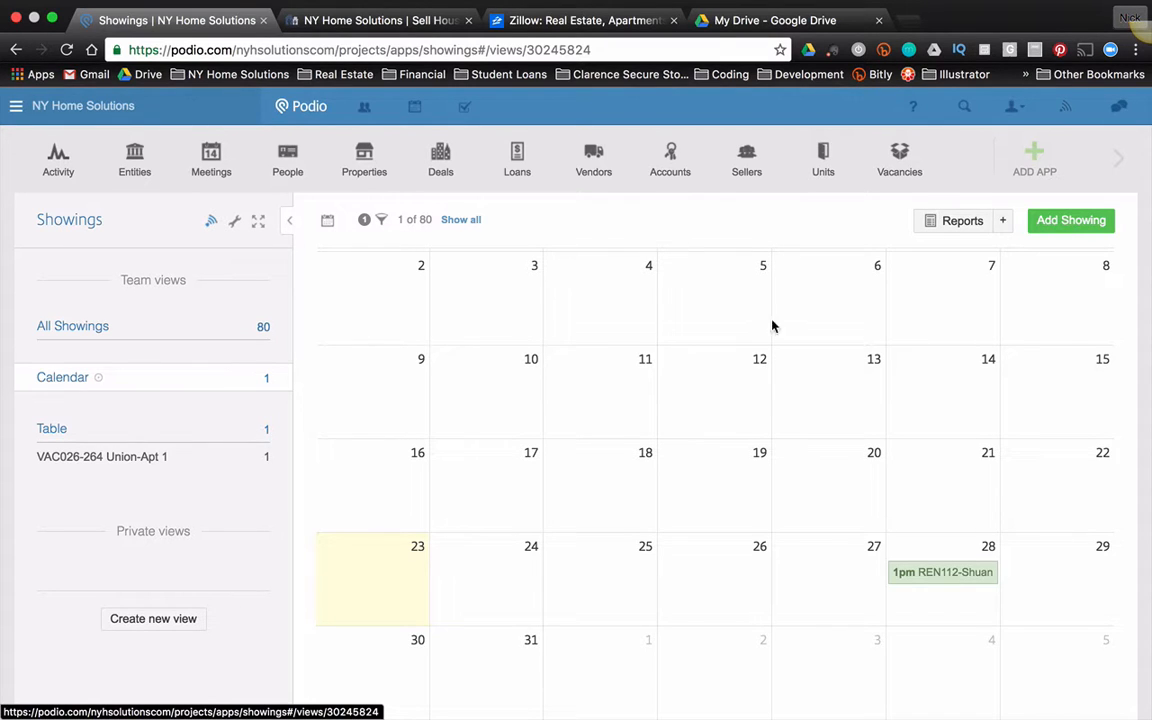
Start a Showings report counting items per Showing Date, settling on Daily grouping after trying weekly and weekday
click(956, 220)
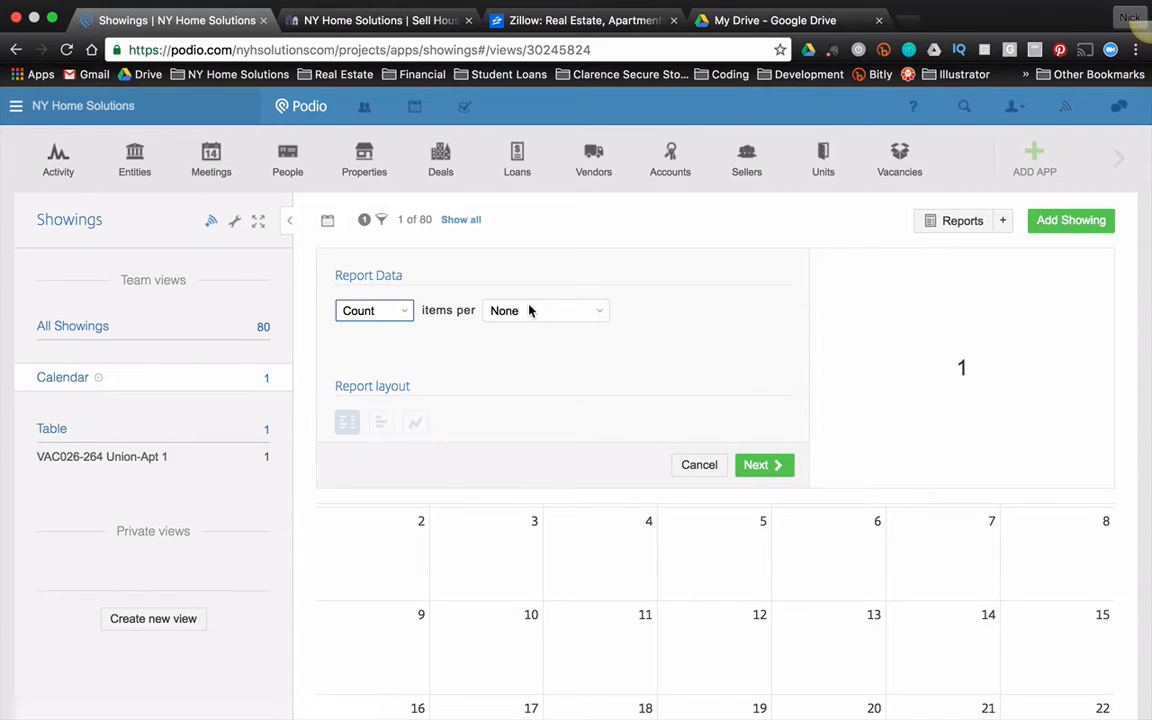
click(544, 310)
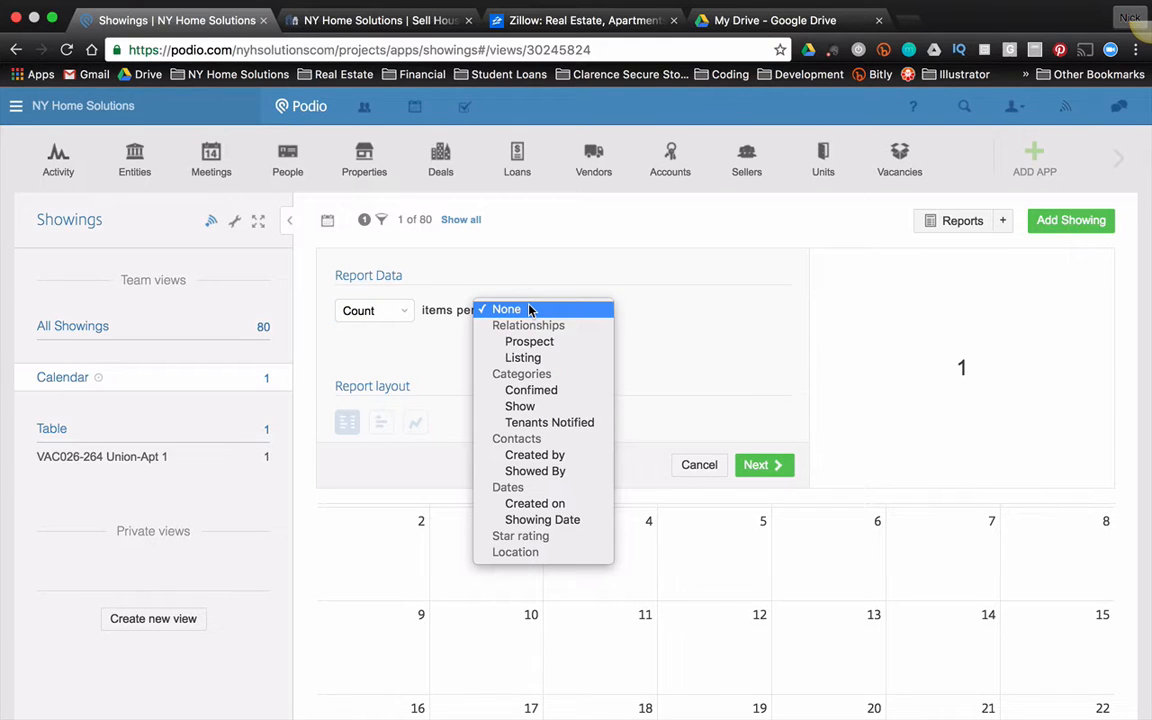
mouse_move(536, 456)
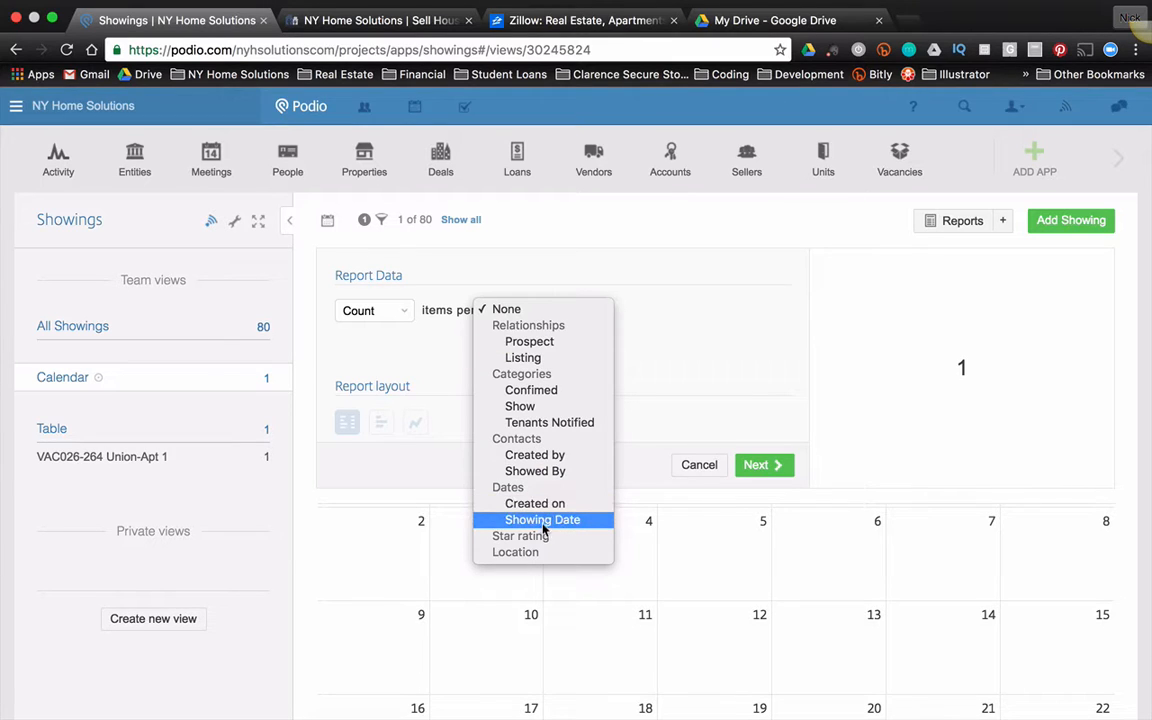
click(544, 520)
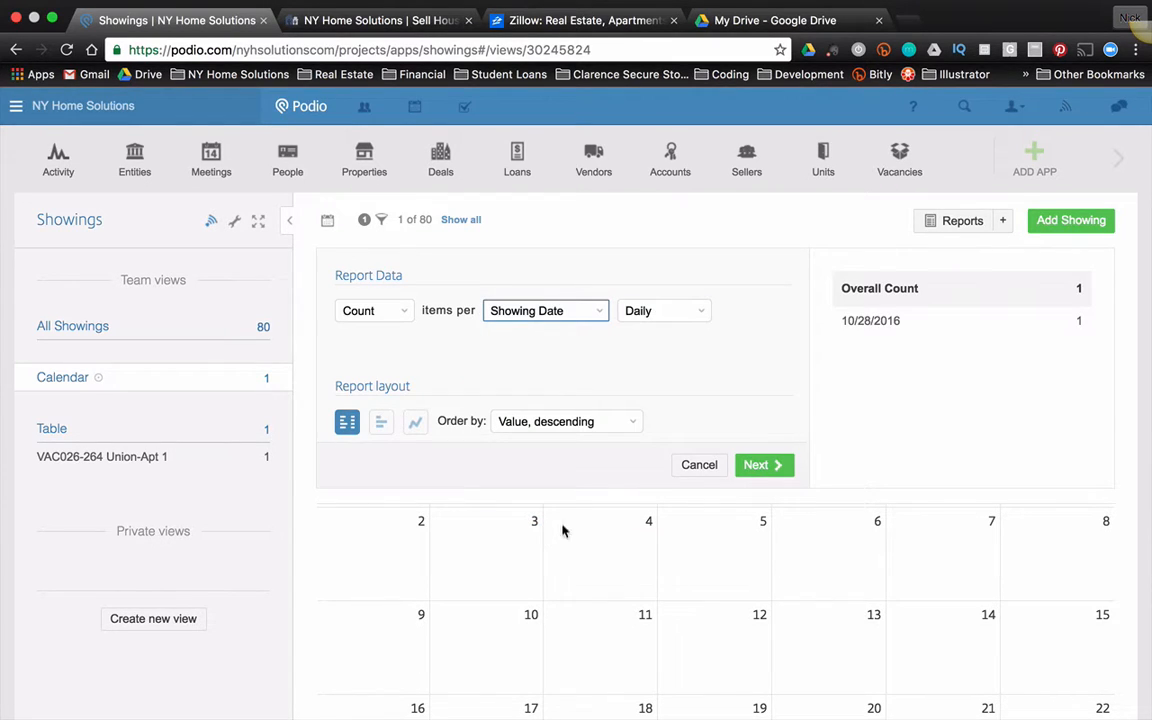
mouse_move(660, 318)
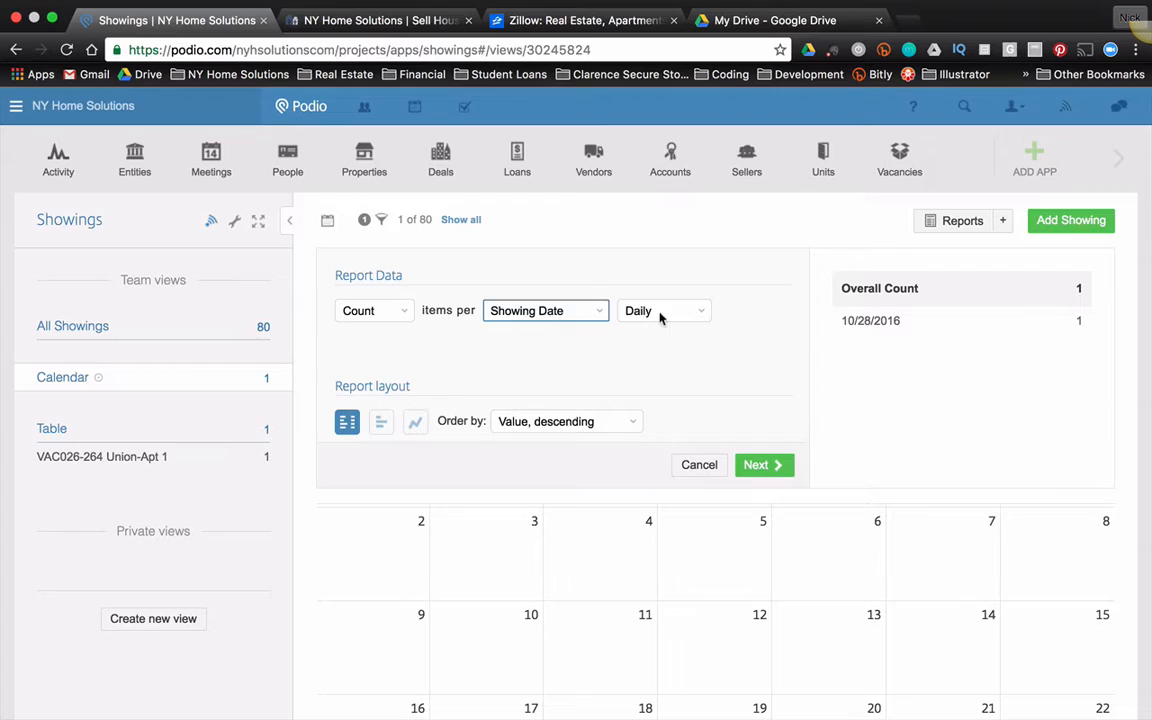
click(664, 310)
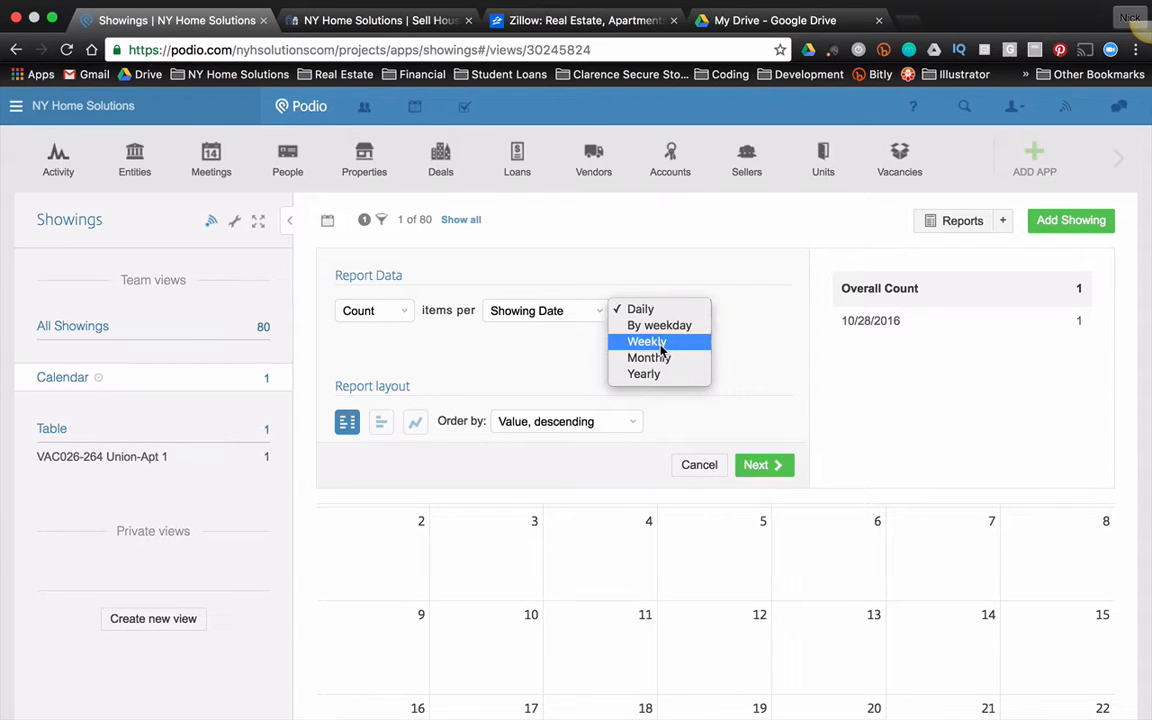
click(648, 342)
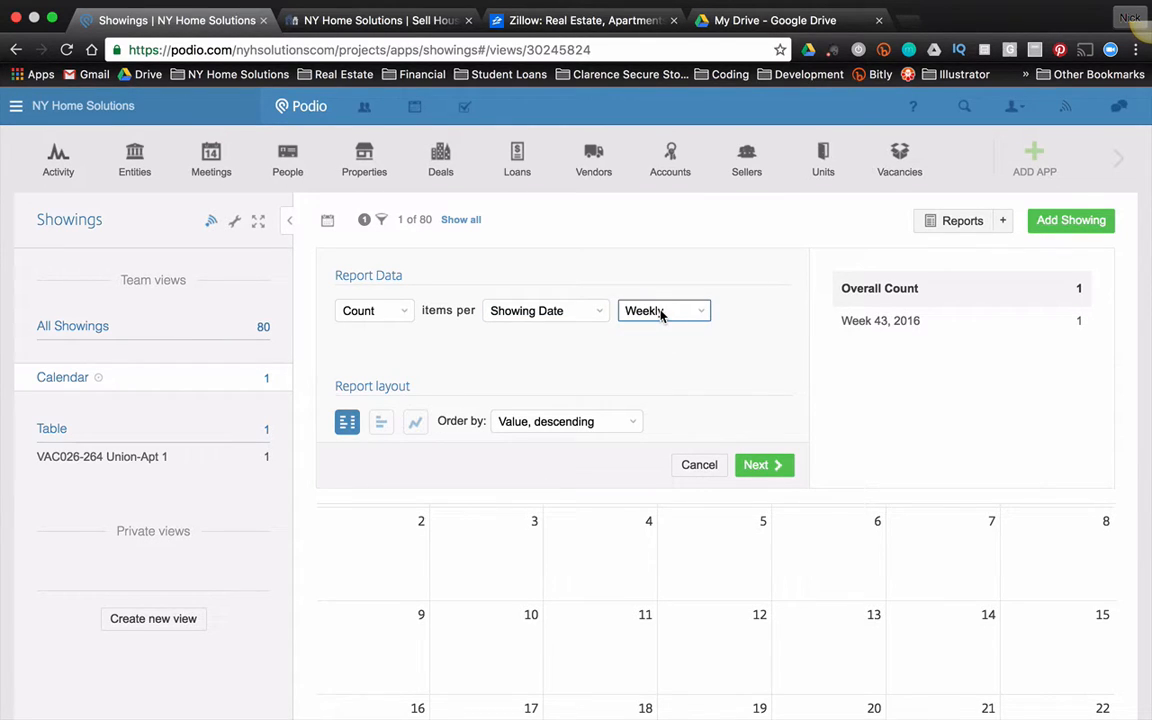
click(664, 310)
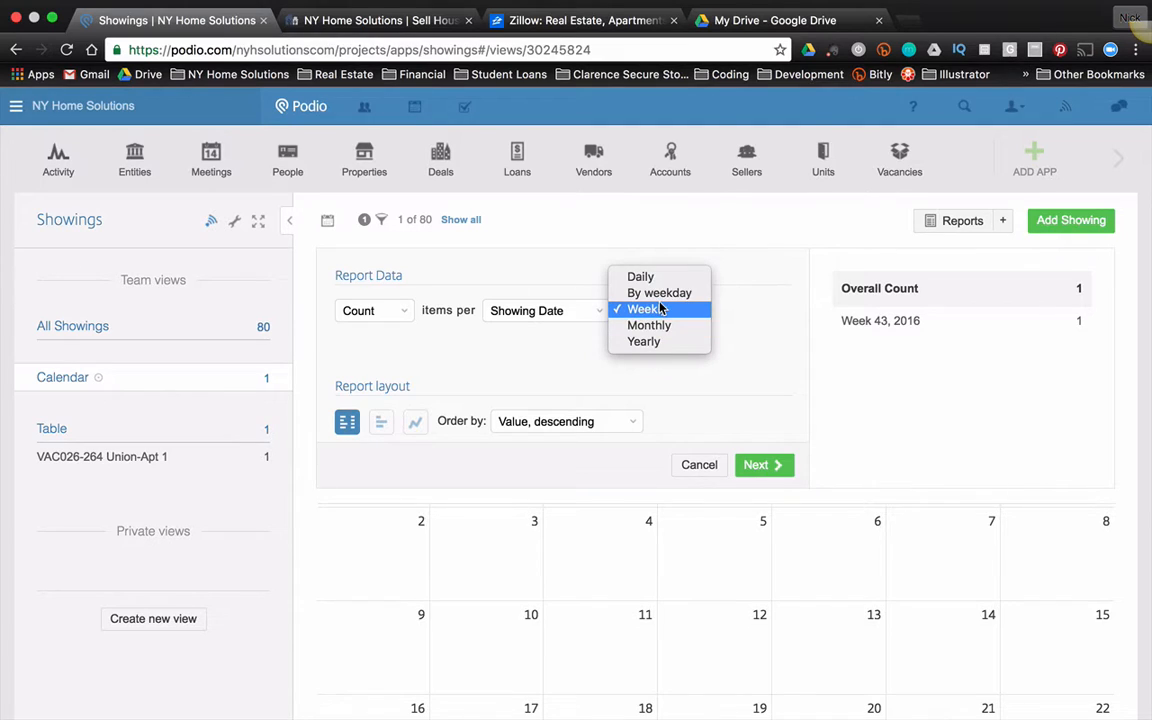
mouse_move(660, 292)
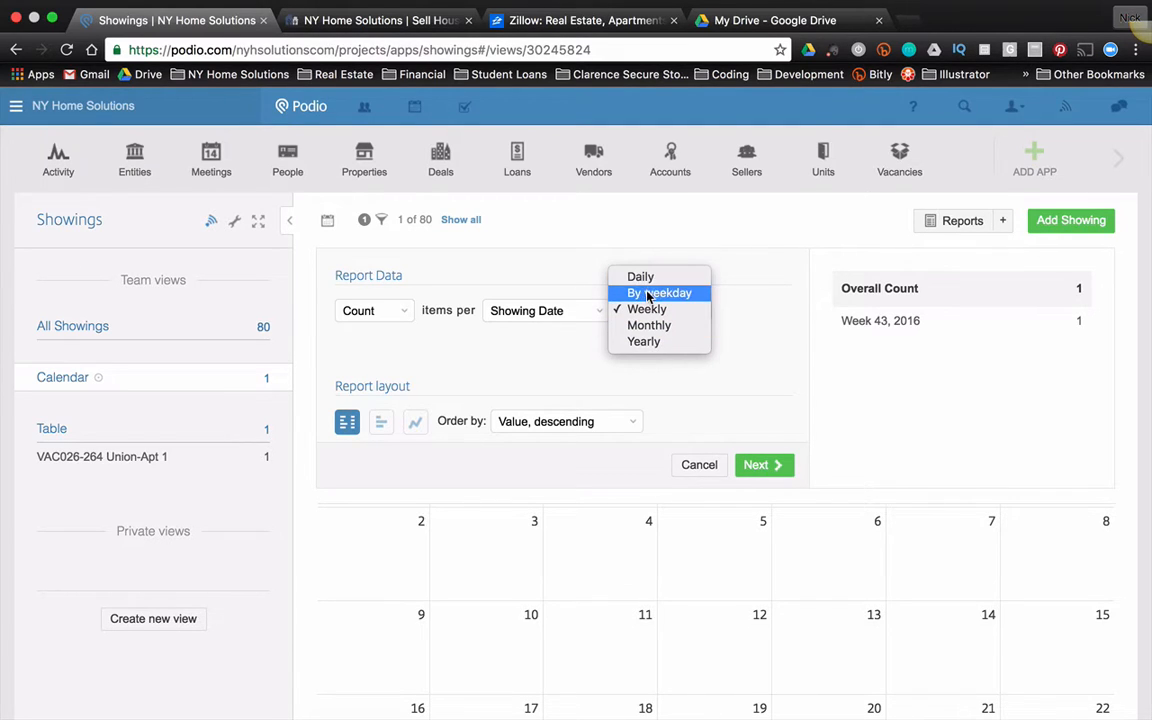
click(660, 292)
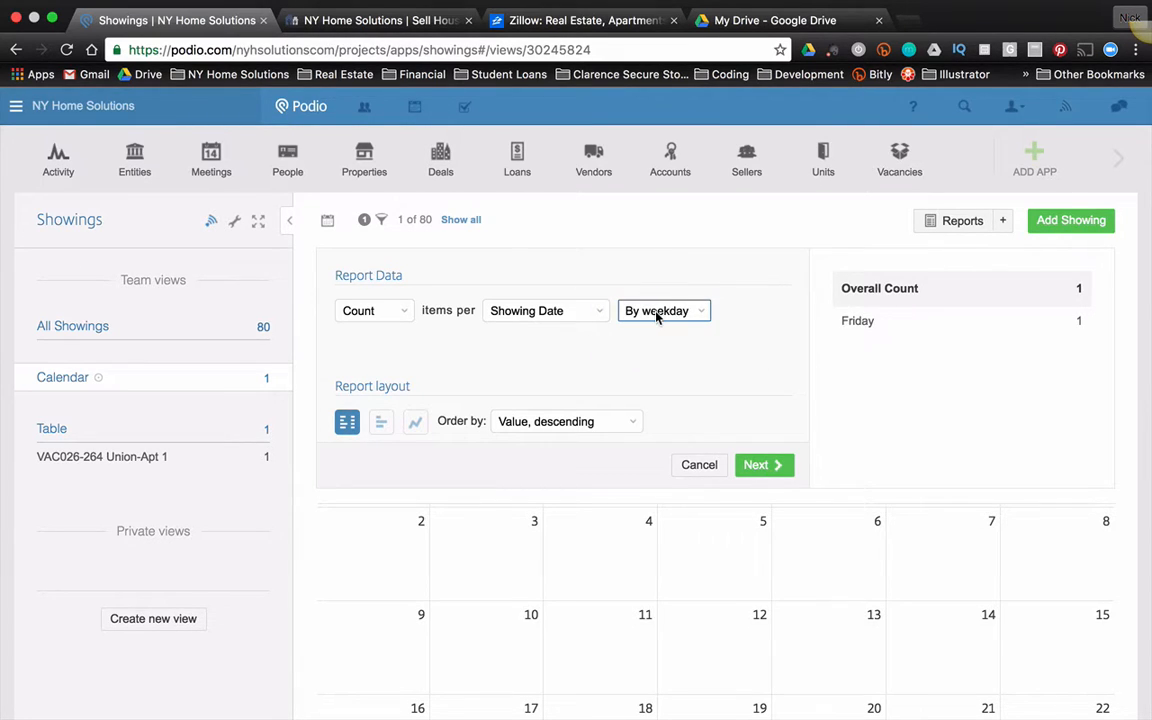
click(664, 310)
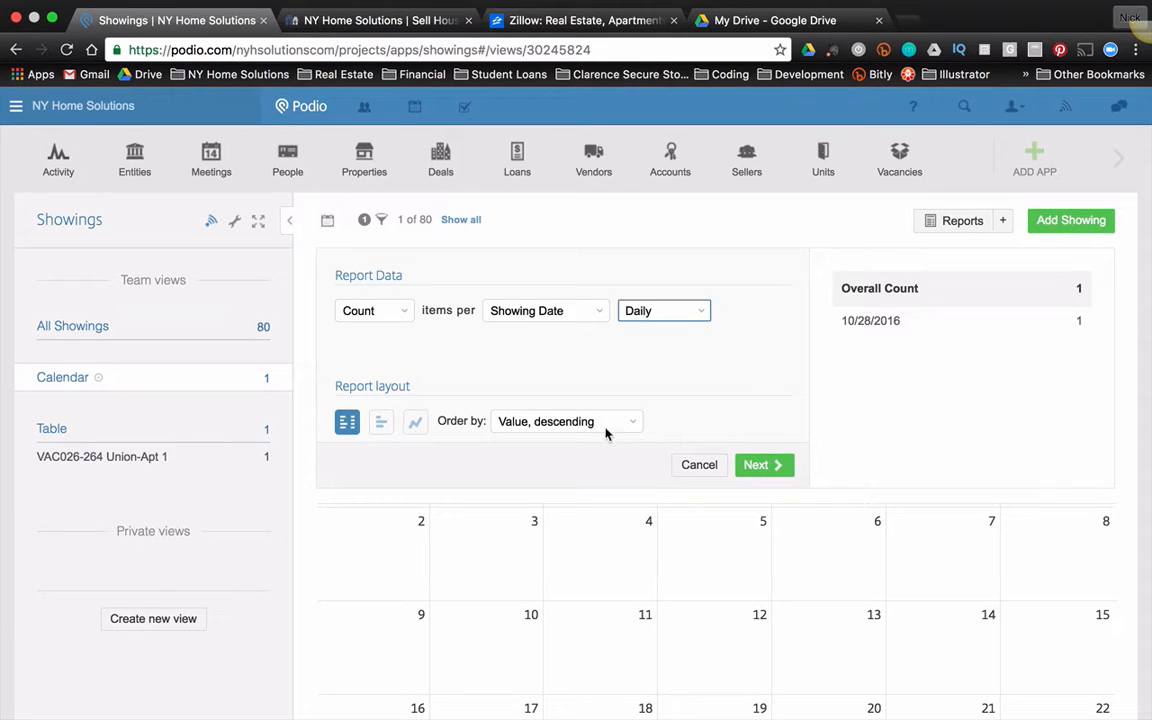
Order the results by Showing Date and advance to the title and unit settings
click(564, 420)
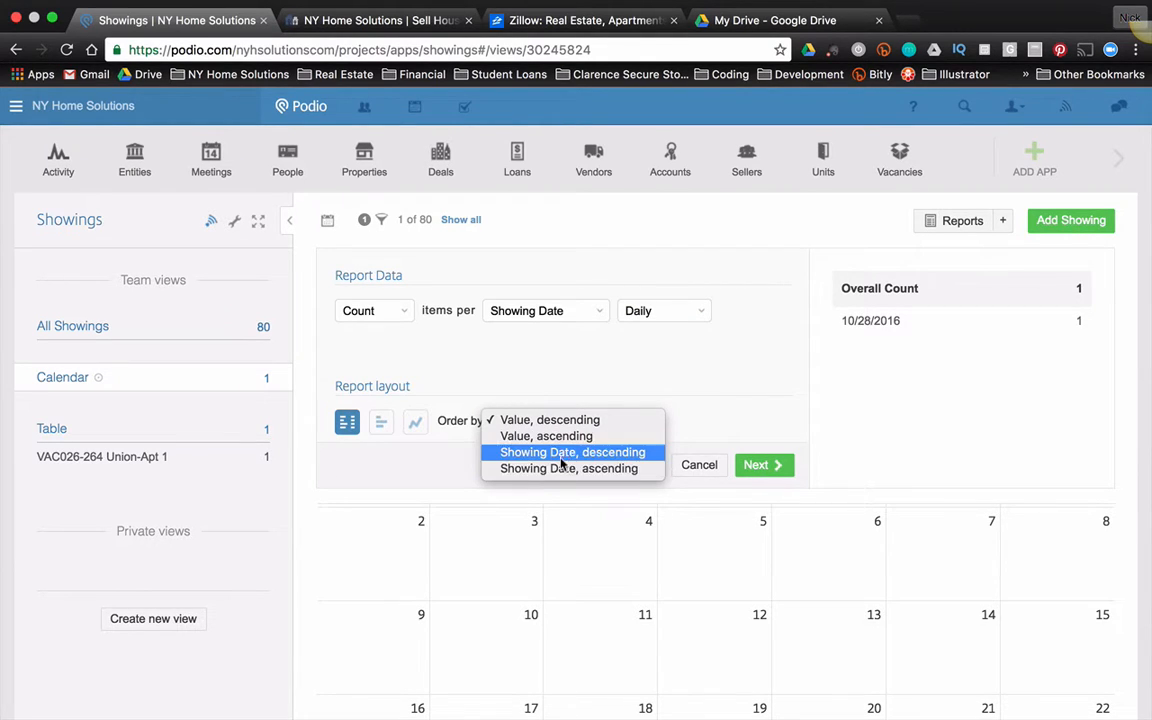
click(566, 468)
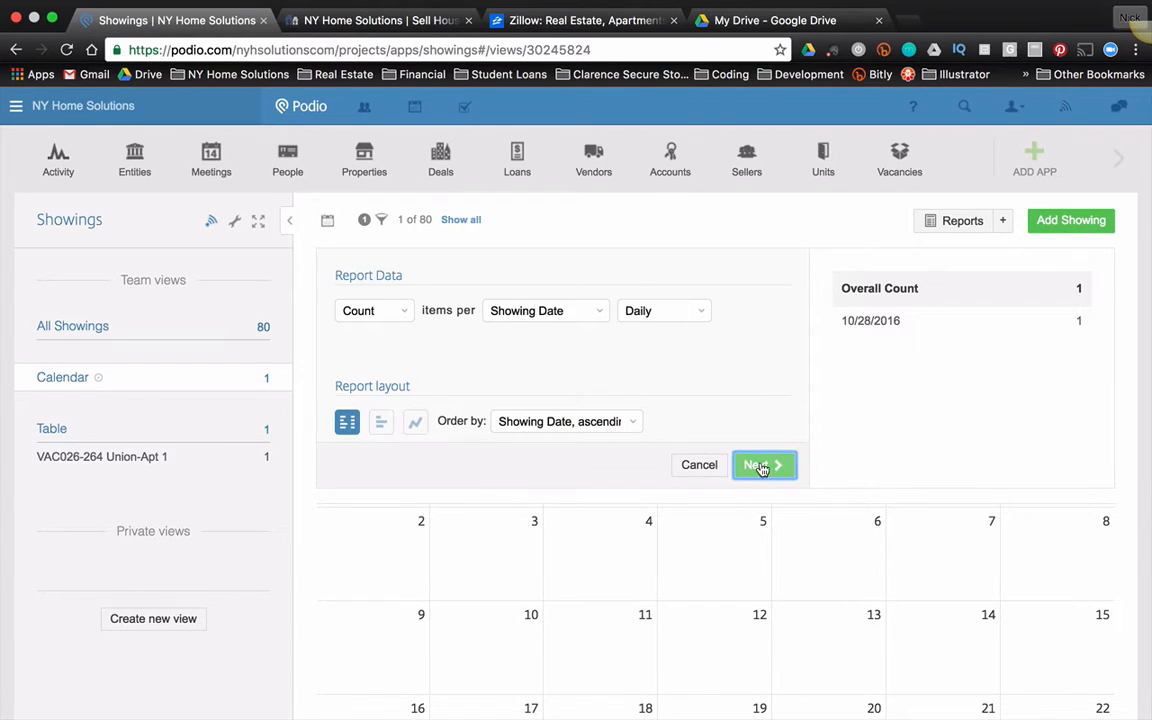
click(762, 464)
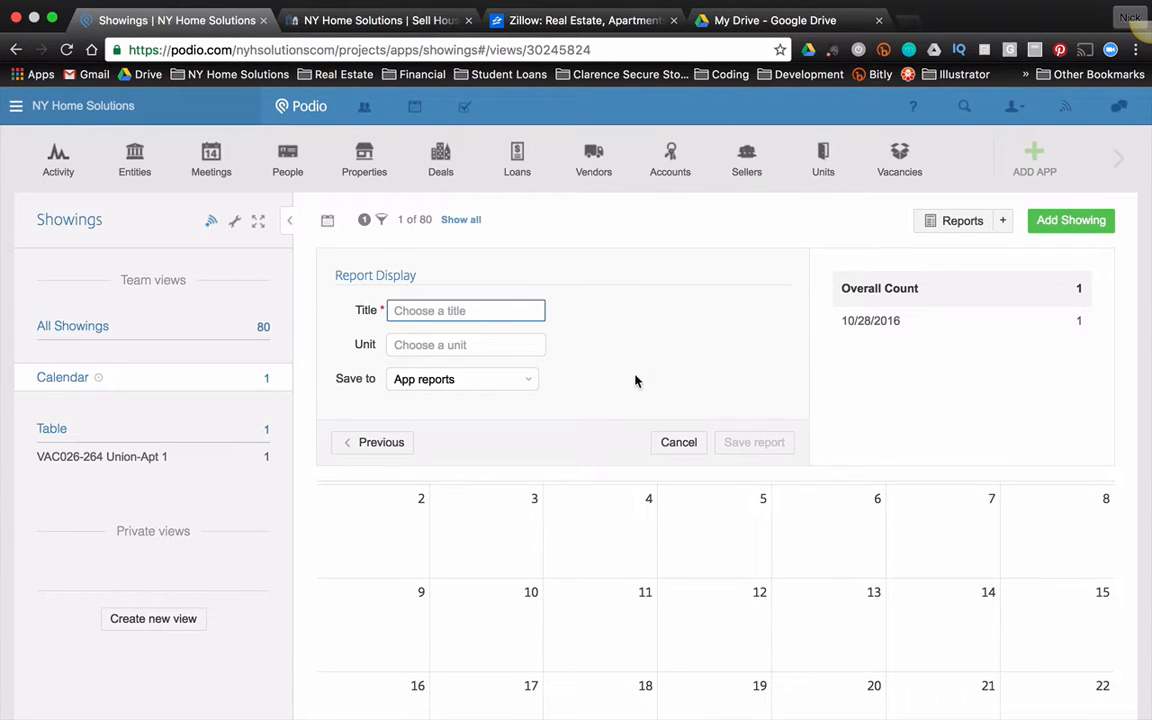
Save the report as 'Upcoming Showings' with unit 'Showing(s)' to the workspace home page
text(Upcoming Showin)
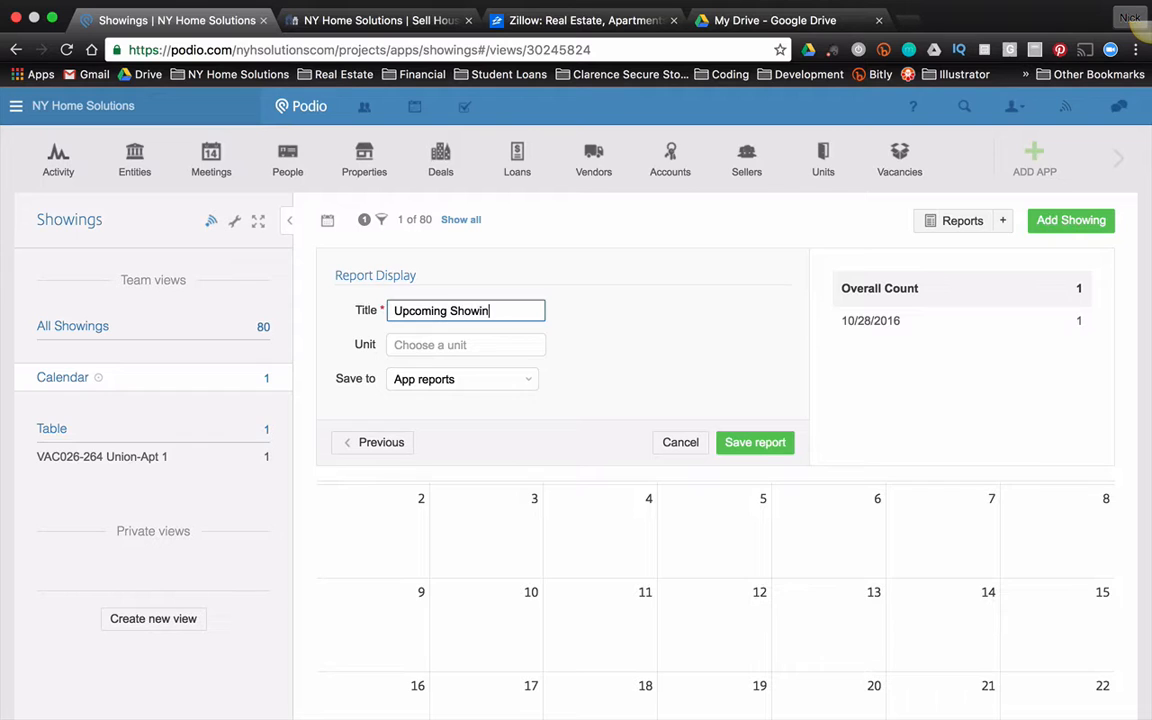
text(Showing(s)
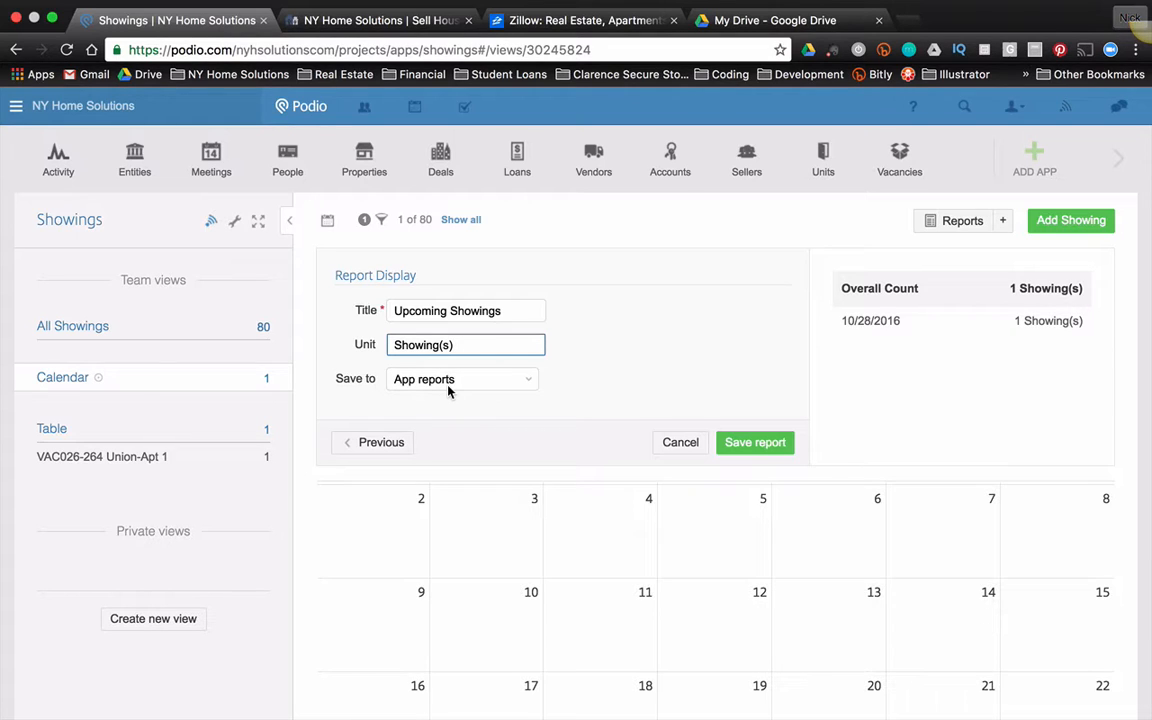
mouse_move(452, 382)
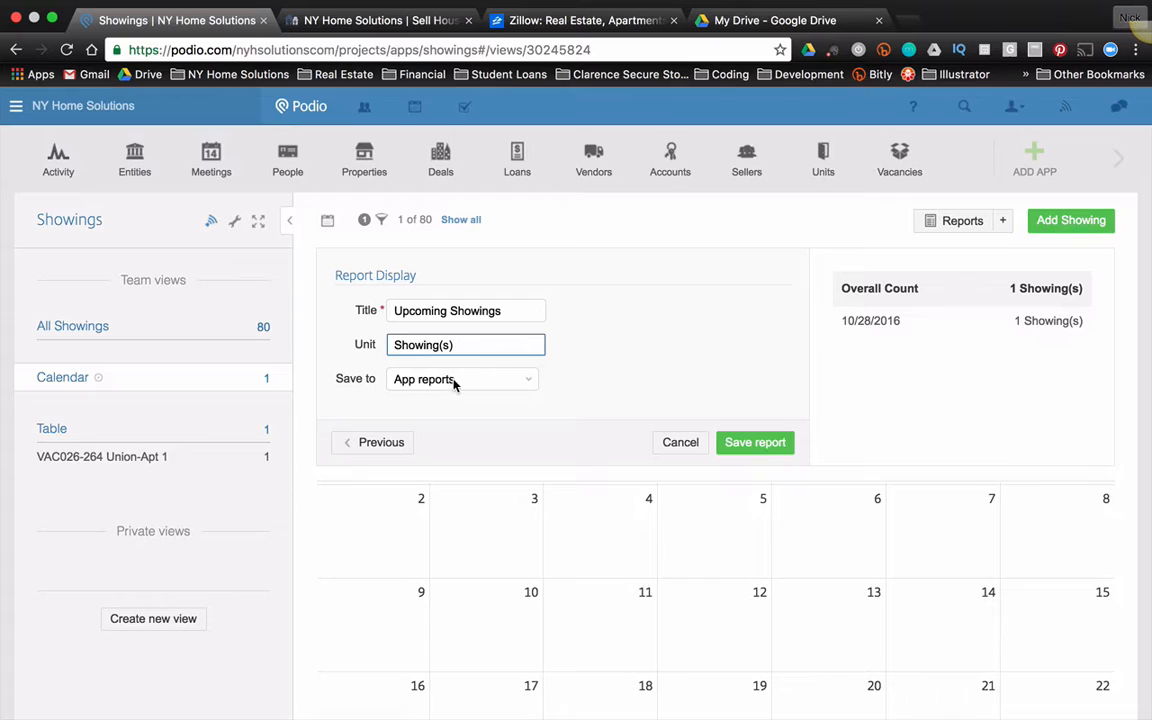
click(462, 378)
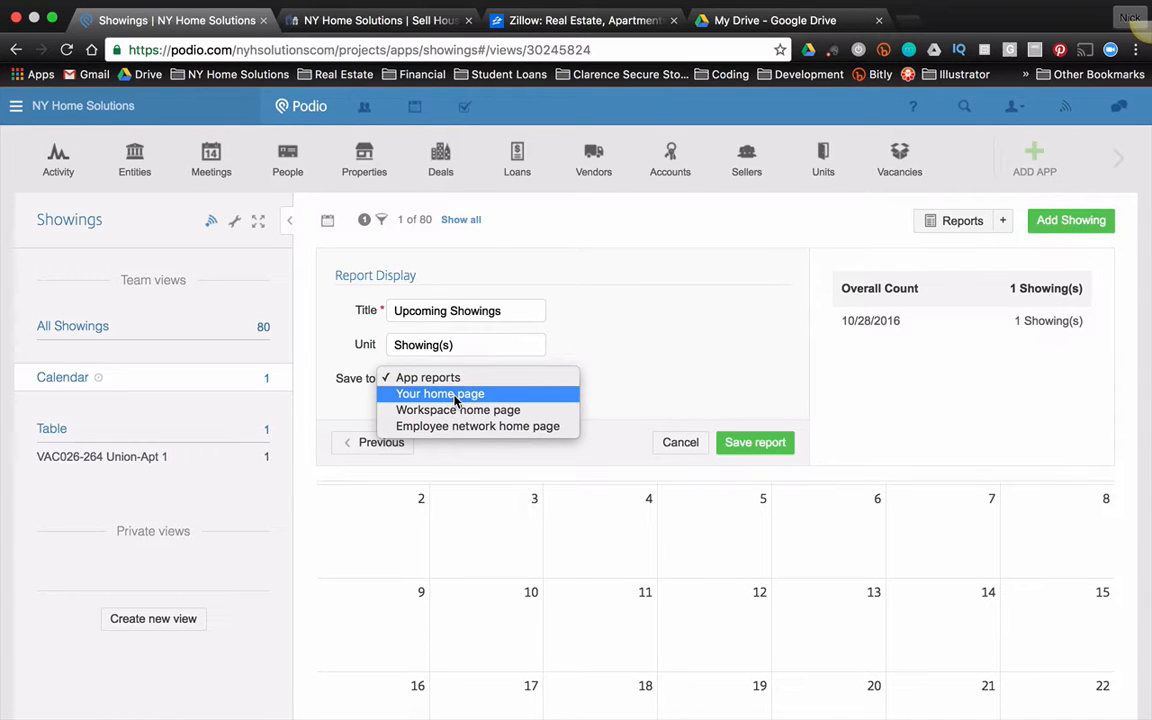
mouse_move(458, 410)
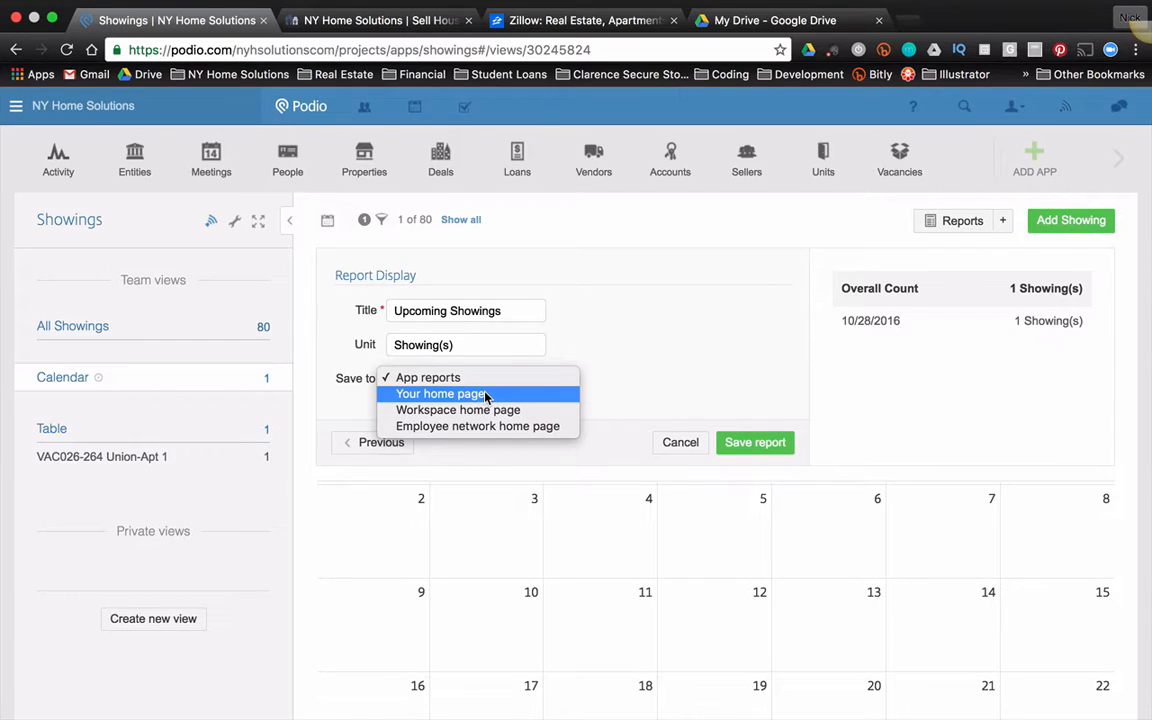
mouse_move(458, 410)
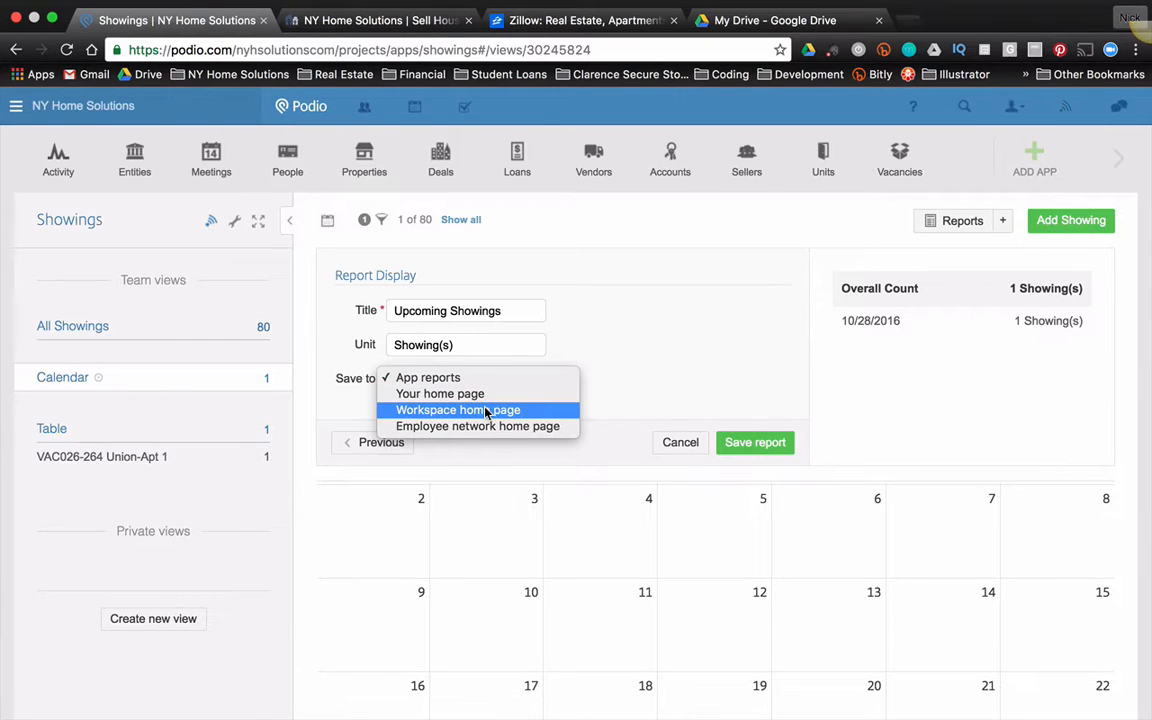
click(458, 410)
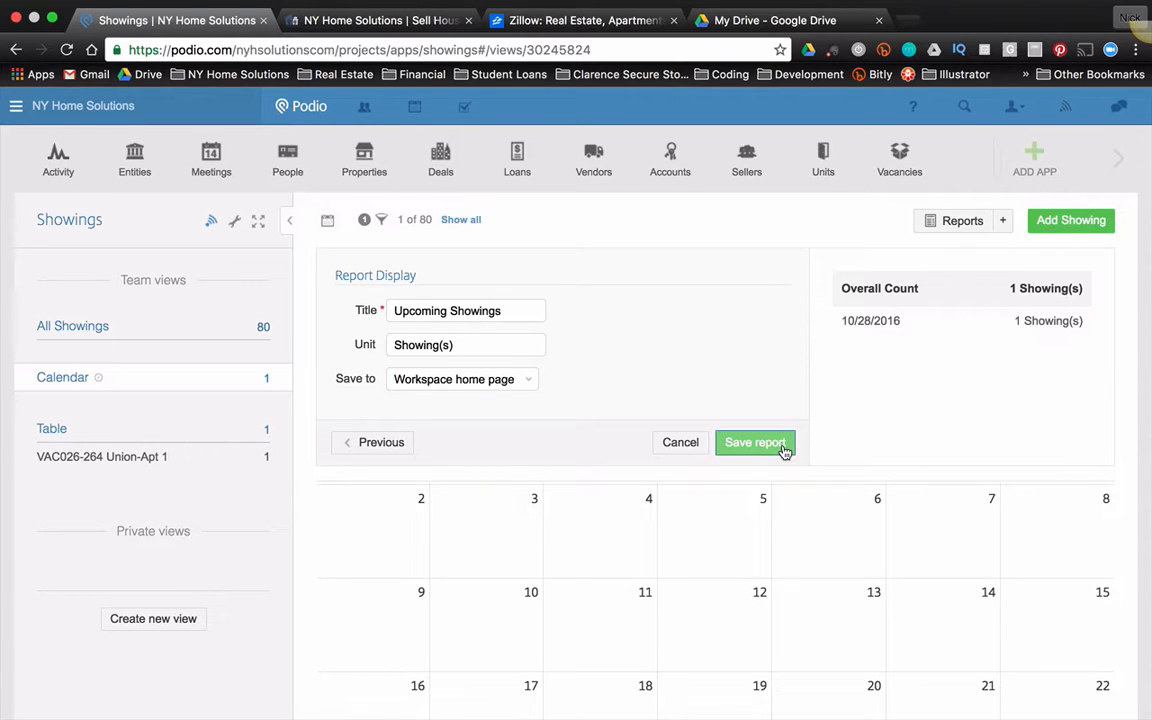
click(756, 442)
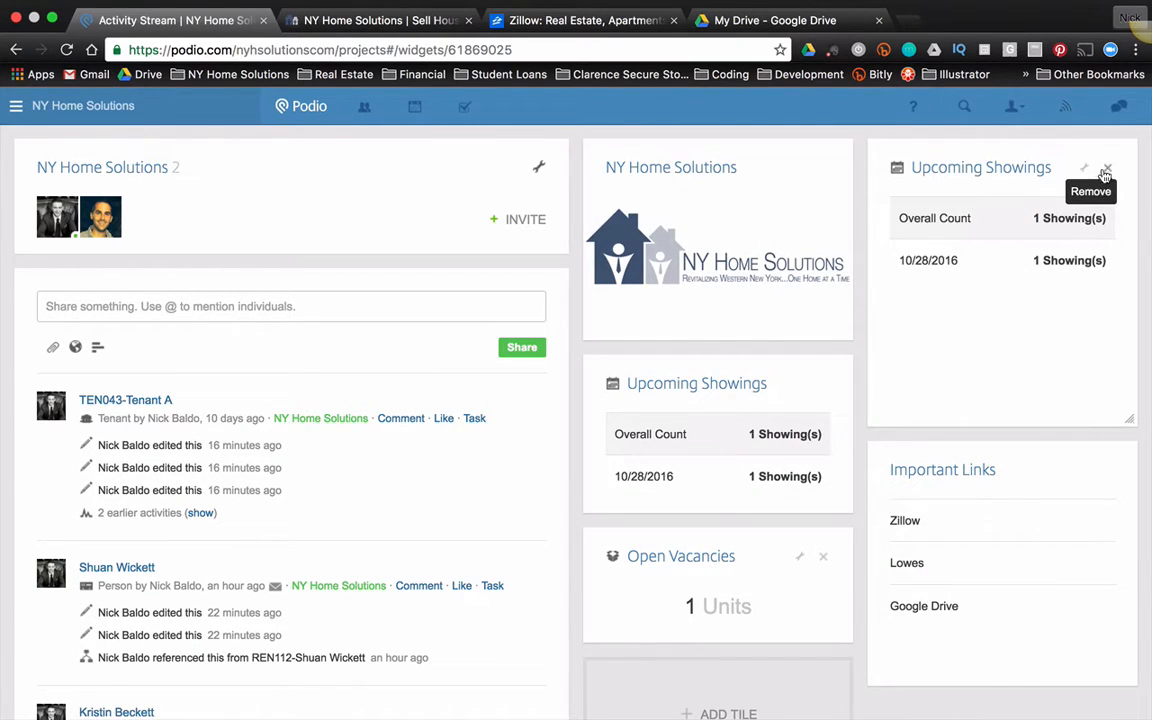
Remove the duplicate Upcoming Showings tile from the home page and confirm
click(1106, 168)
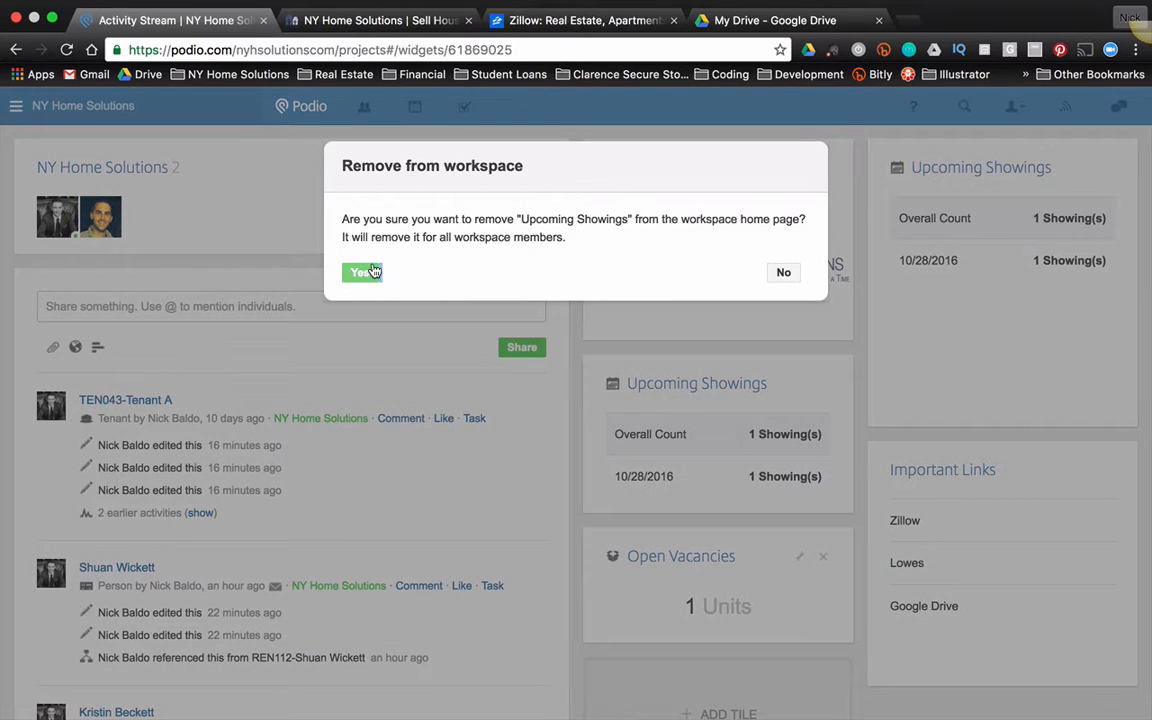
click(360, 272)
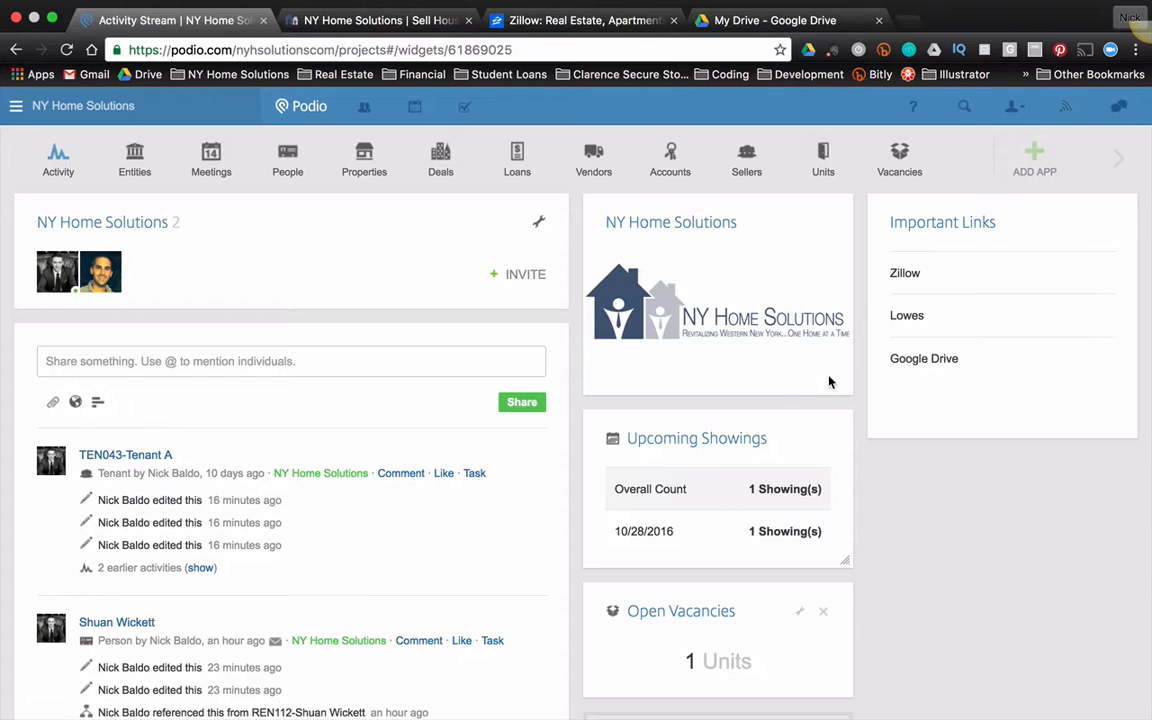
mouse_move(1108, 146)
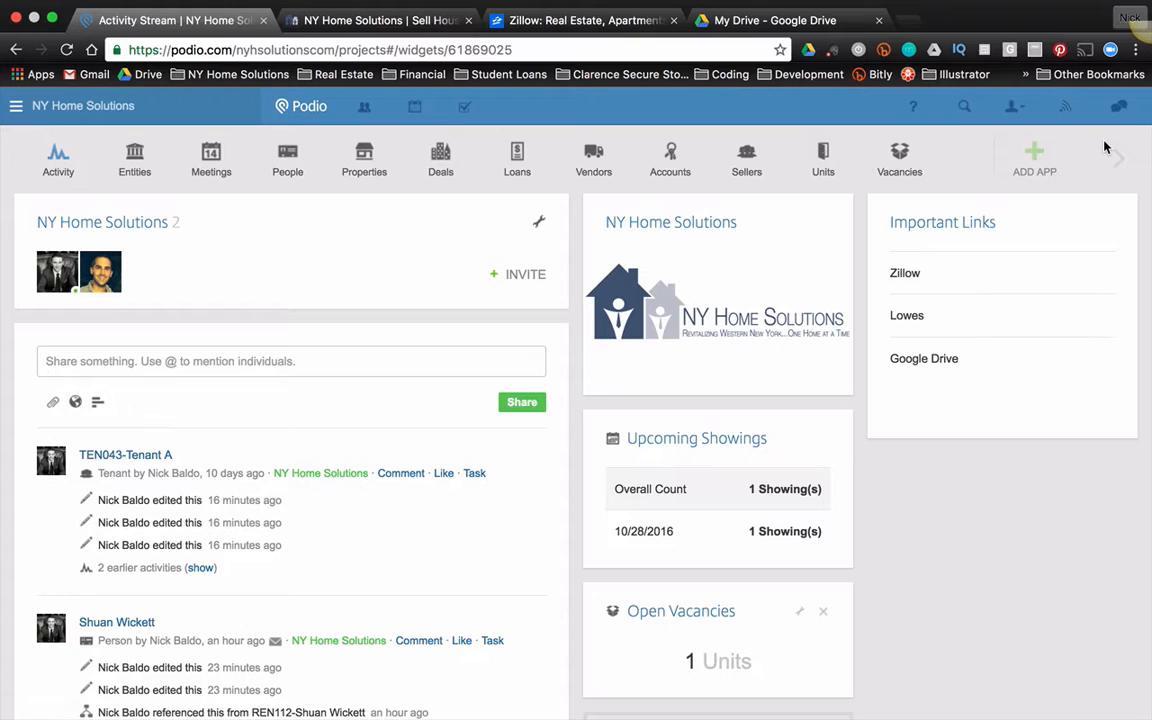
mouse_move(690, 136)
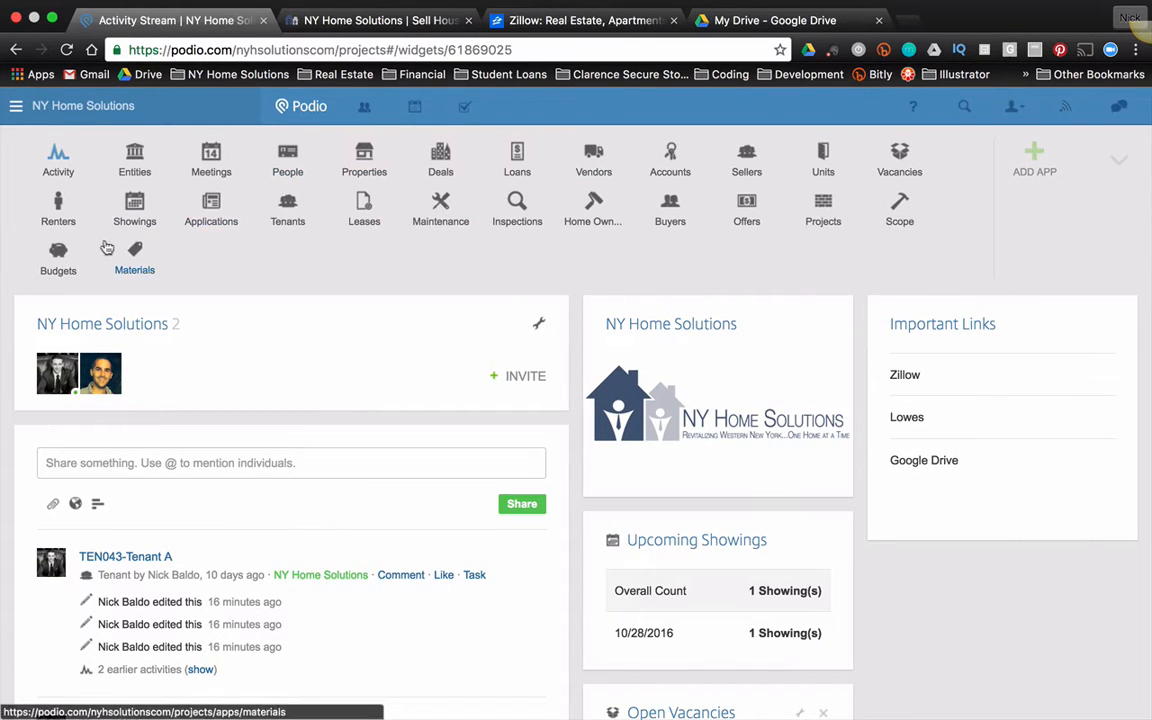
Open the Tenants app from the app bar, listing 20 of 37 tenants
click(288, 210)
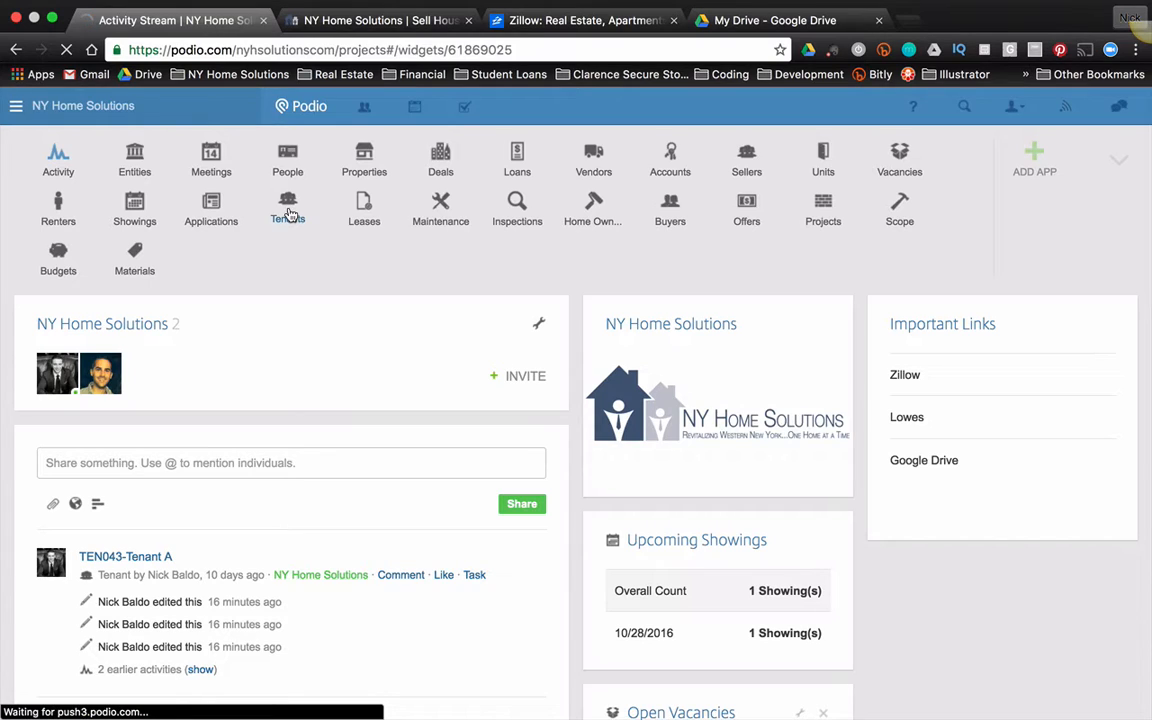
click(288, 208)
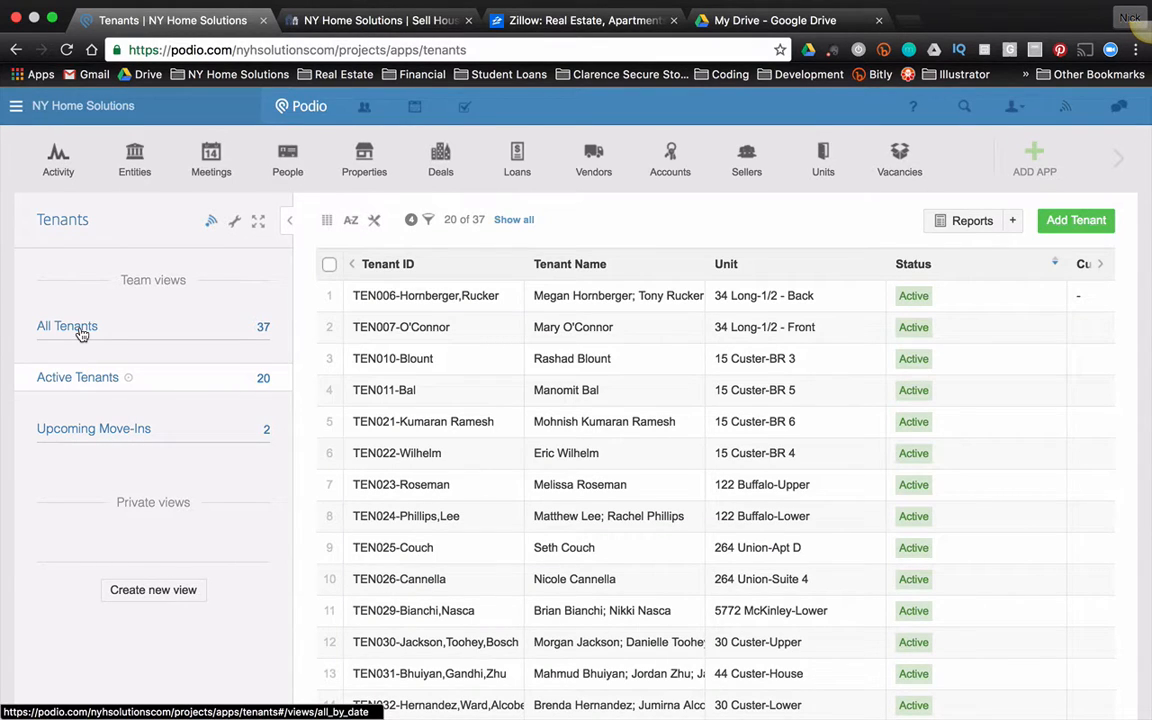
From All Tenants, filter Target Renewal to all future dates, leaving 9 of 37 tenants
click(68, 326)
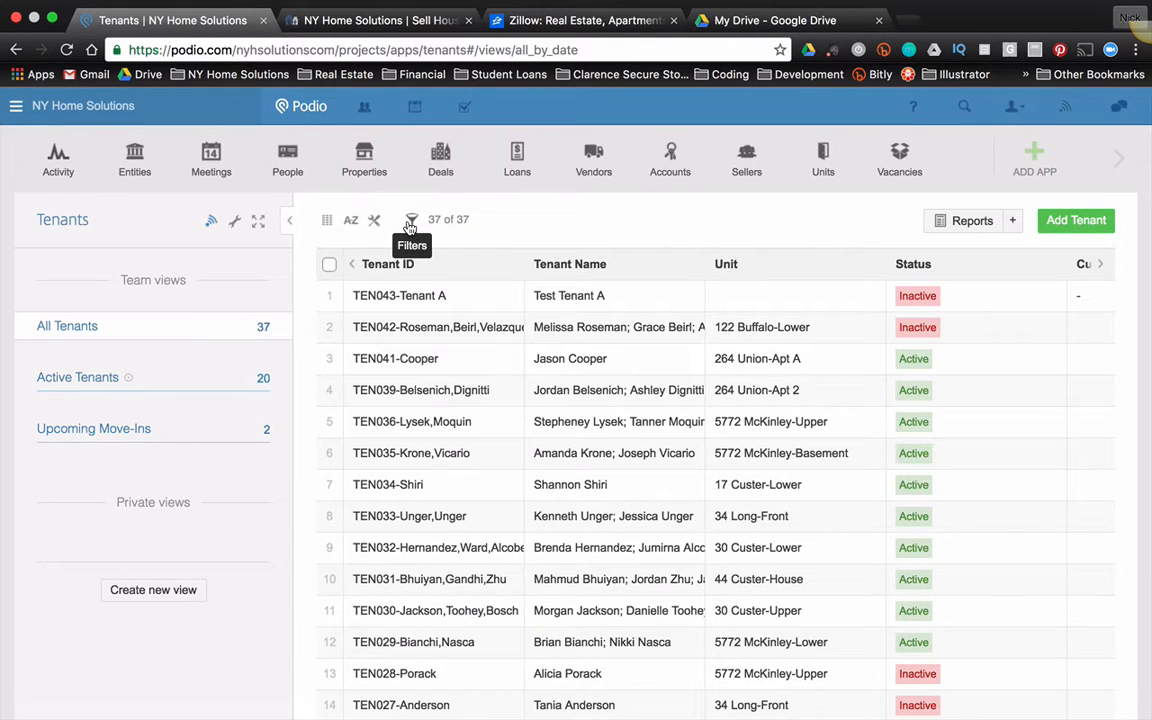
click(412, 218)
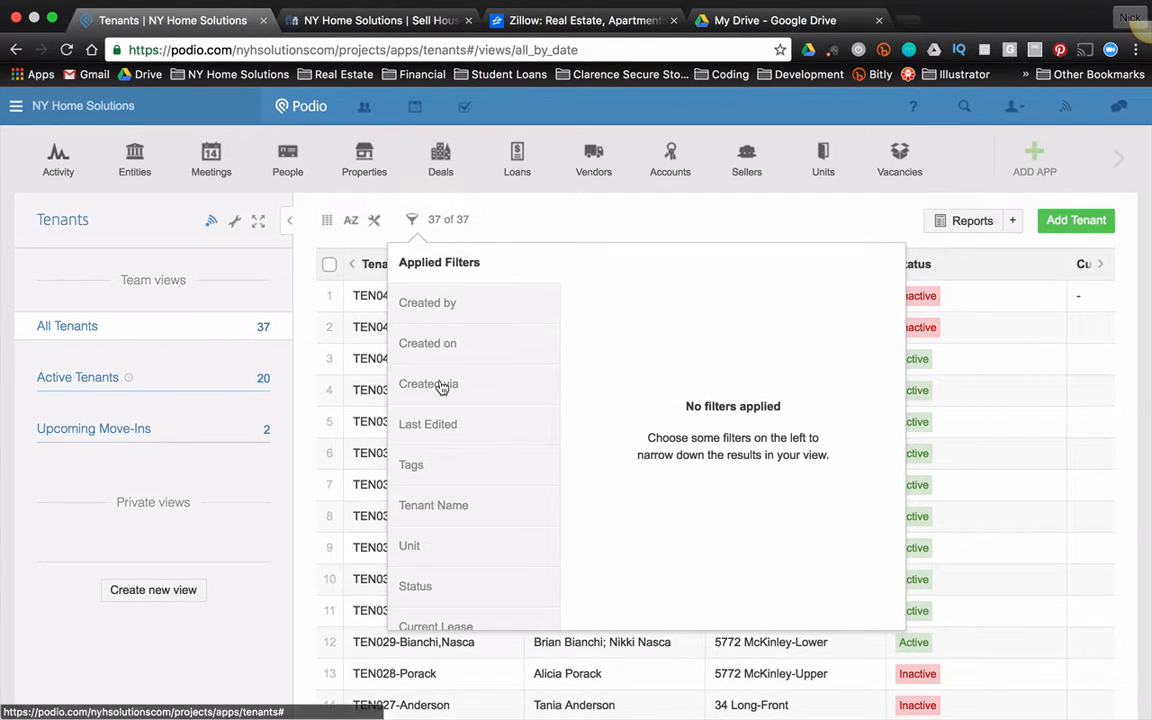
scroll(down, 3)
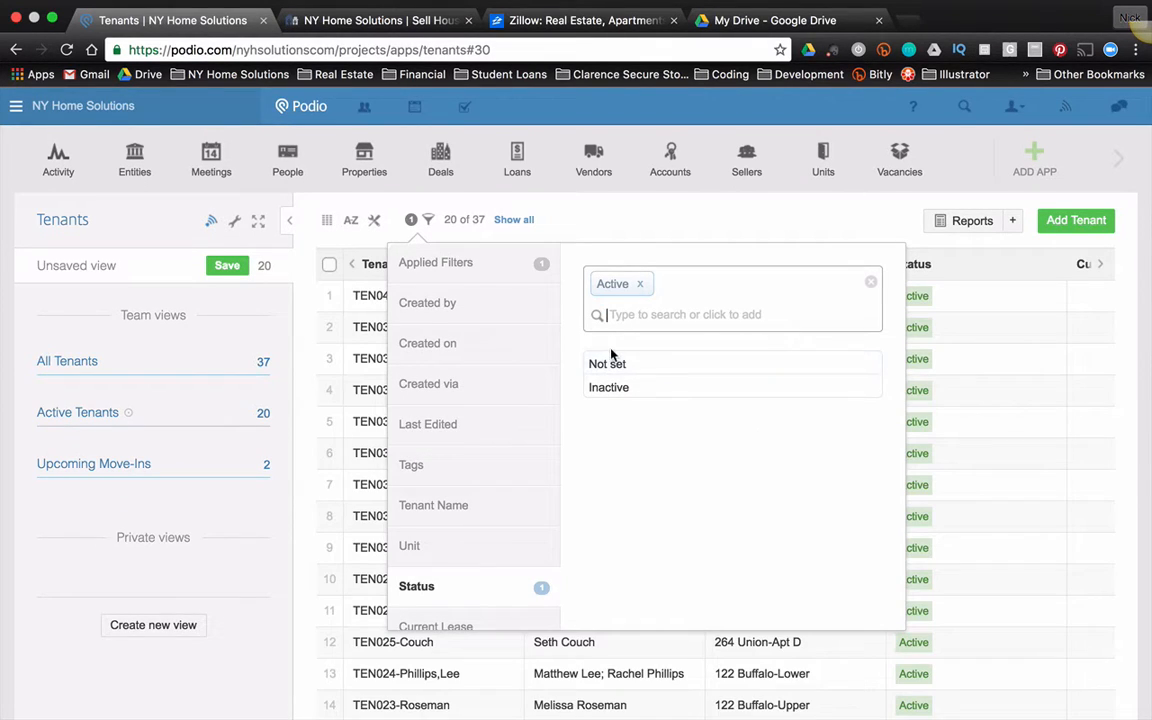
scroll(down, 3)
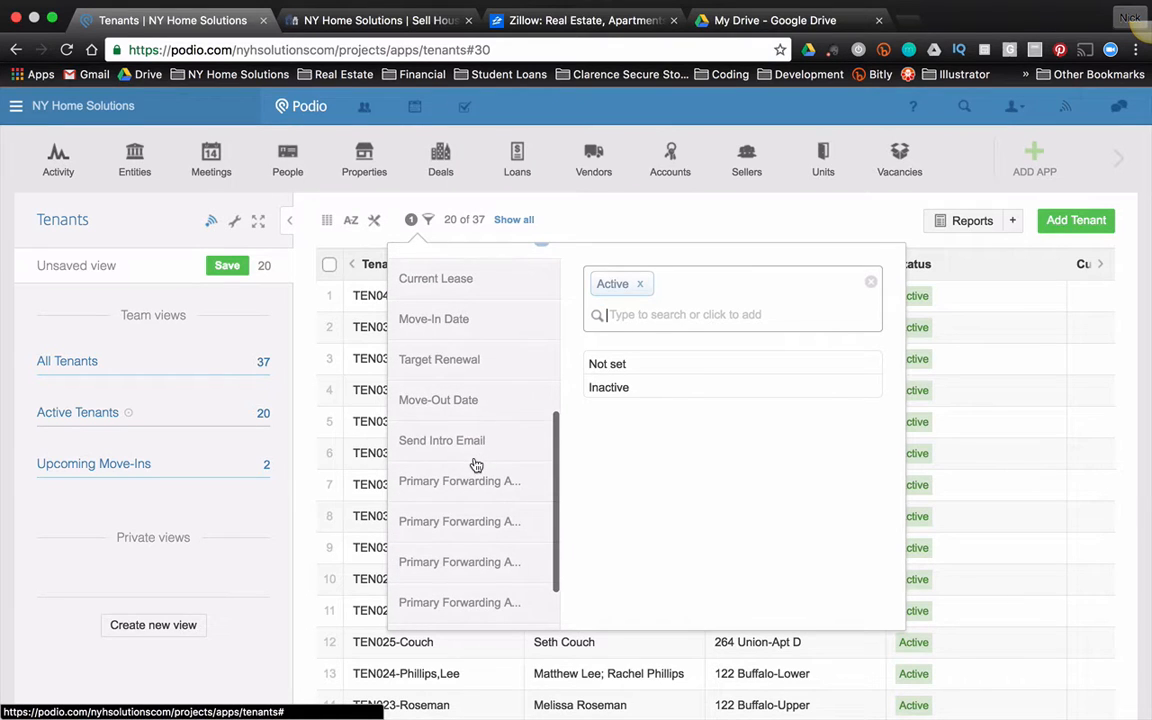
scroll(down, 3)
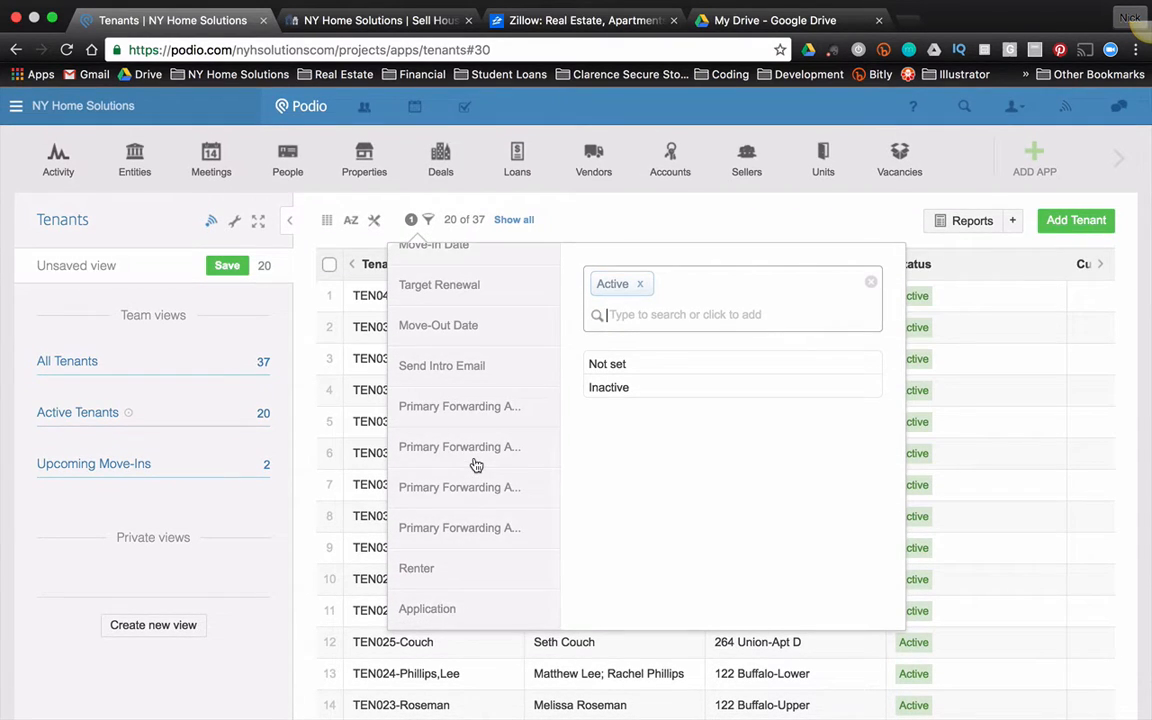
click(440, 428)
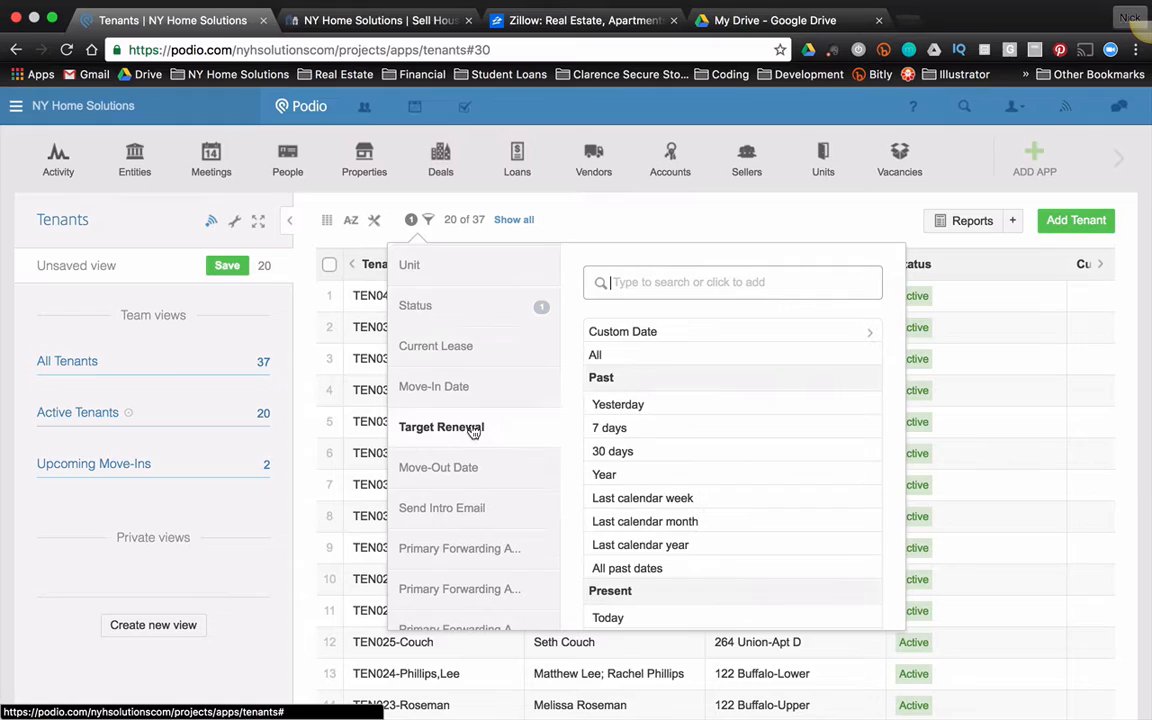
scroll(down, 3)
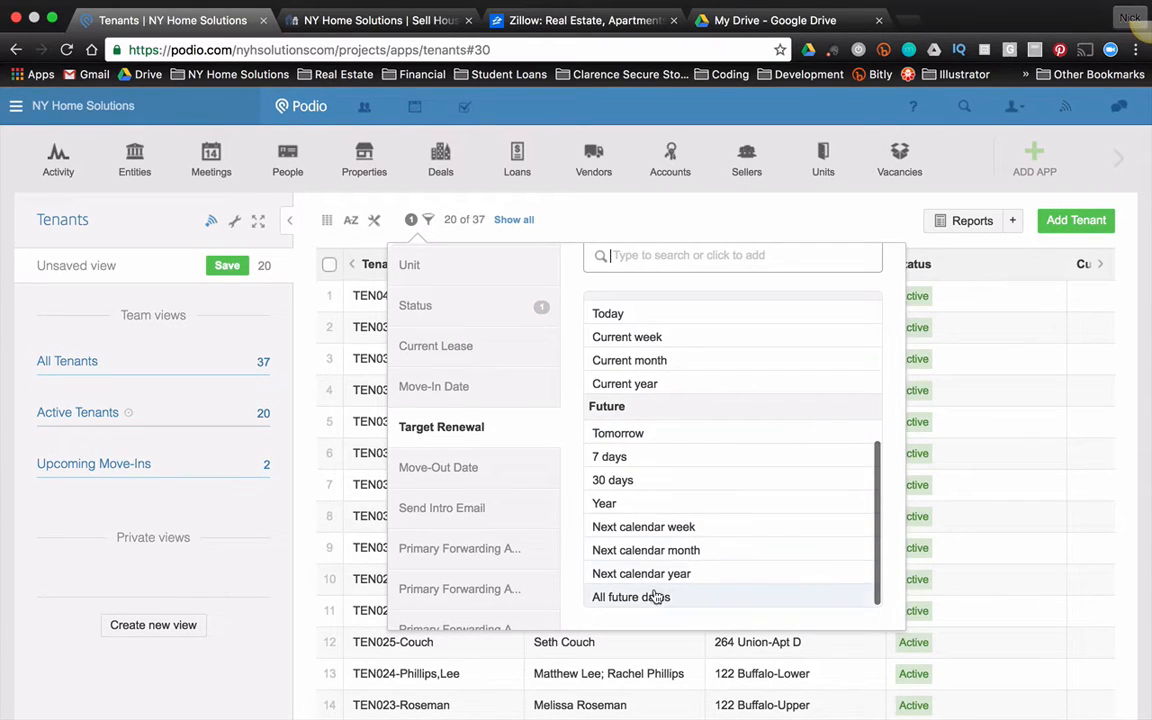
click(630, 596)
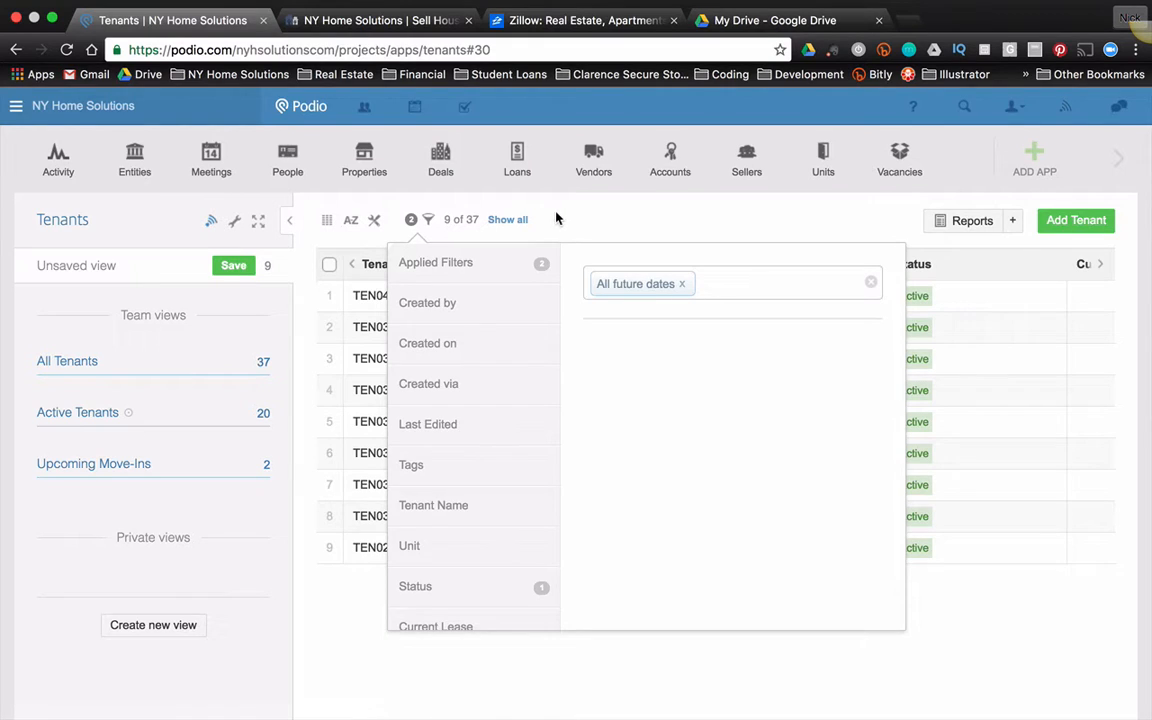
click(232, 264)
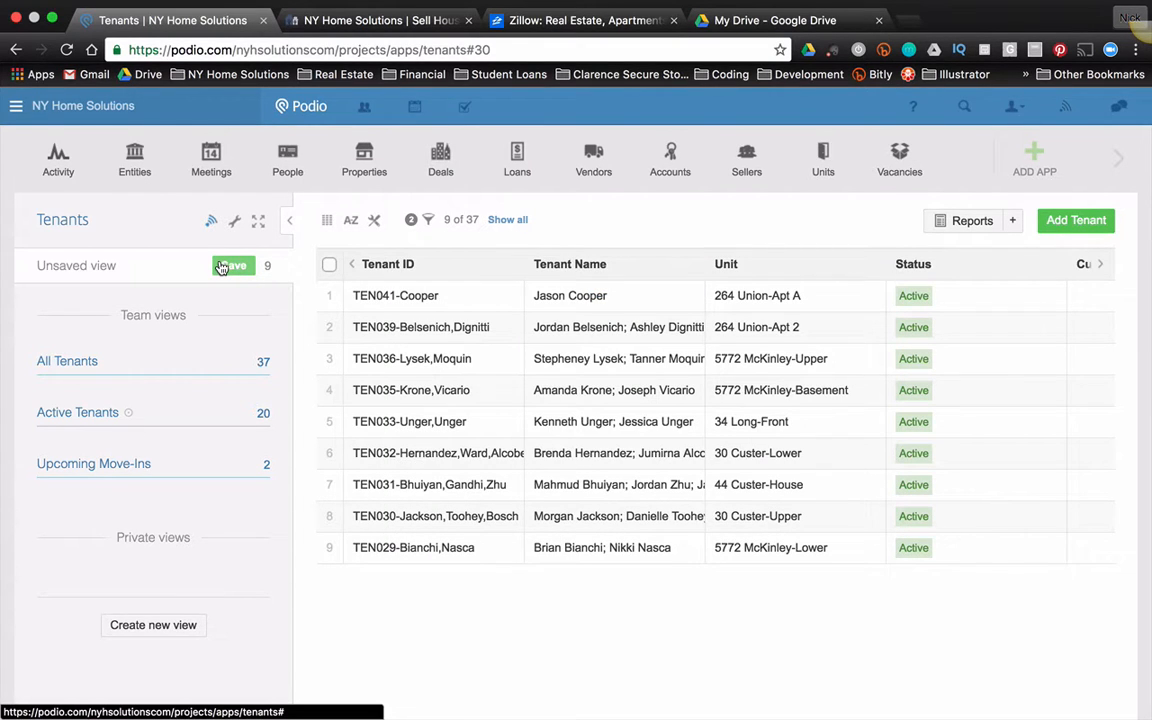
mouse_move(168, 258)
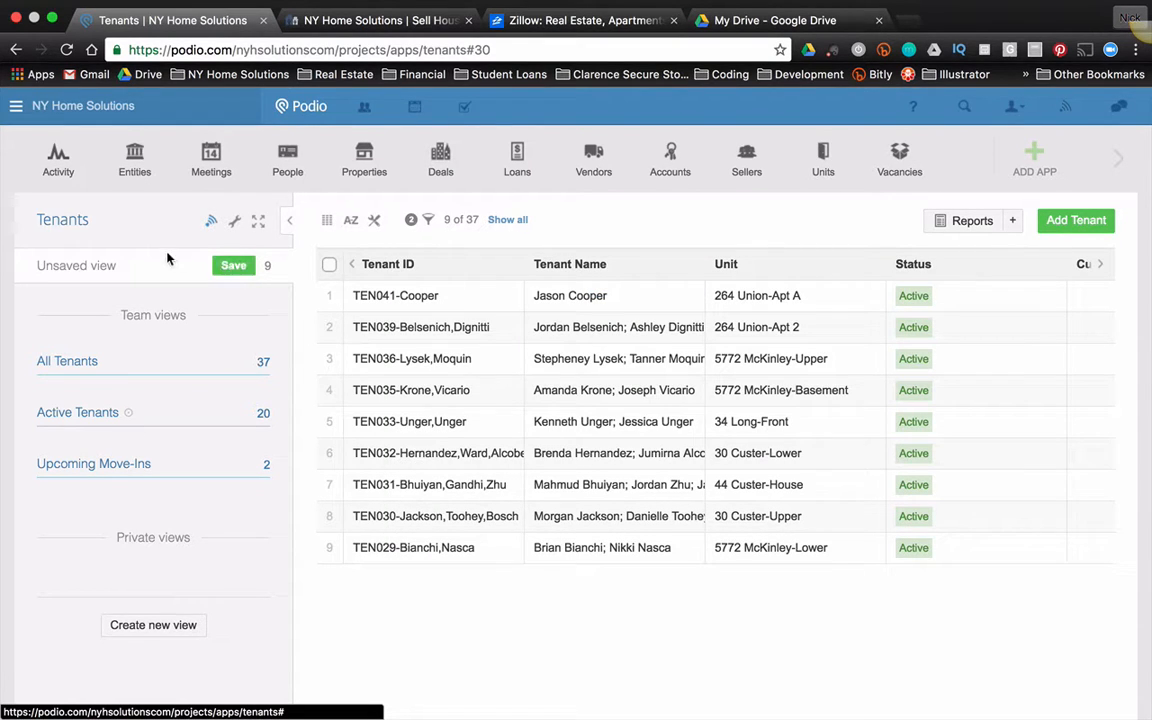
mouse_move(270, 592)
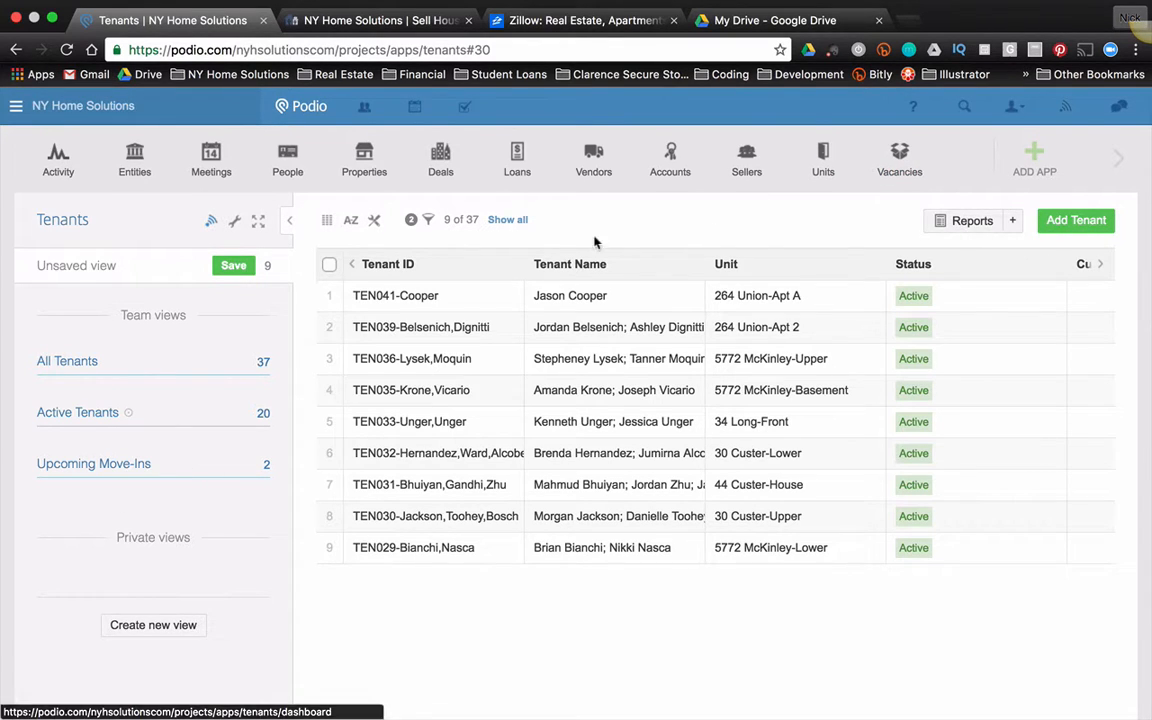
Start a count report on the 9 filtered tenants
click(1012, 220)
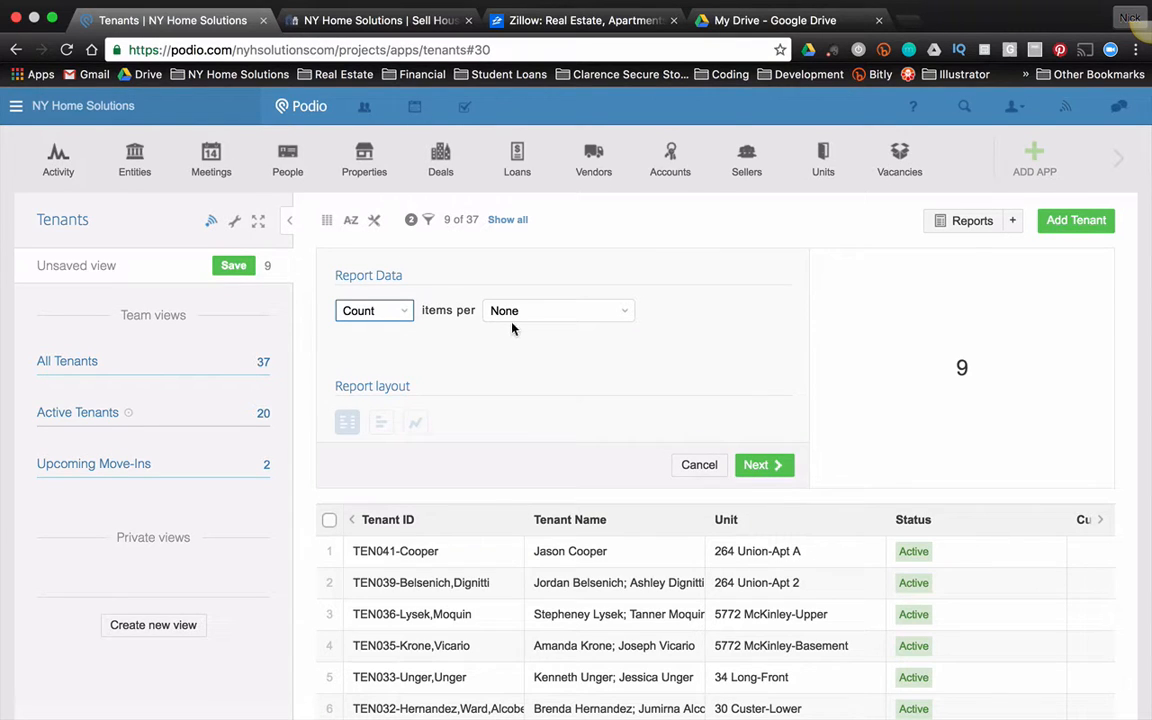
mouse_move(510, 316)
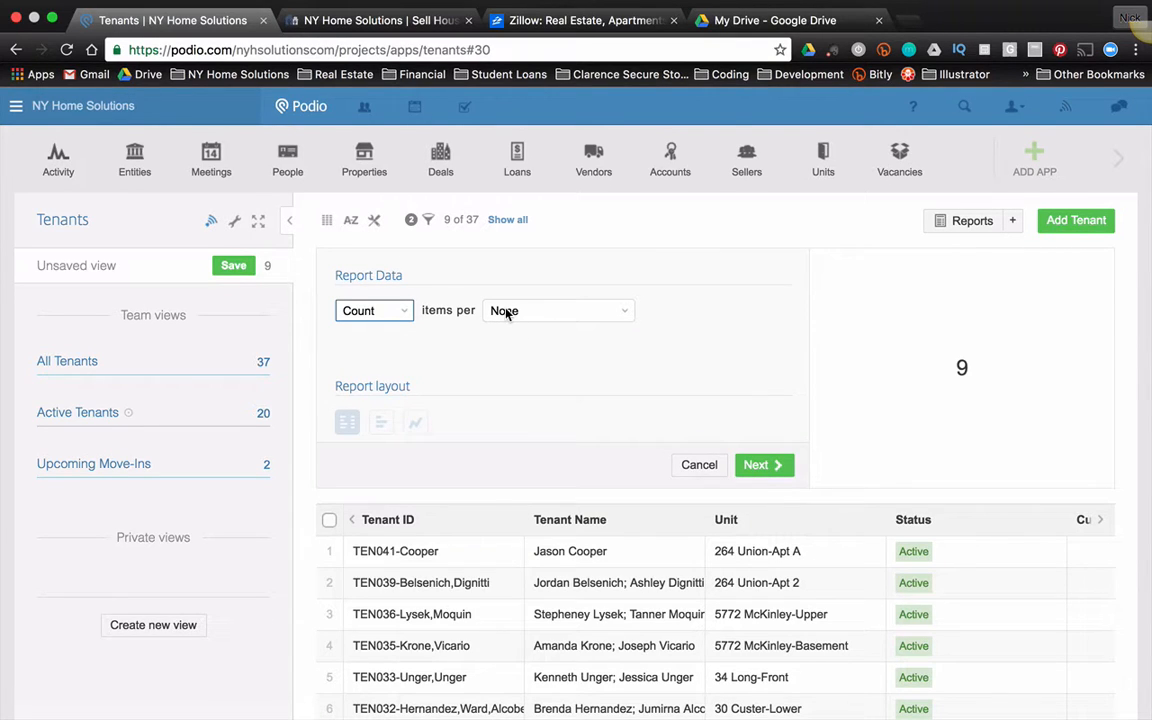
mouse_move(536, 328)
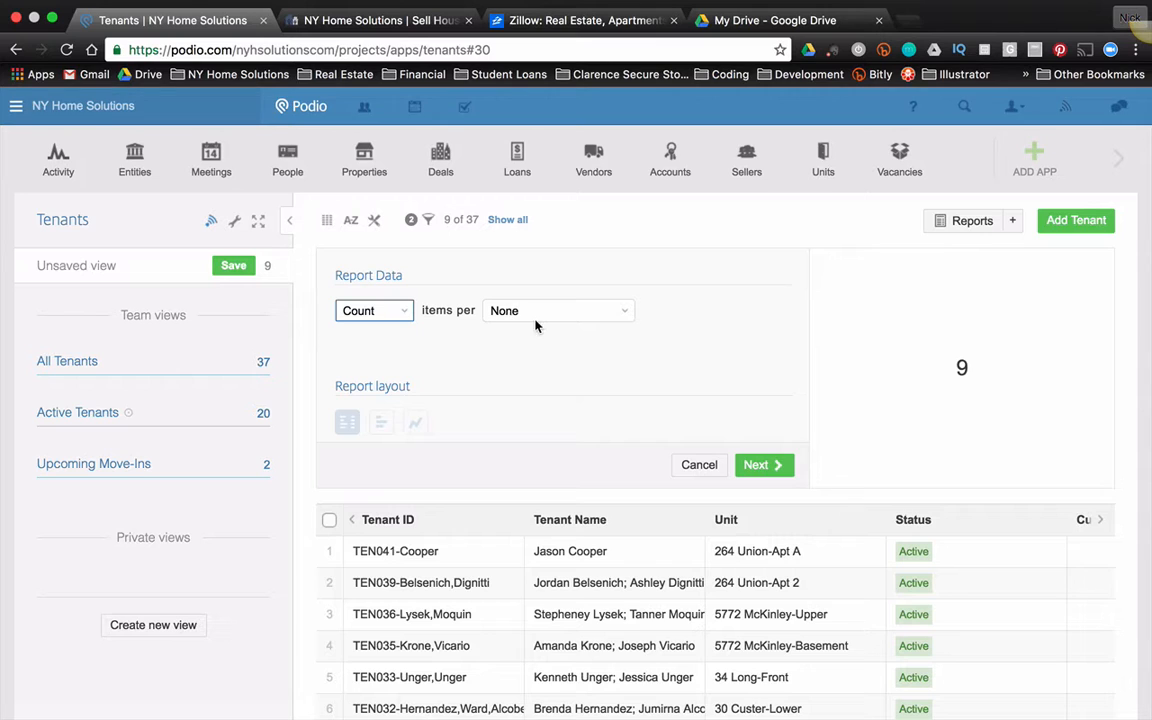
Count items per Target Renewal grouped Monthly, led by June and January 2017
click(556, 310)
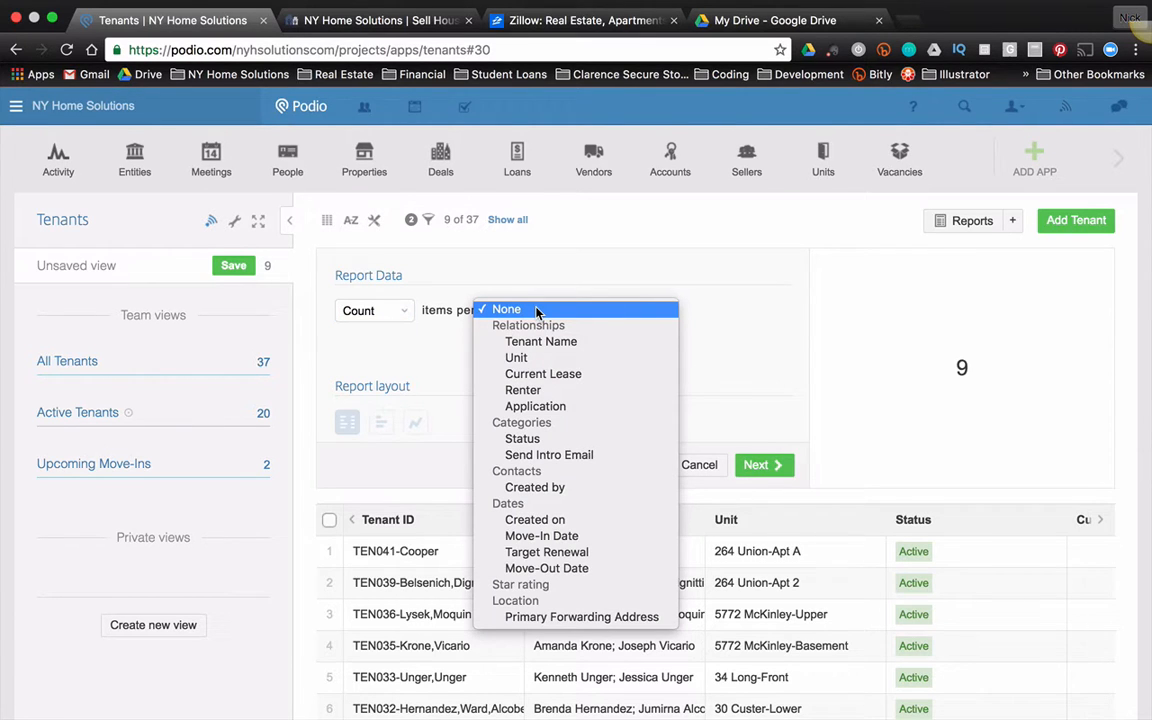
mouse_move(548, 552)
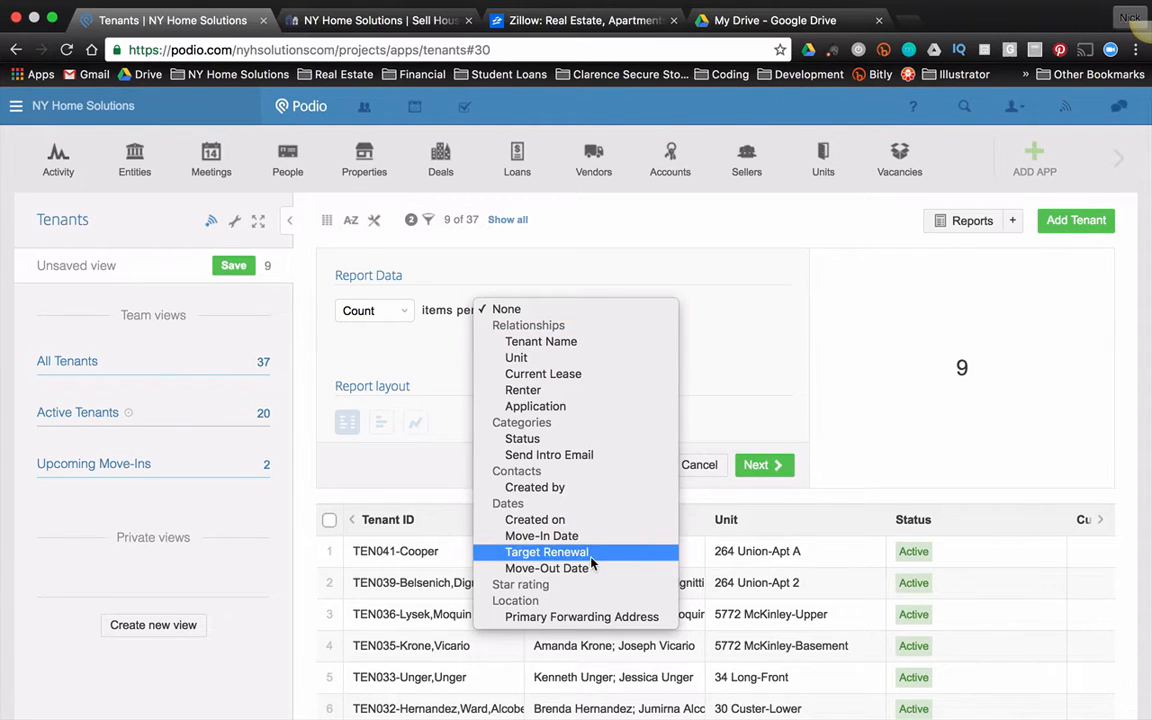
click(548, 552)
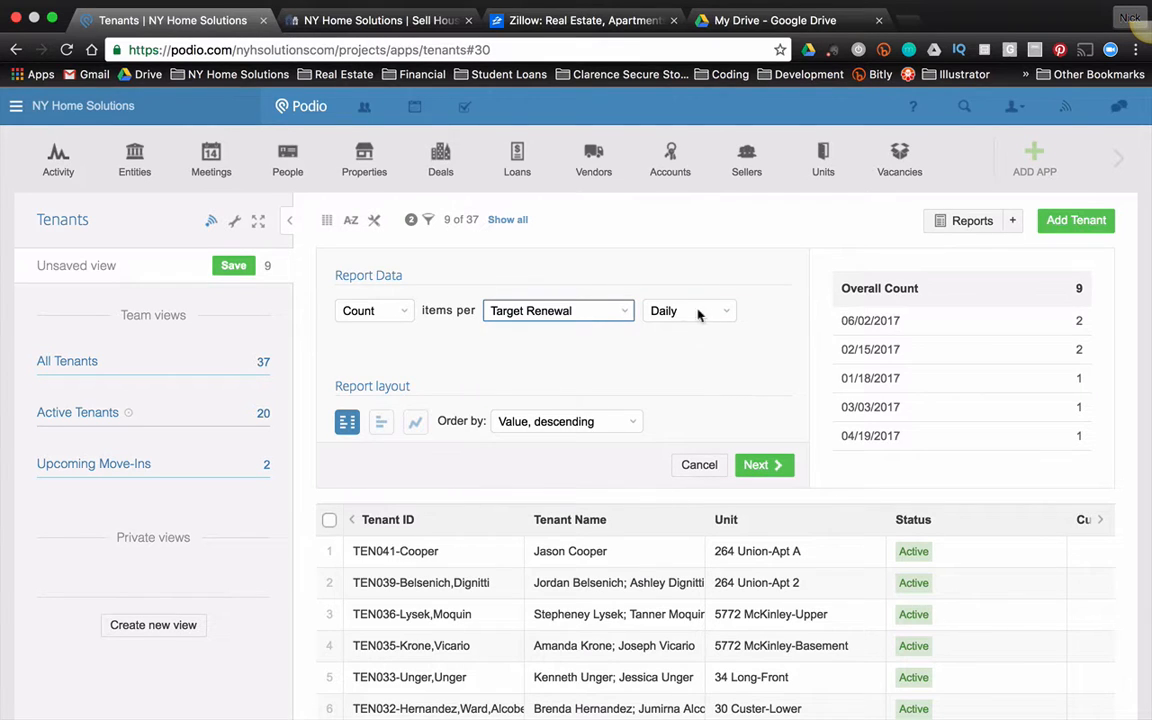
click(688, 310)
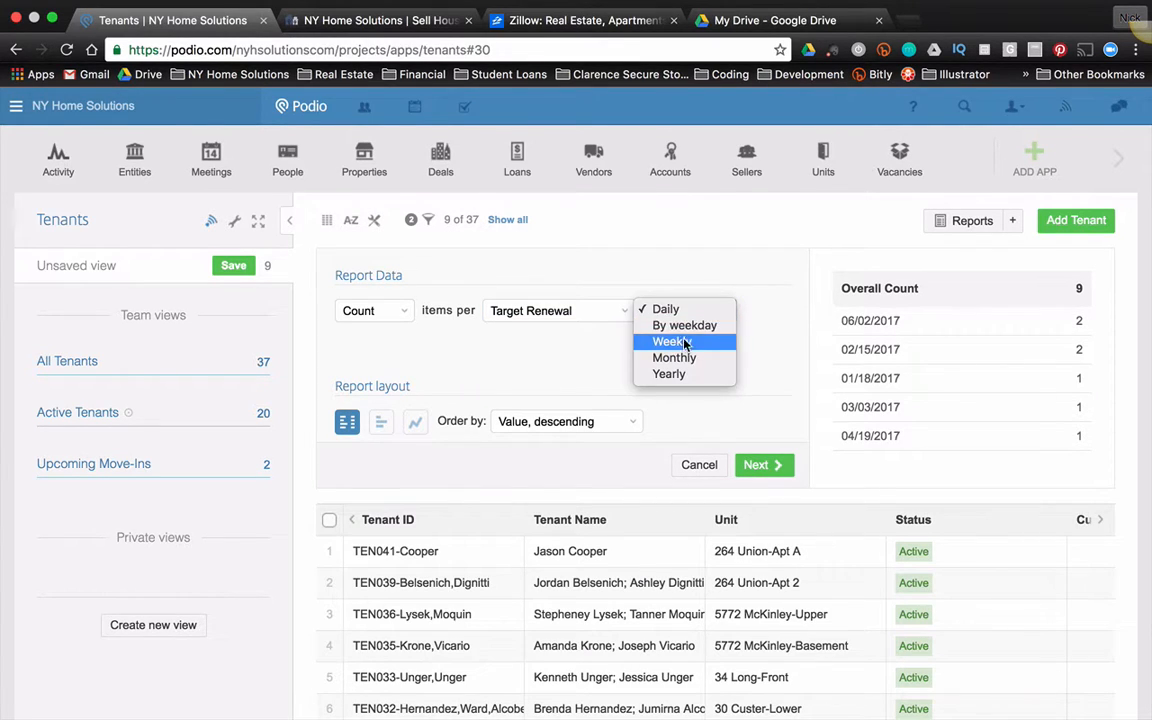
click(684, 308)
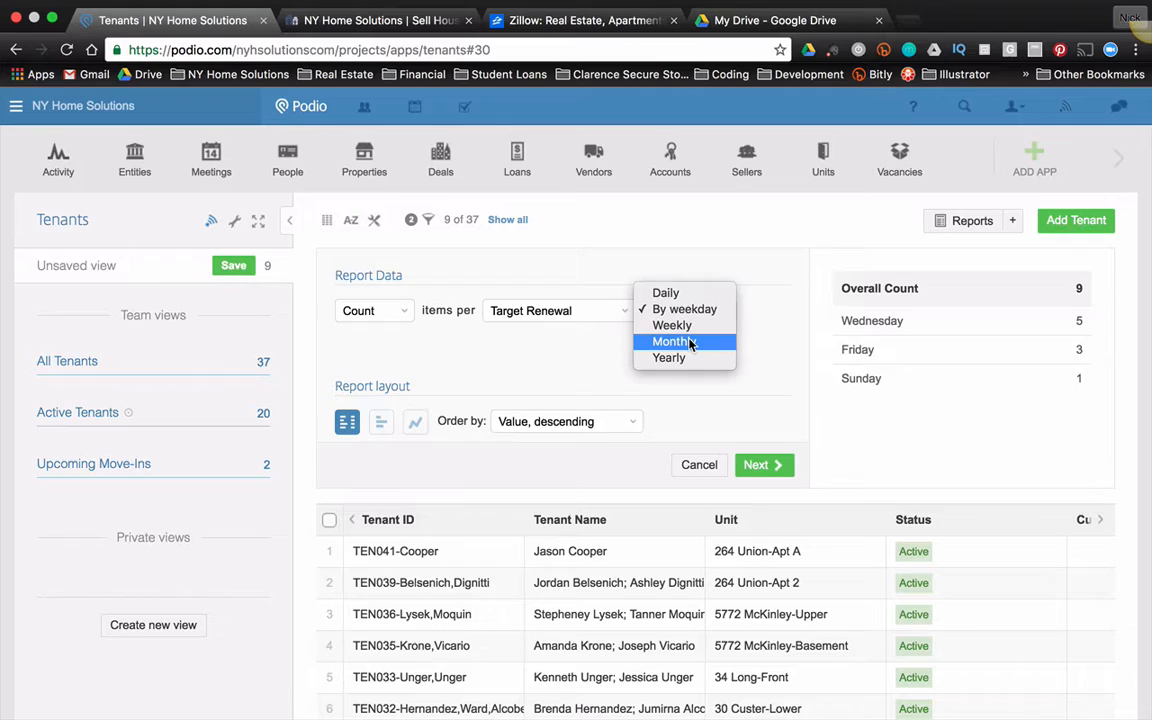
click(672, 342)
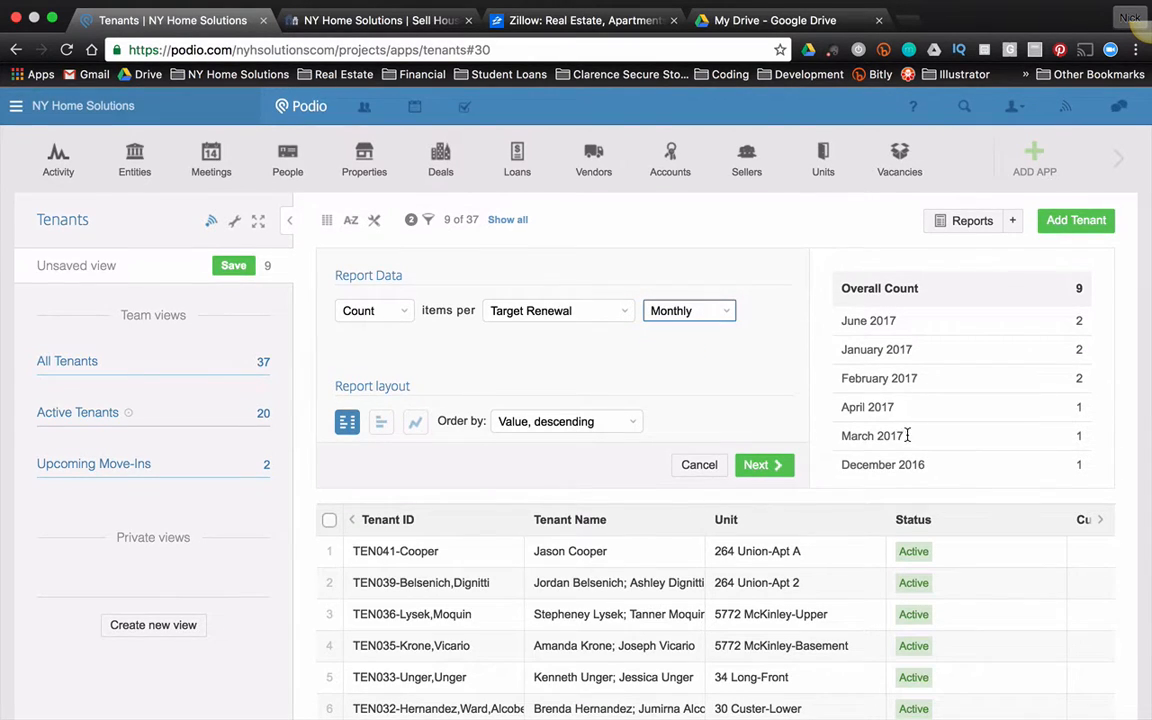
mouse_move(900, 464)
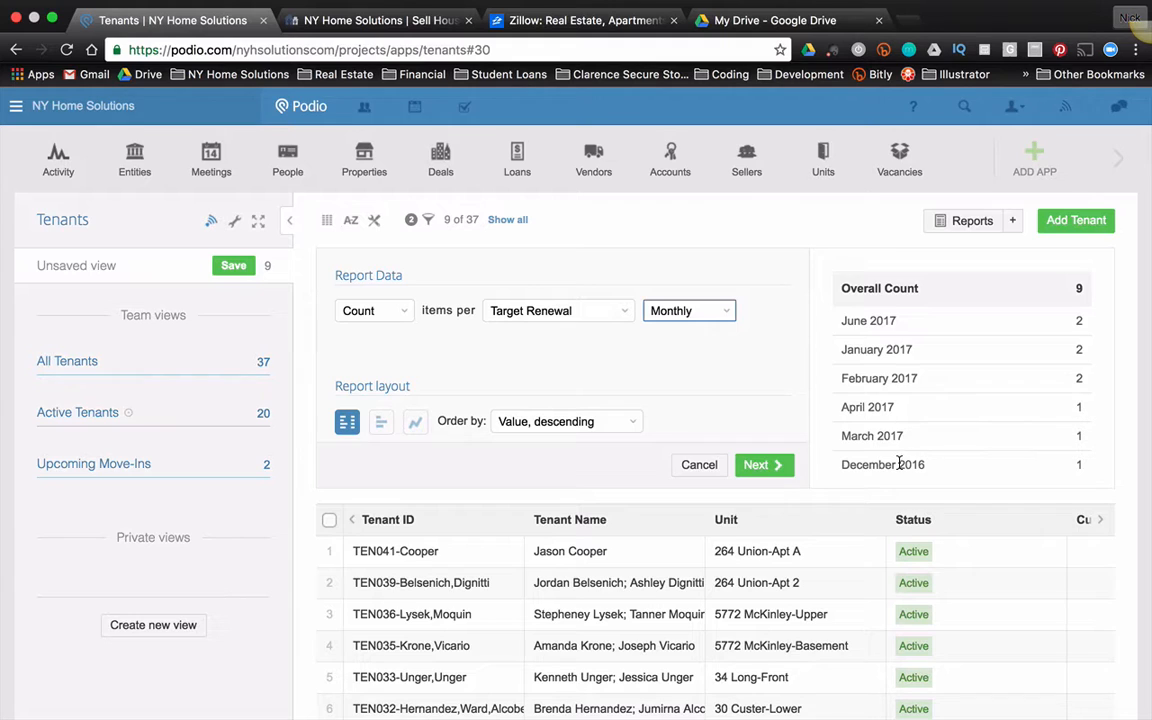
mouse_move(948, 328)
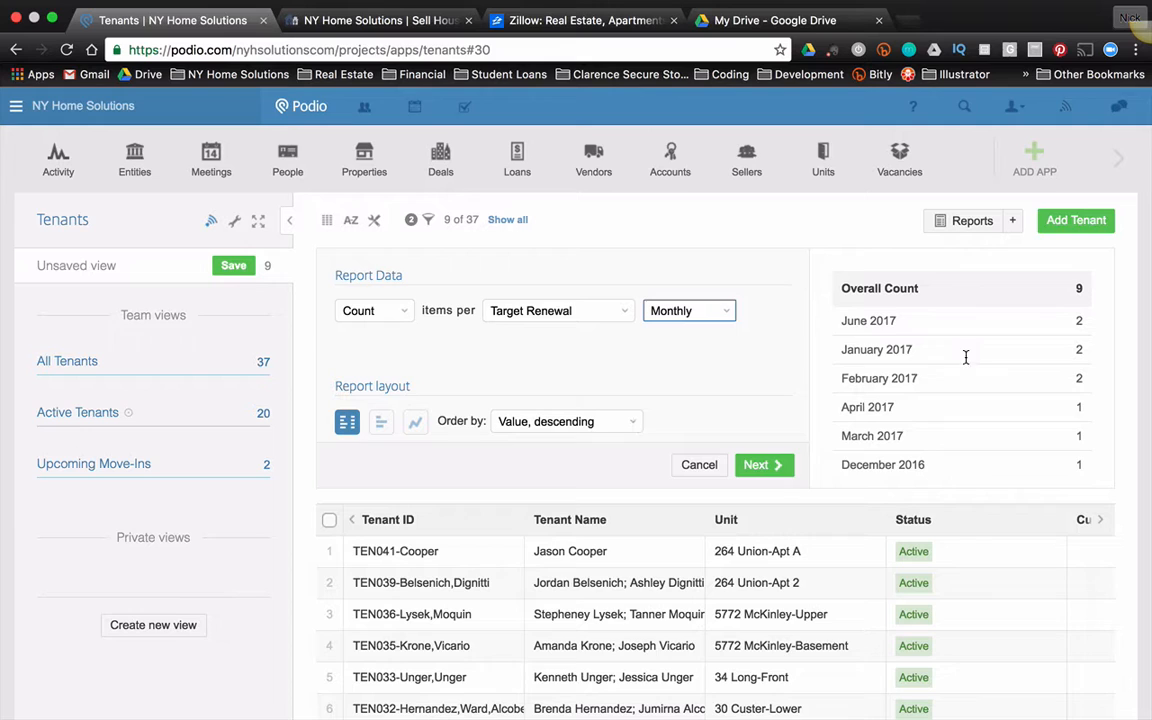
mouse_move(1084, 408)
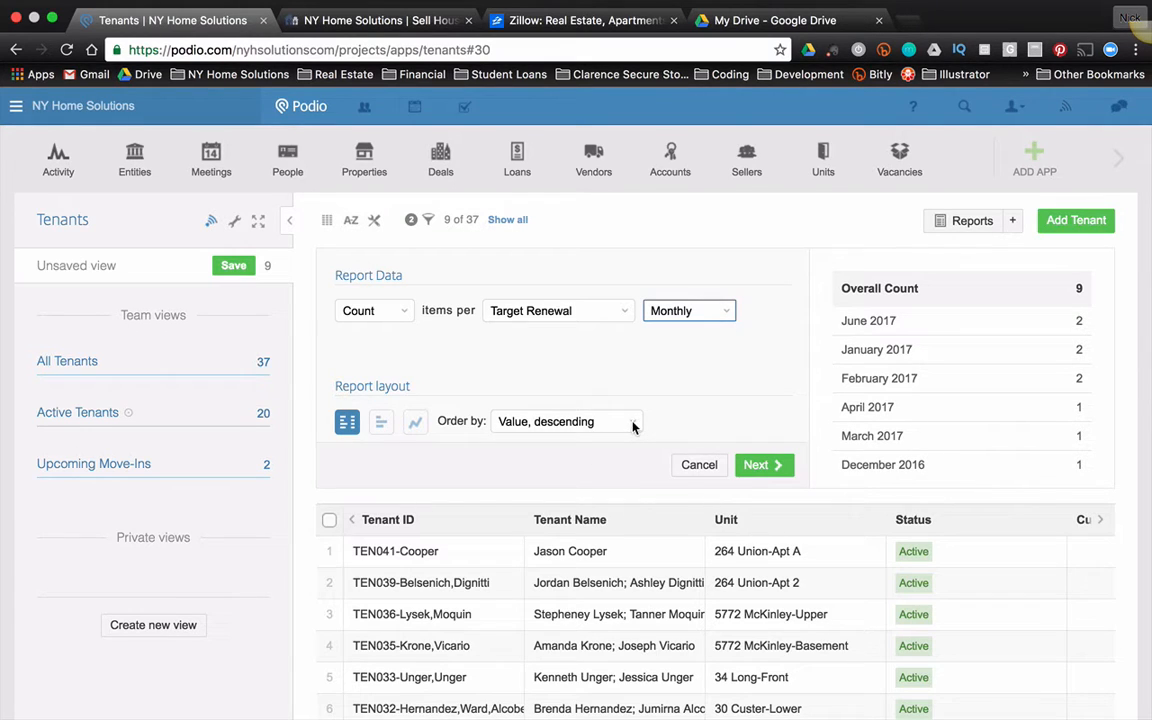
Order by Target Renewal ascending (December 2016 to June 2017) and advance to the naming step
click(564, 420)
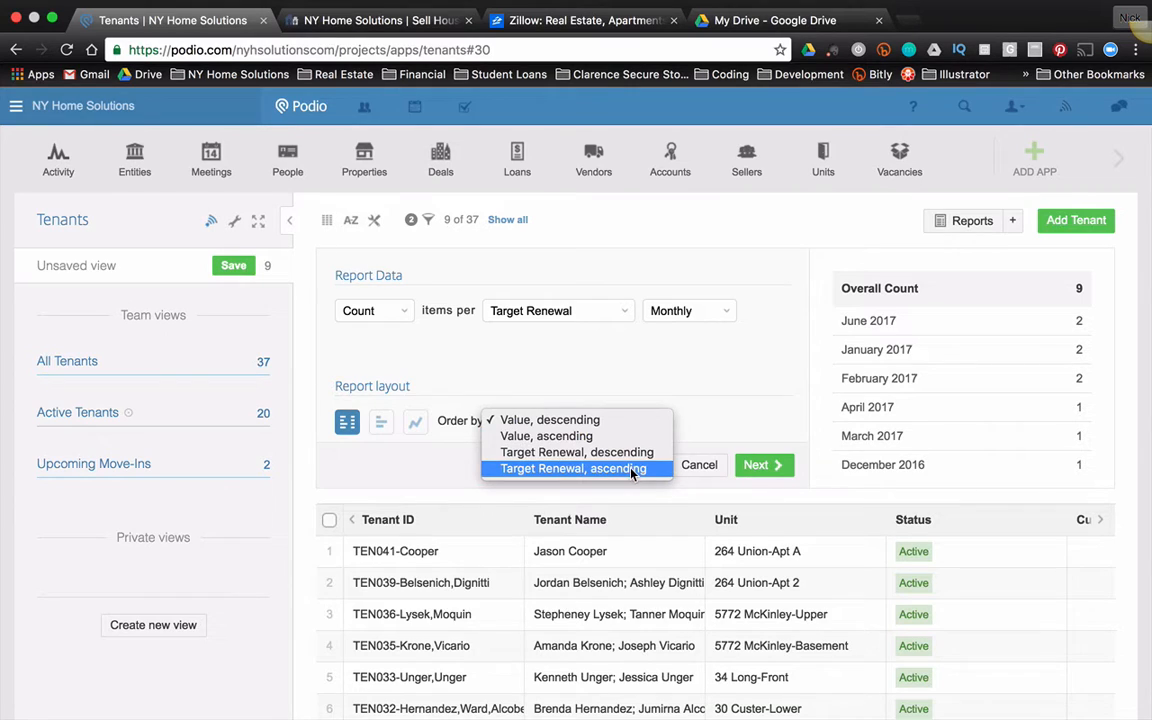
click(576, 468)
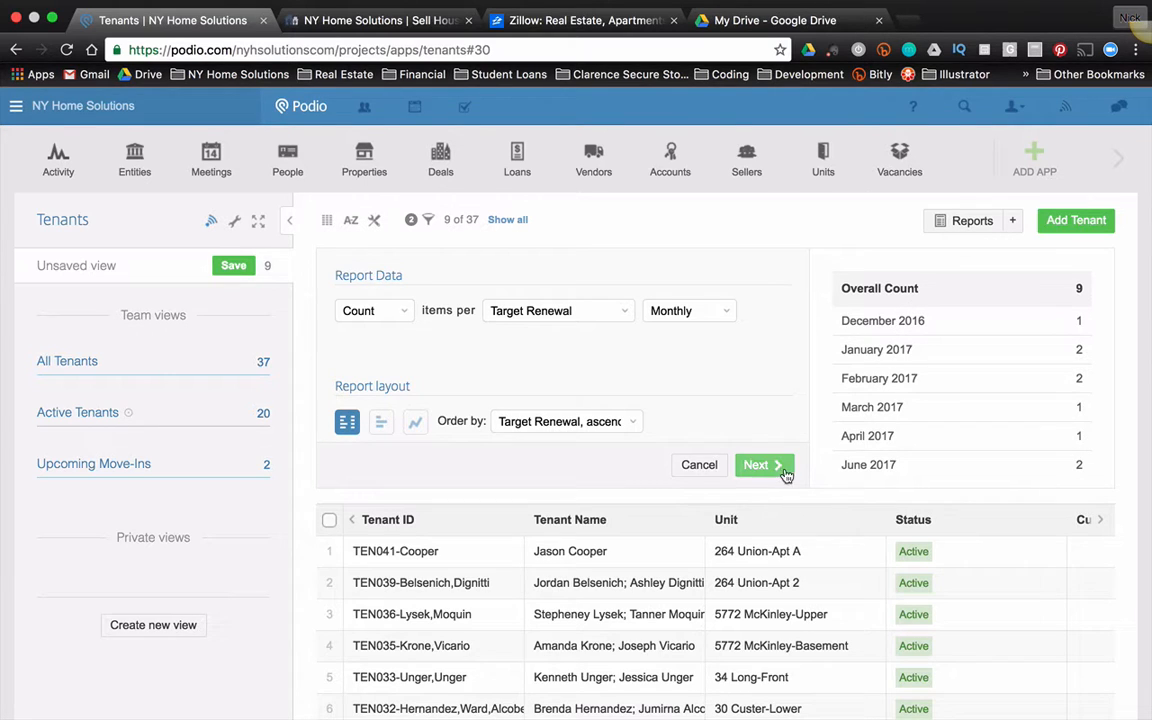
click(764, 464)
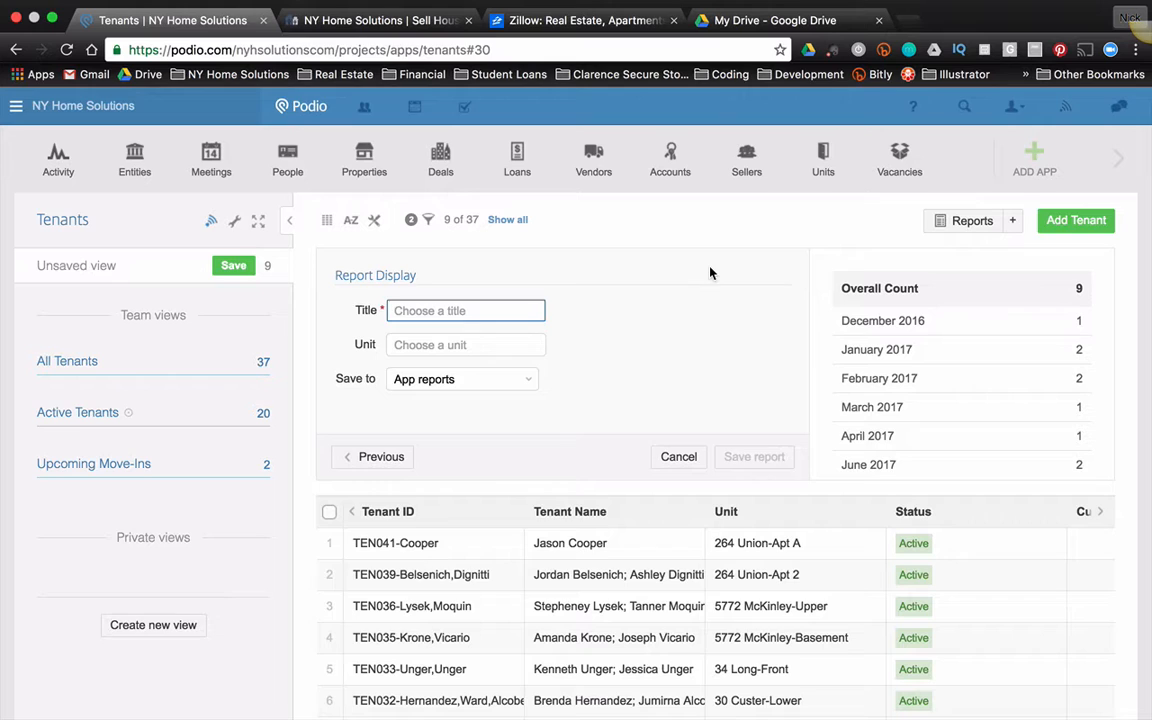
Save the report as 'Upcoming Renewals' with unit 'Tenants' to the workspace home page
text(Upcoming Renewals)
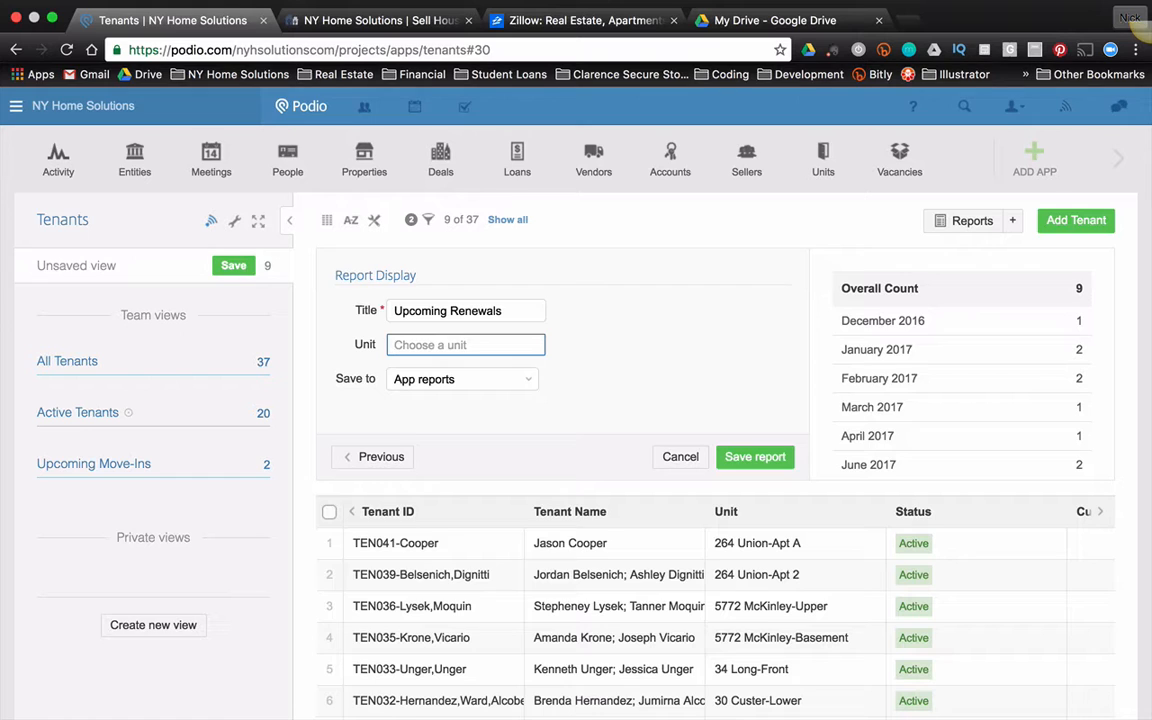
text(Tenants)
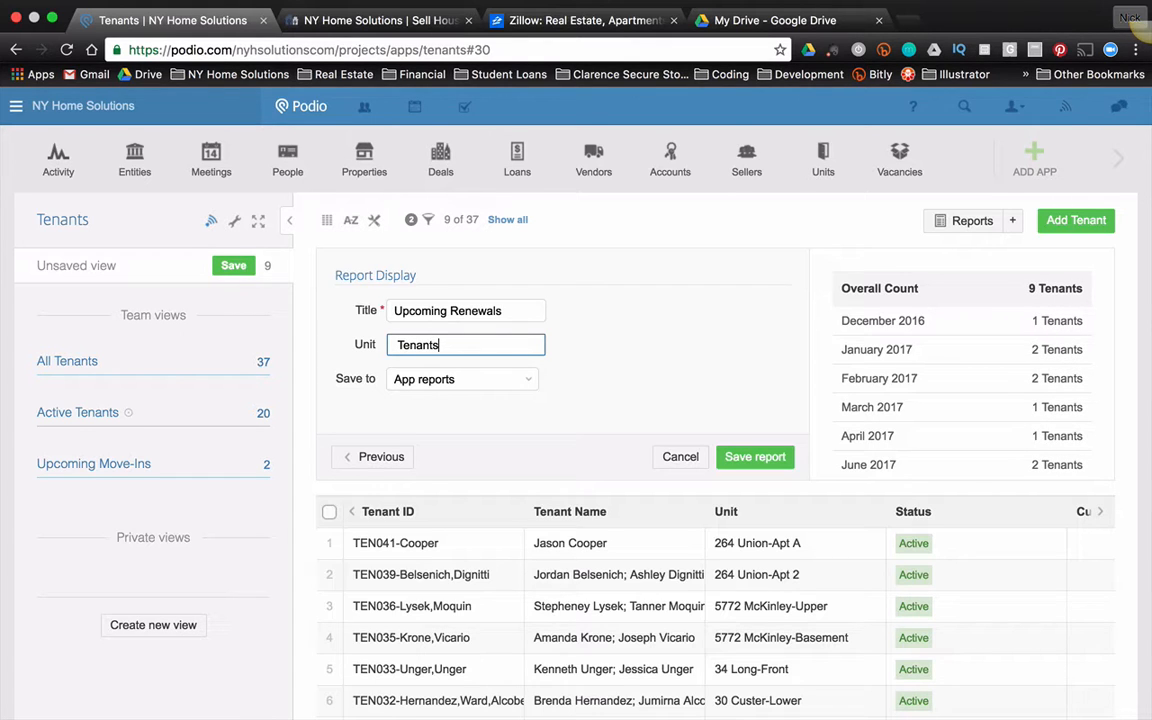
click(462, 378)
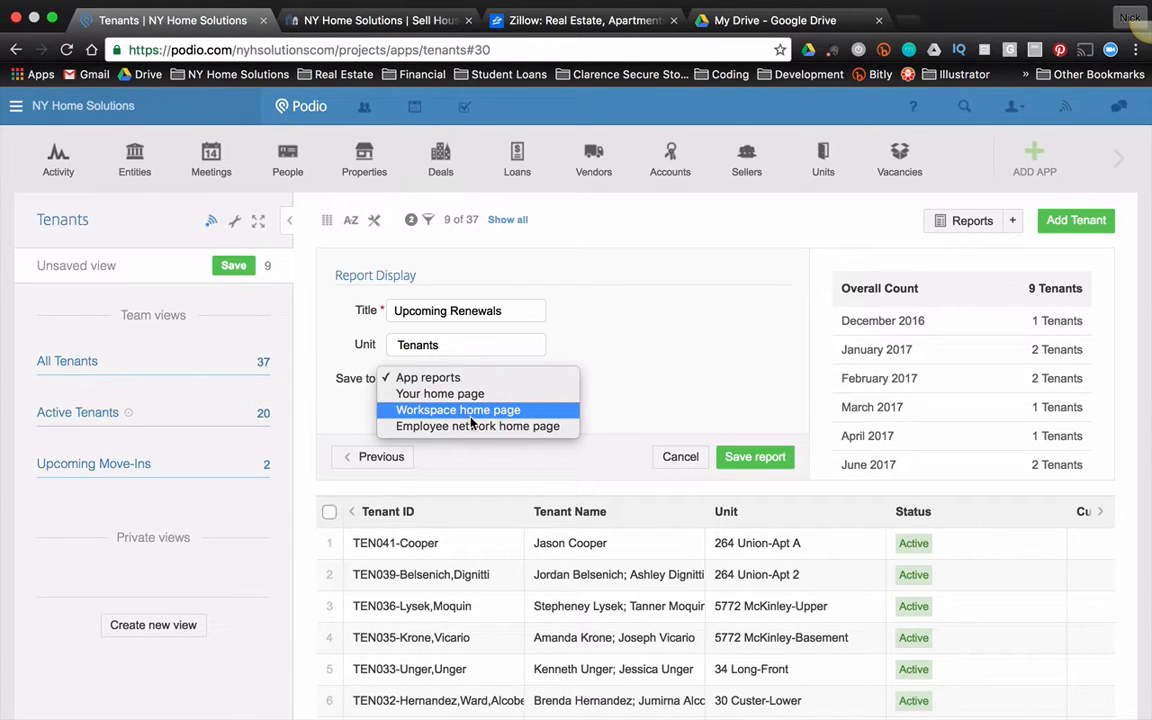
click(458, 410)
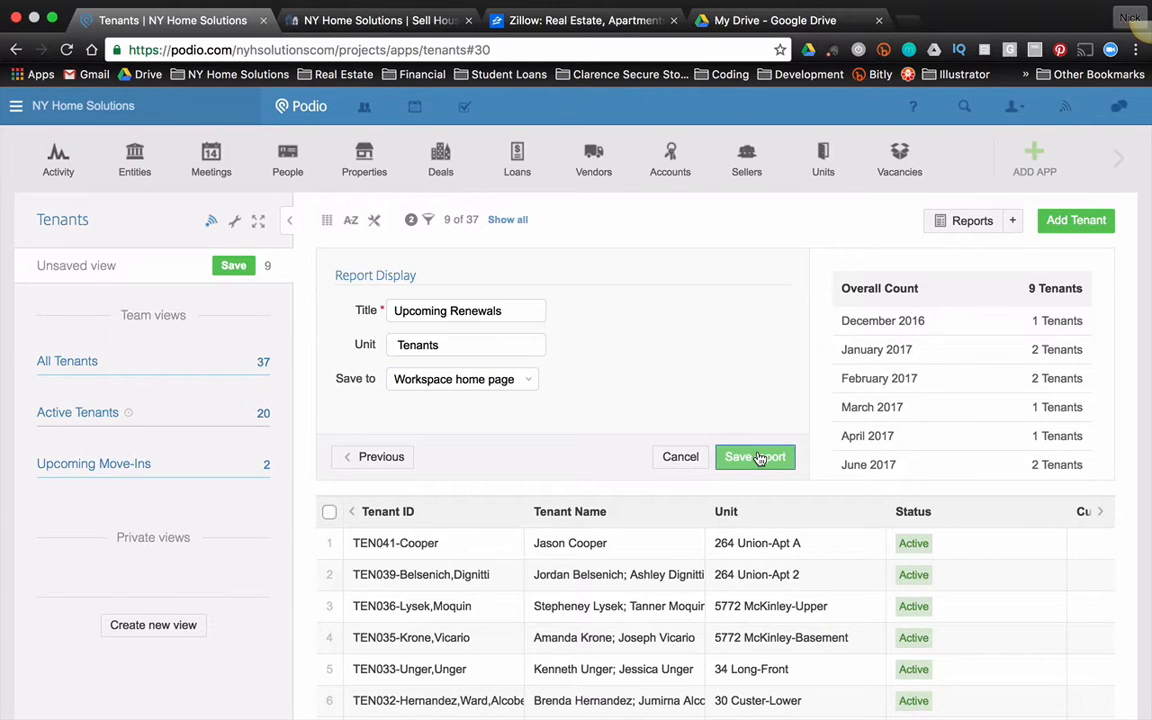
click(756, 456)
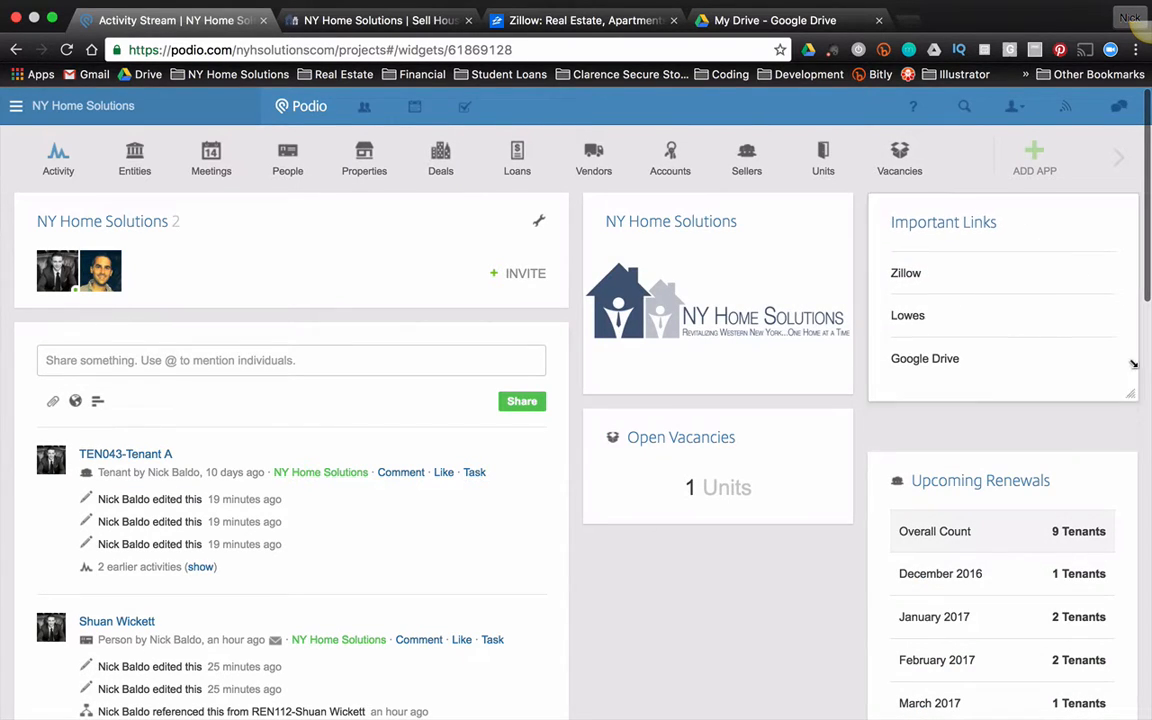
Scroll the home page while the Upcoming Renewals tile is placed under the logo tile
scroll(down, 3)
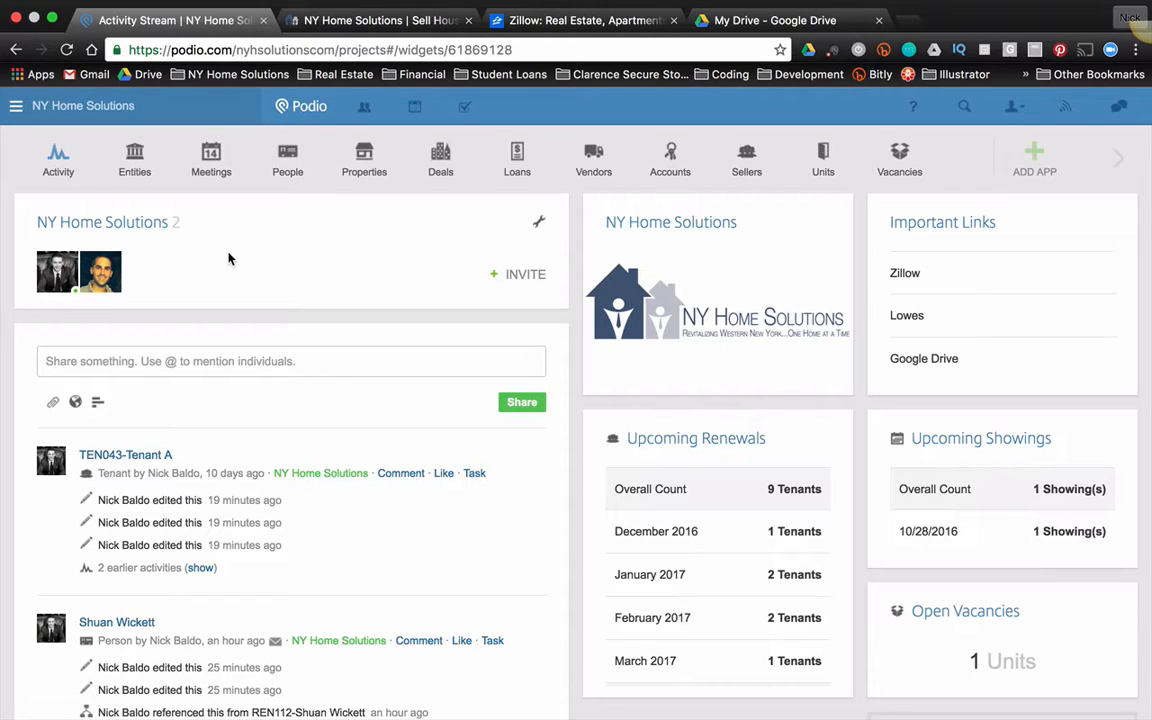
mouse_move(1120, 258)
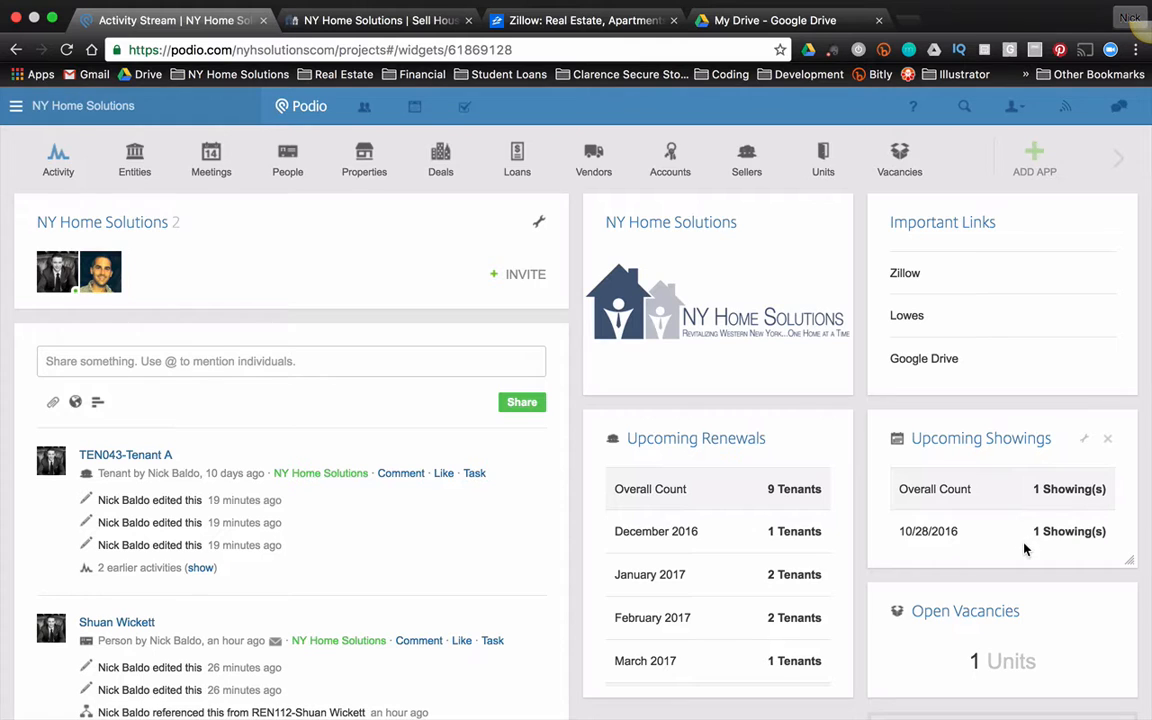
mouse_move(984, 668)
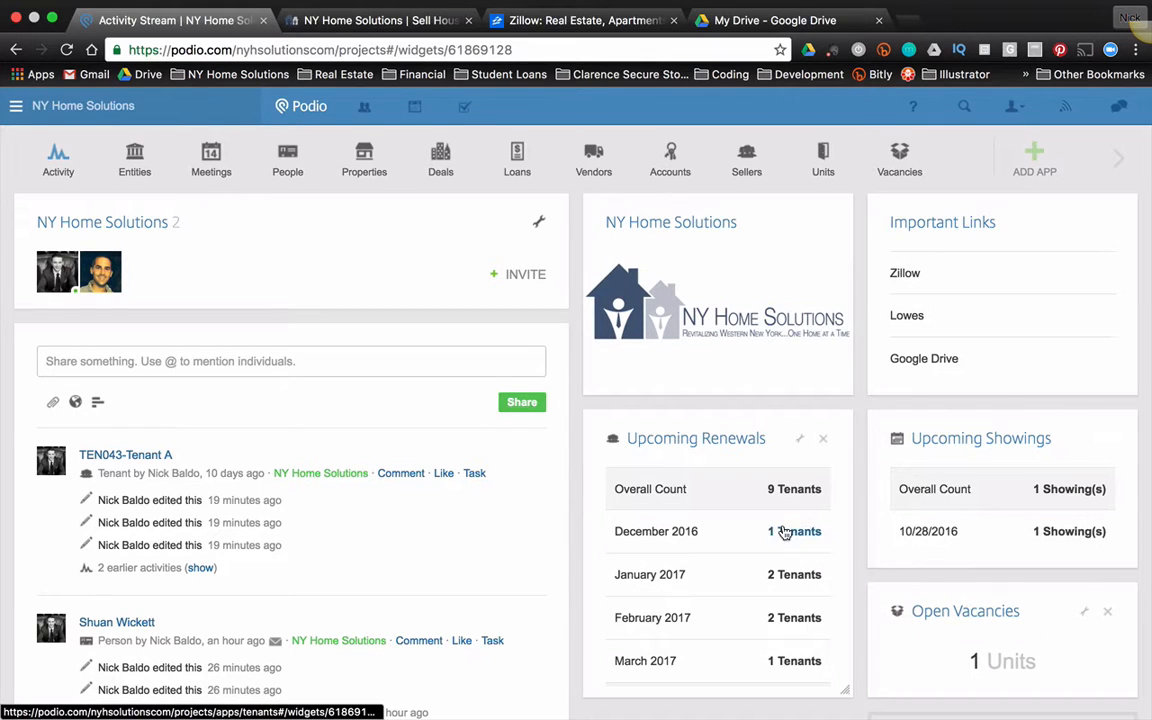
Add the Workspace Tasks overview tile, listing 13 NY Home Solutions tasks, below Open Vacancies
scroll(down, 3)
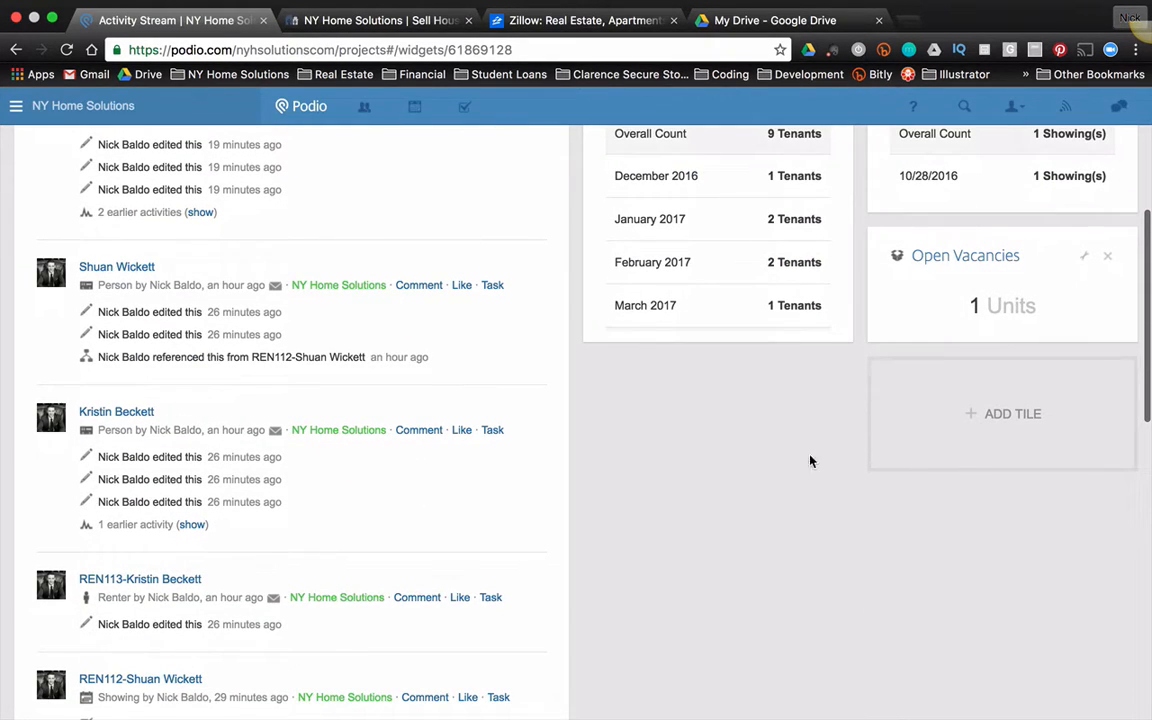
click(1012, 412)
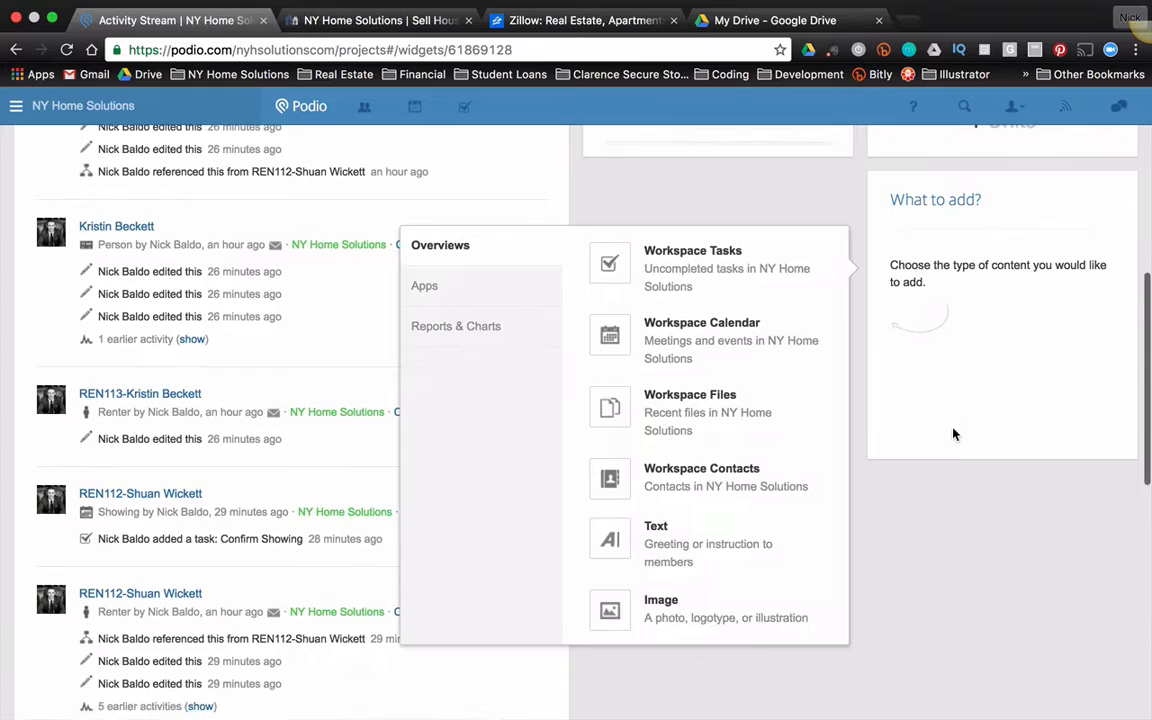
scroll(down, 3)
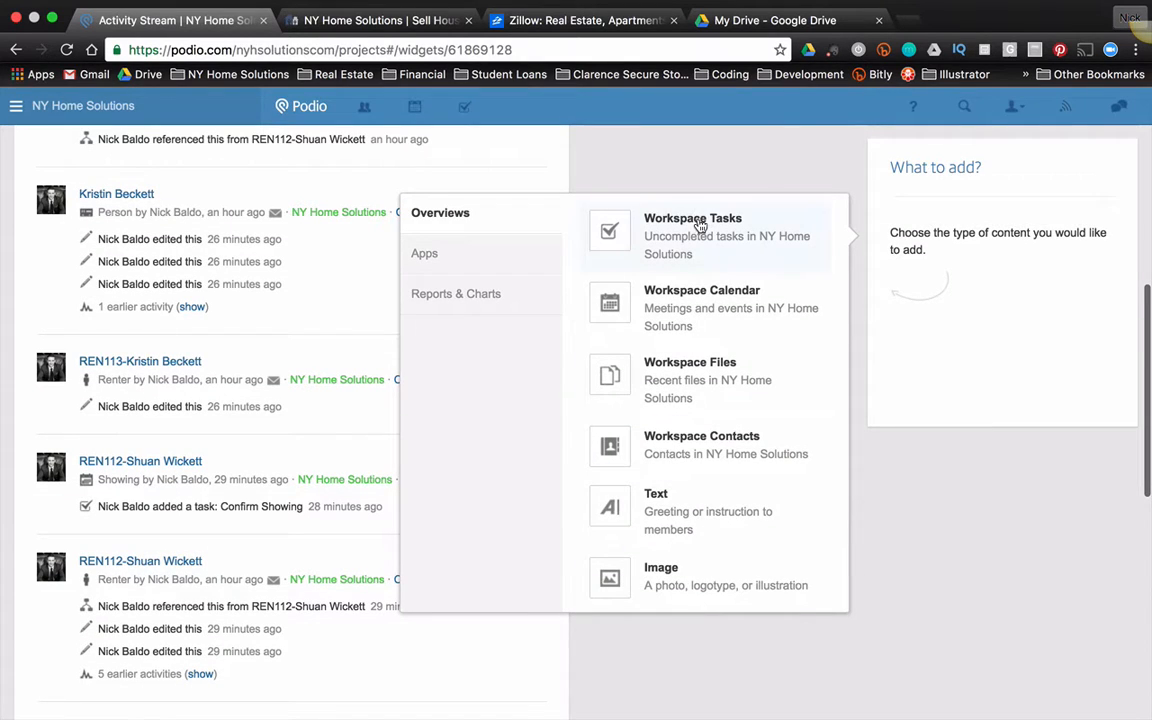
click(692, 218)
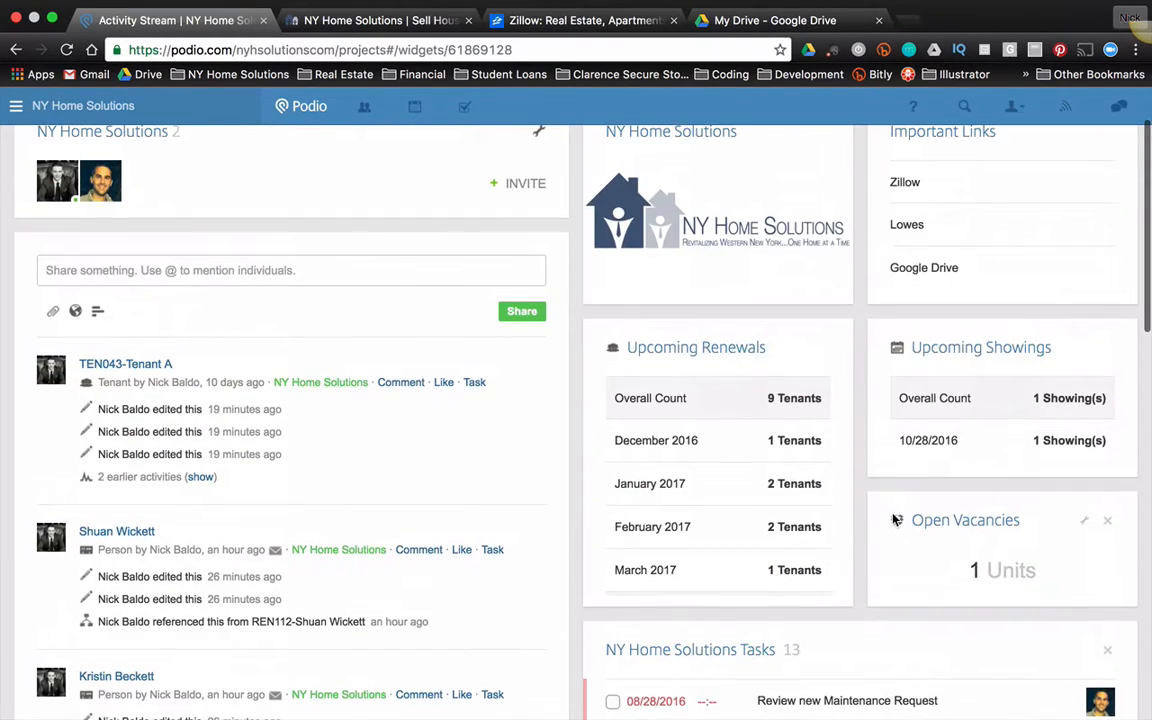
scroll(down, 3)
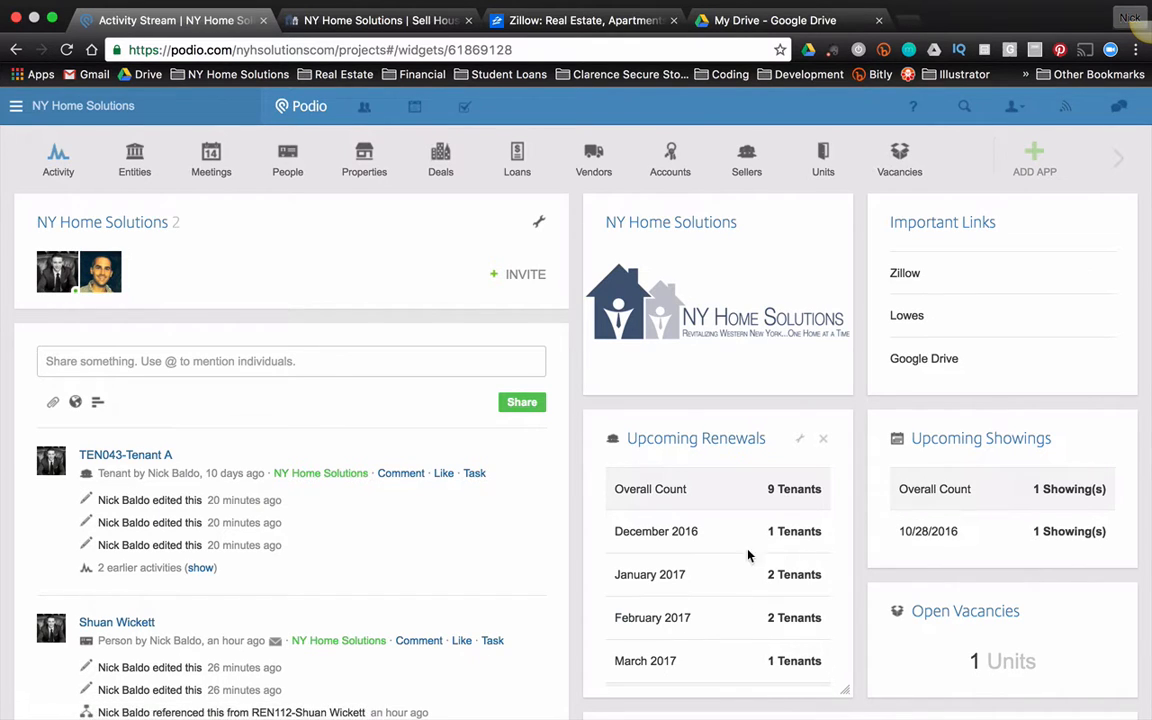
mouse_move(752, 524)
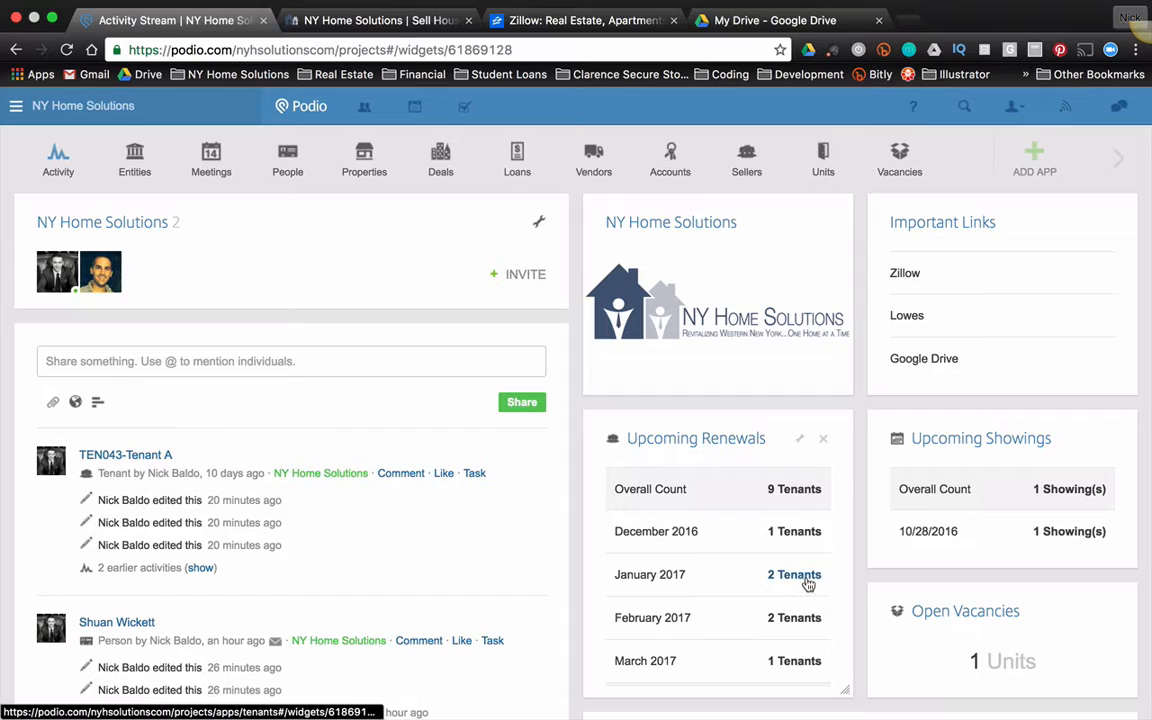
mouse_move(794, 574)
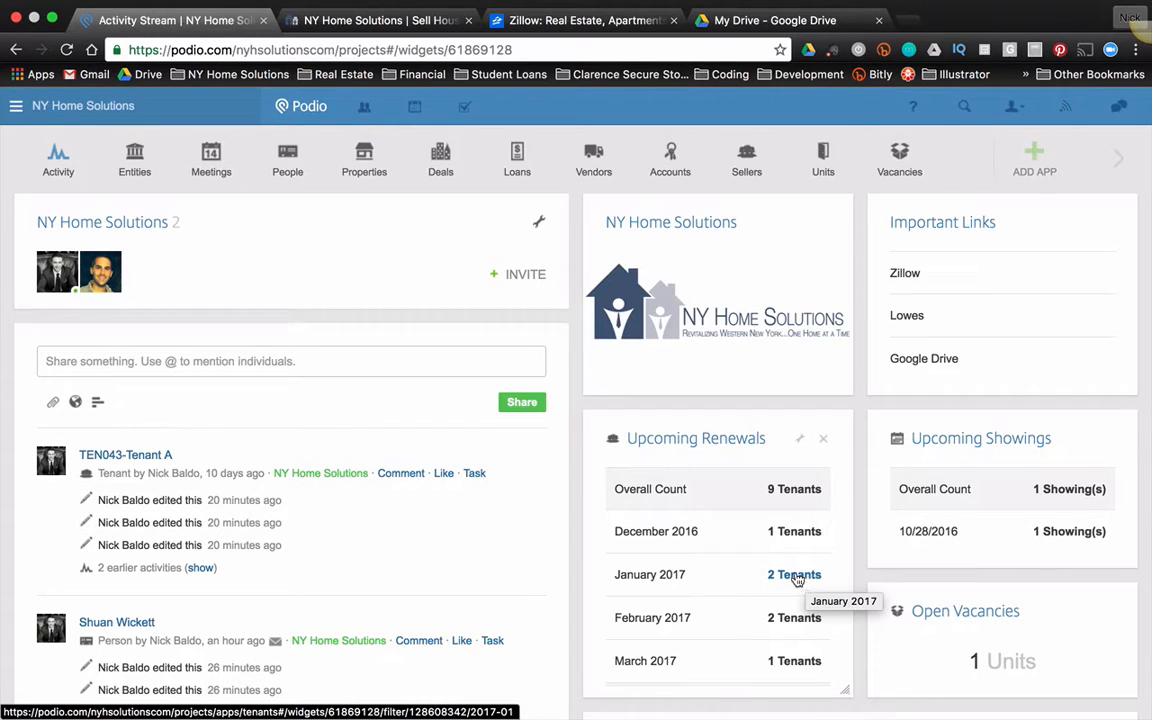
mouse_move(800, 564)
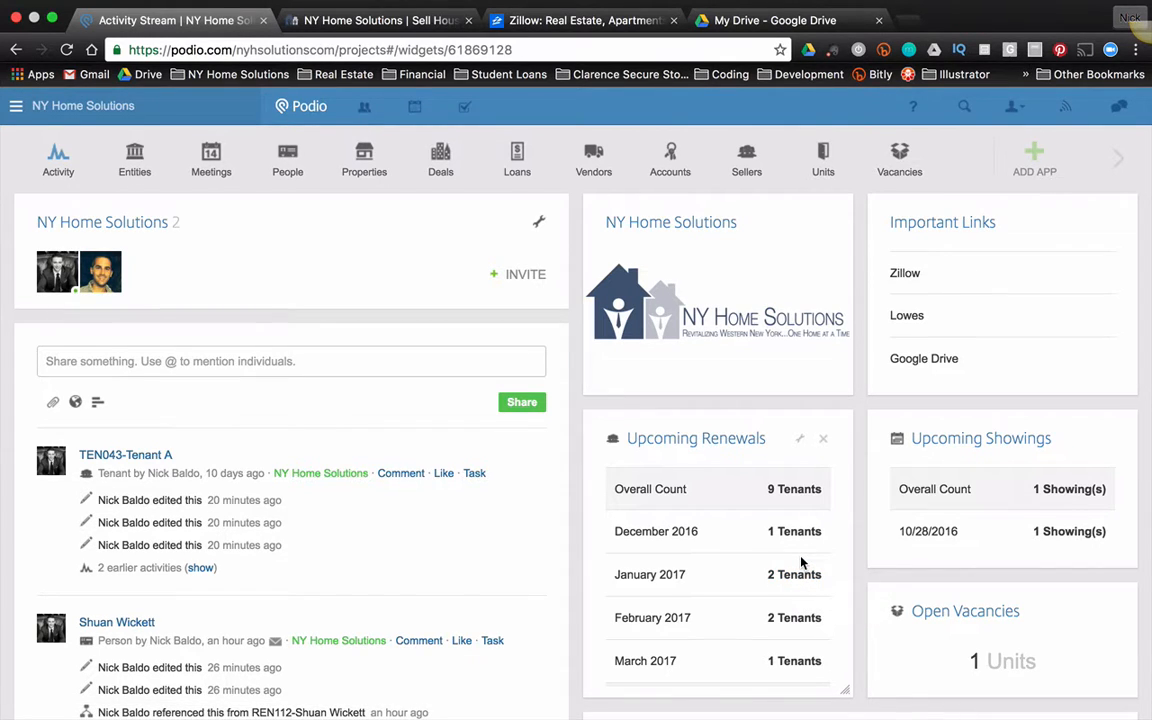